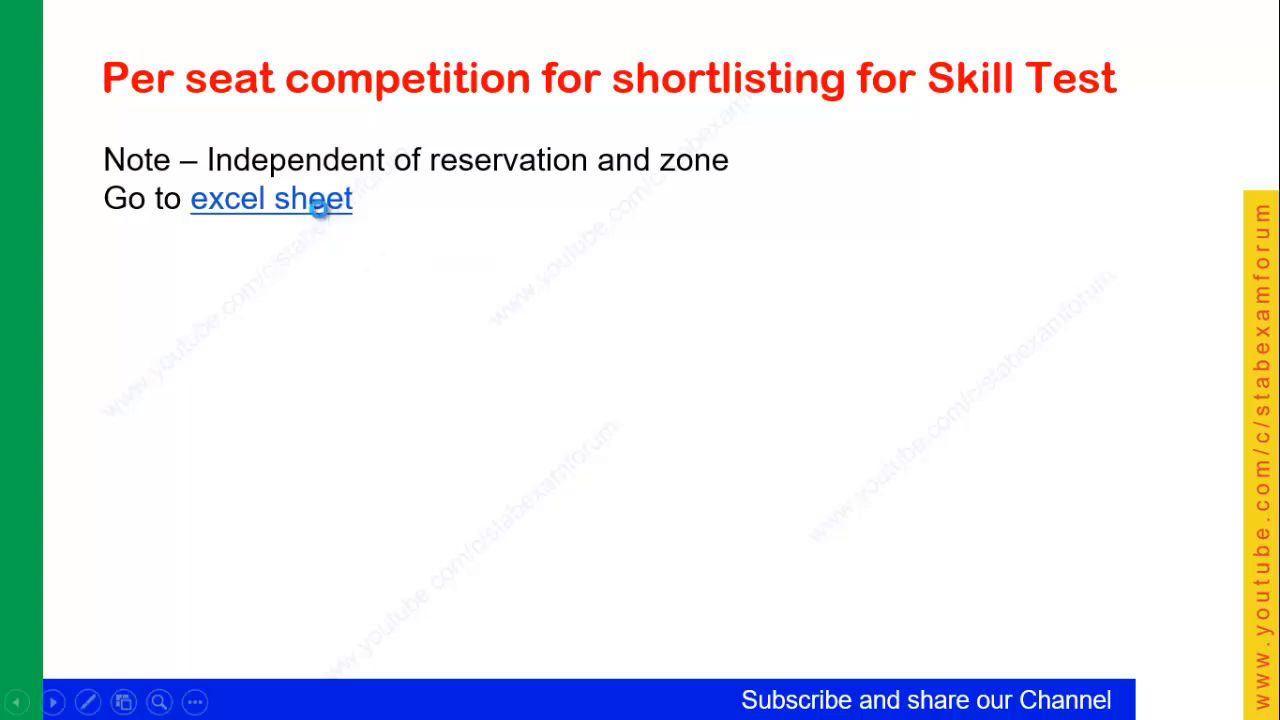
Follow the slide's excel sheet hyperlink to open the competition analysis workbook
click(270, 198)
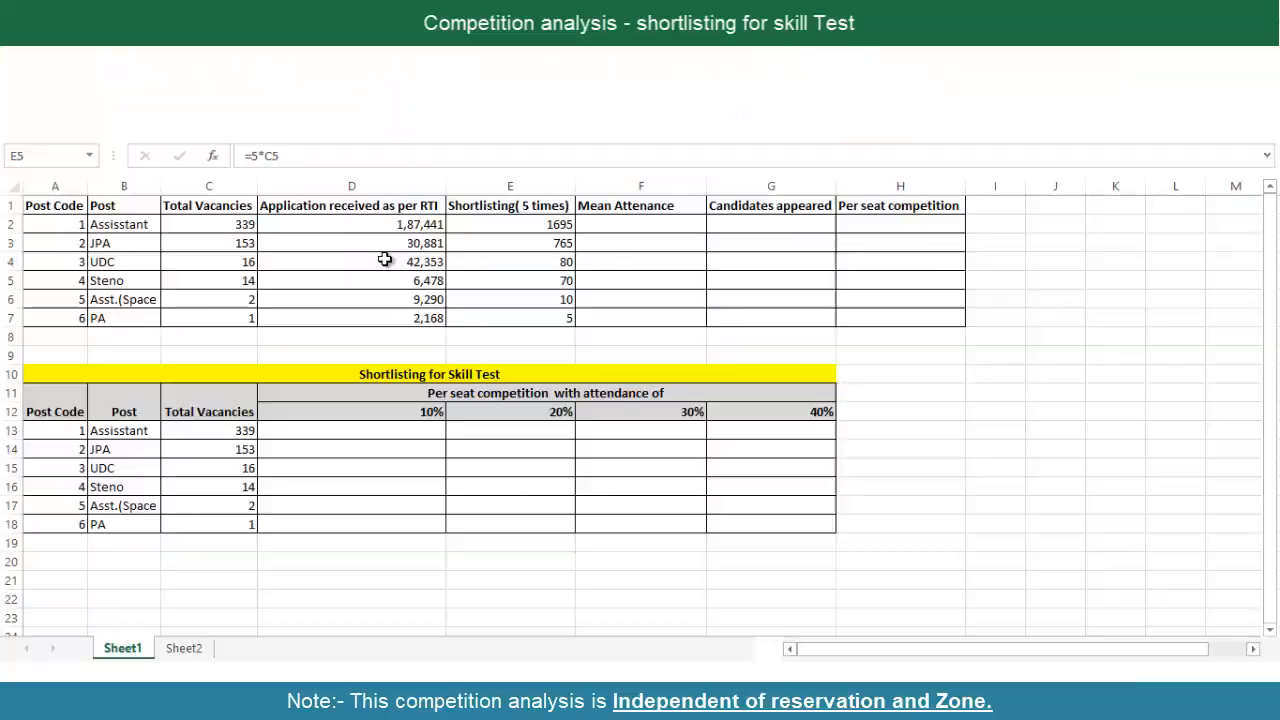
click(430, 392)
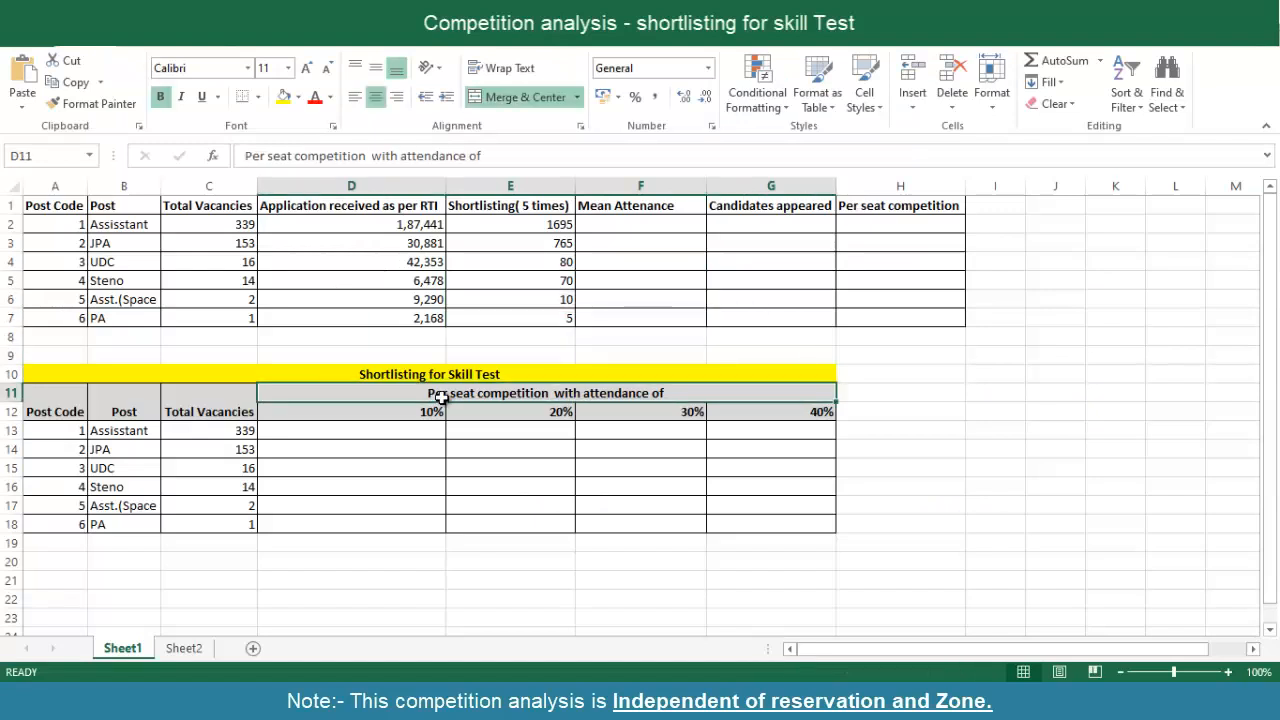
mouse_move(256, 286)
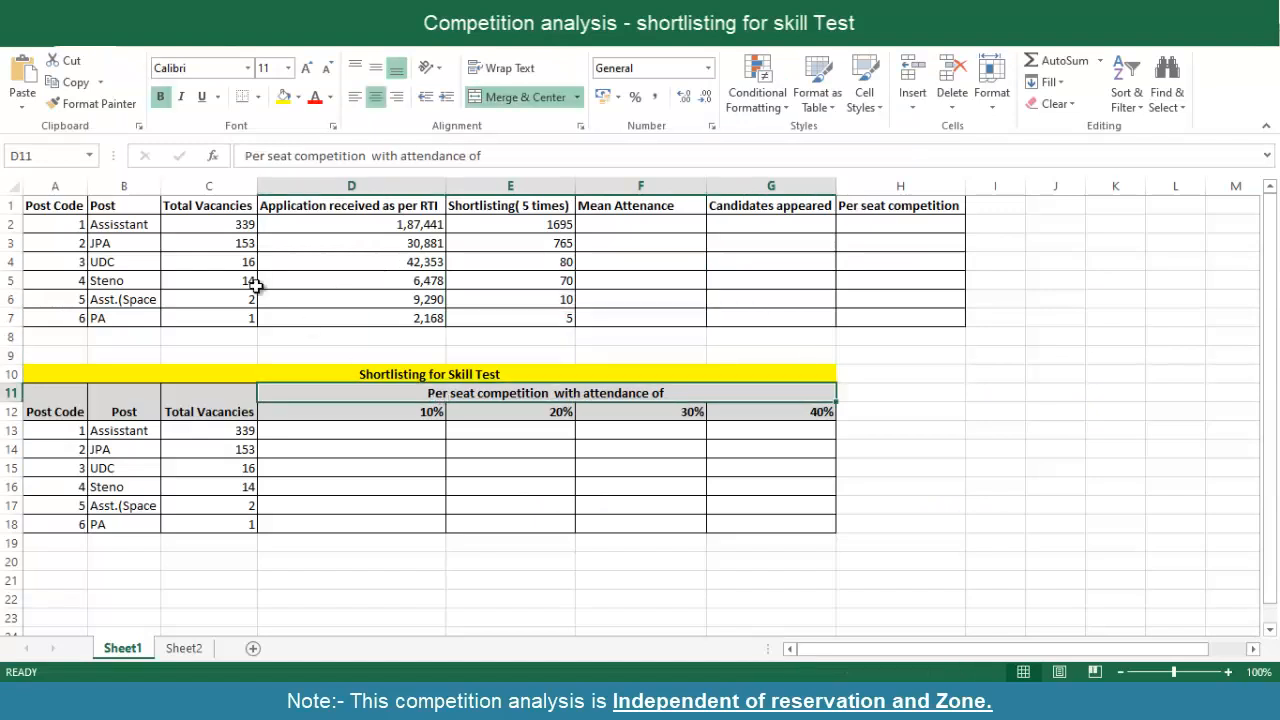
mouse_move(120, 260)
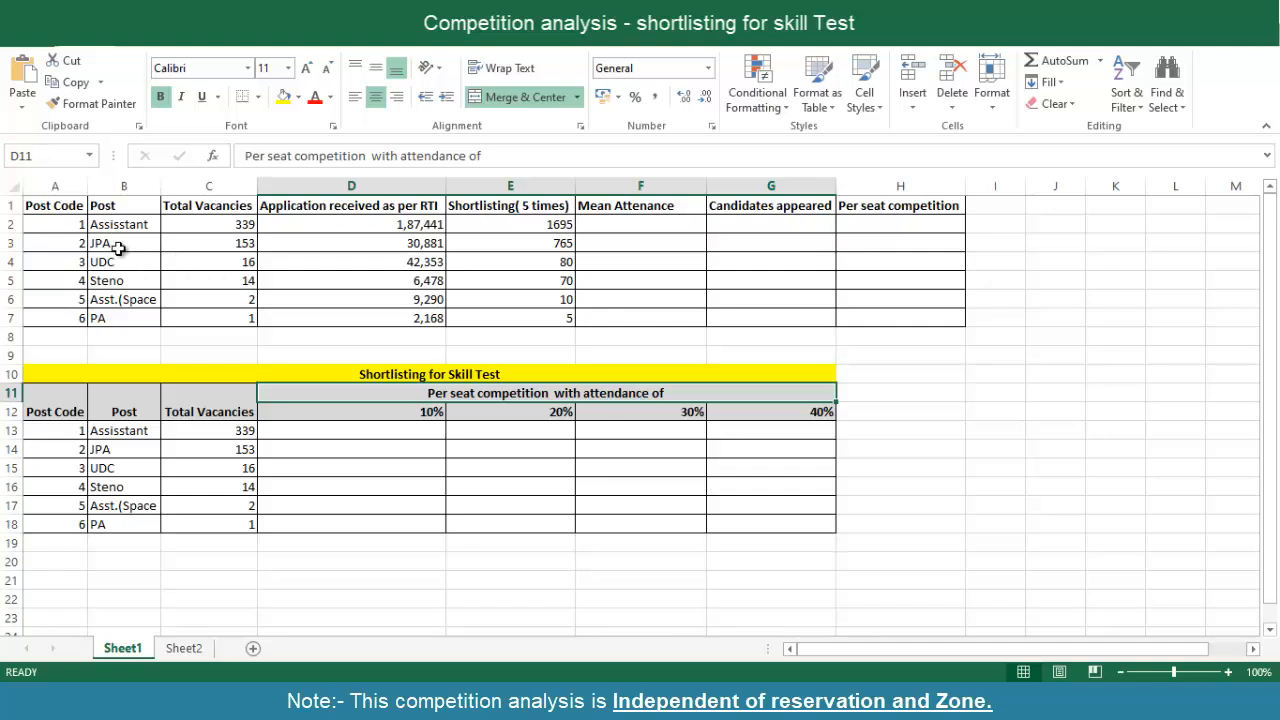
mouse_move(136, 246)
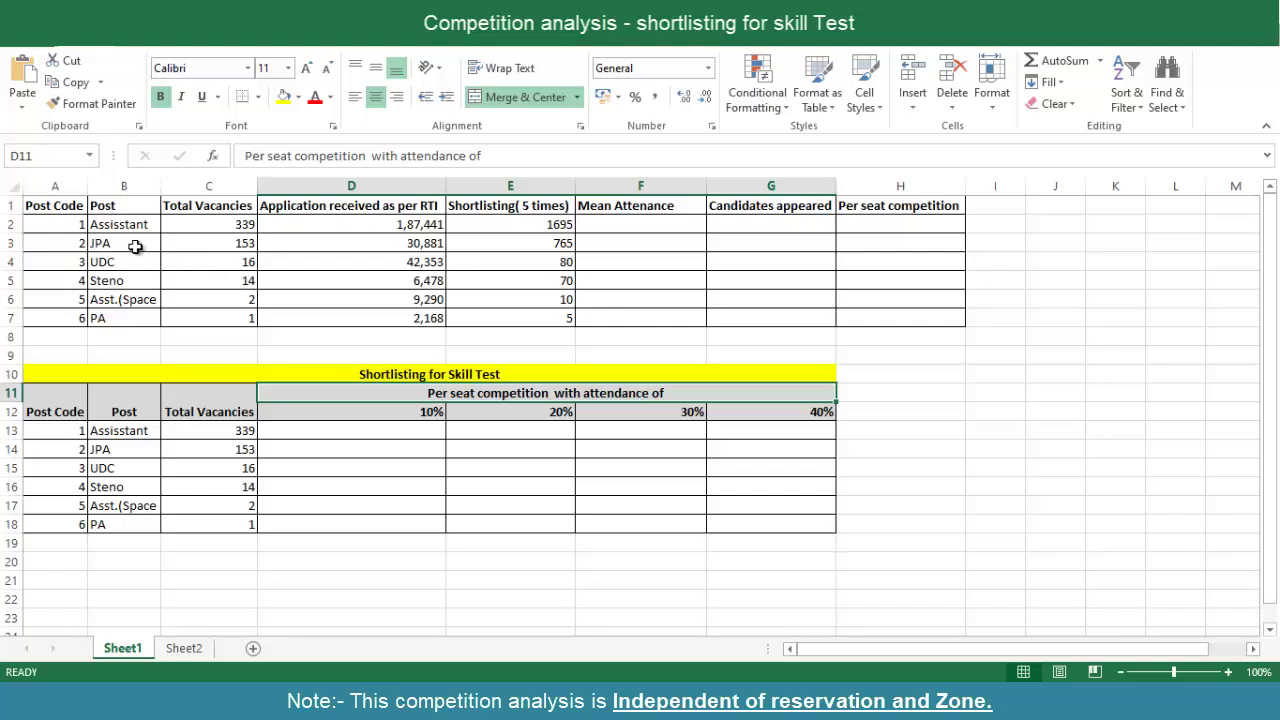
mouse_move(238, 272)
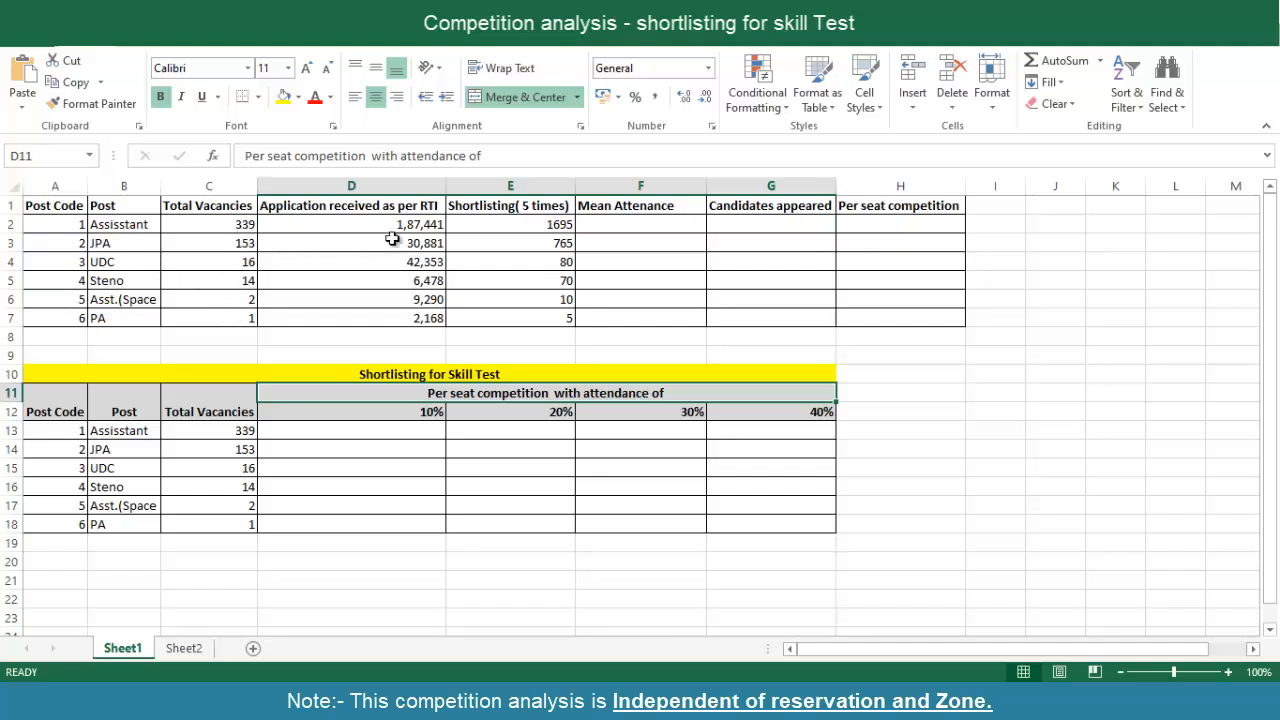
mouse_move(428, 316)
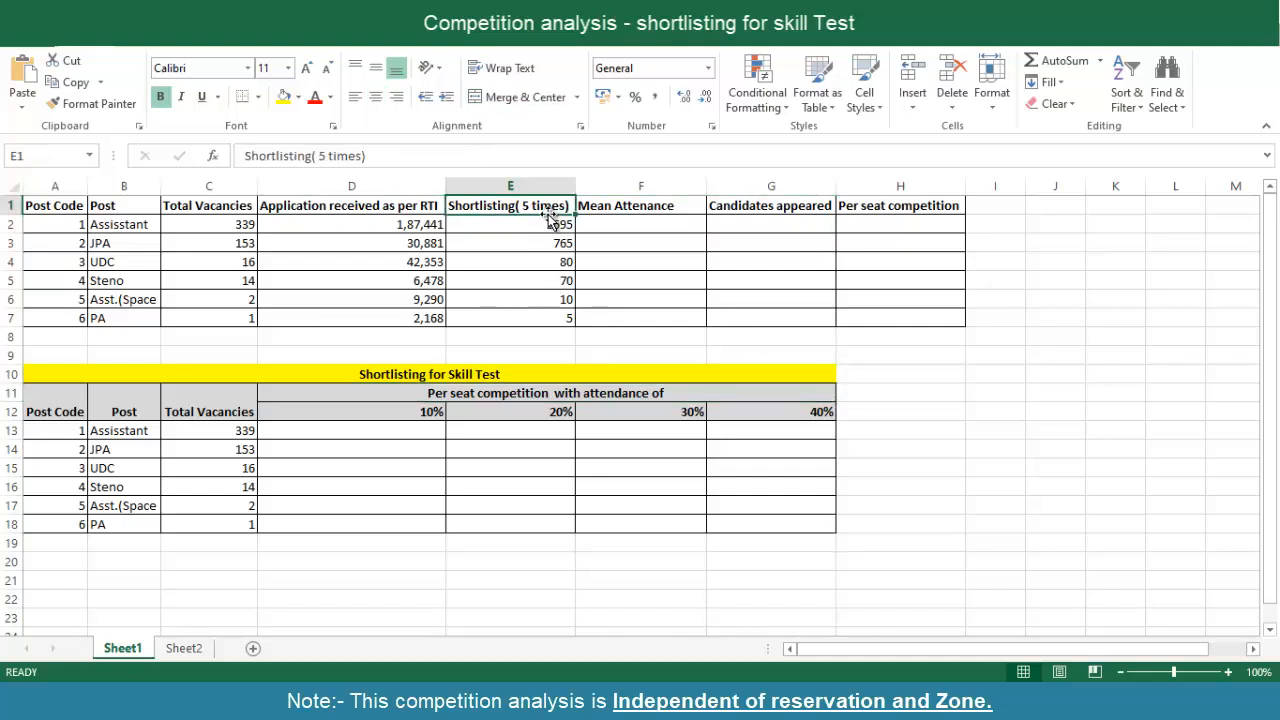
click(538, 224)
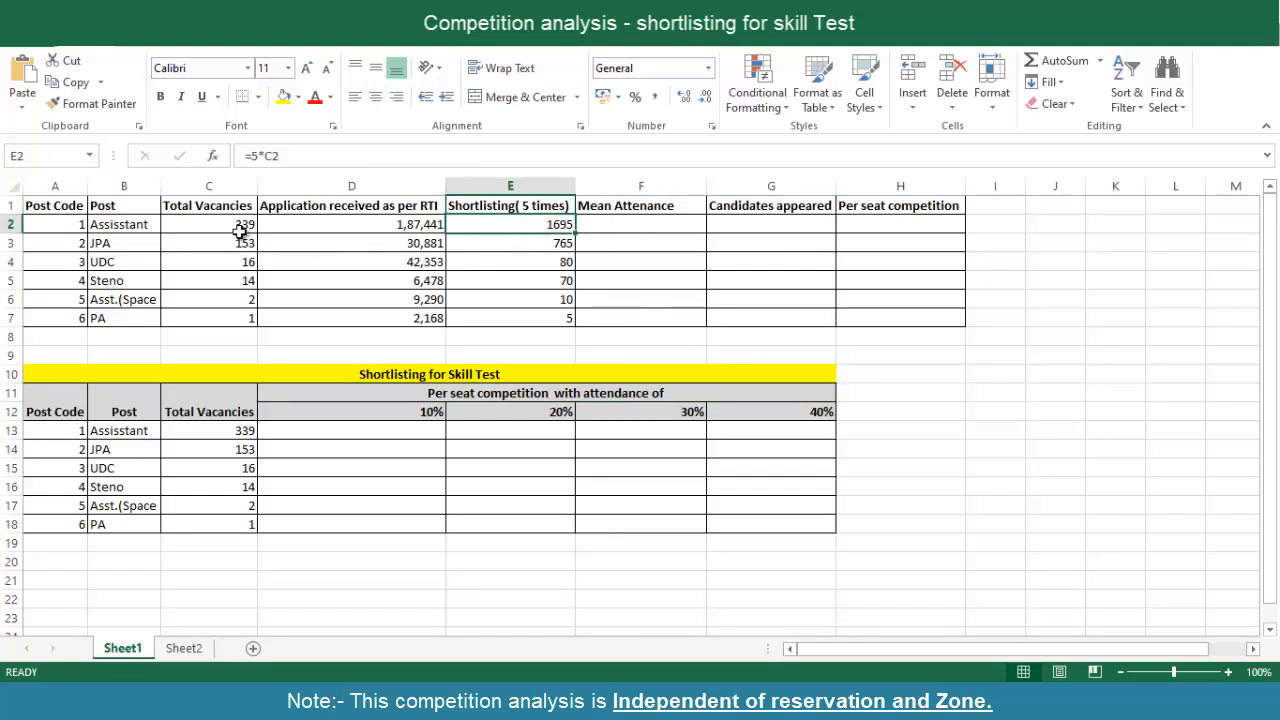
click(240, 224)
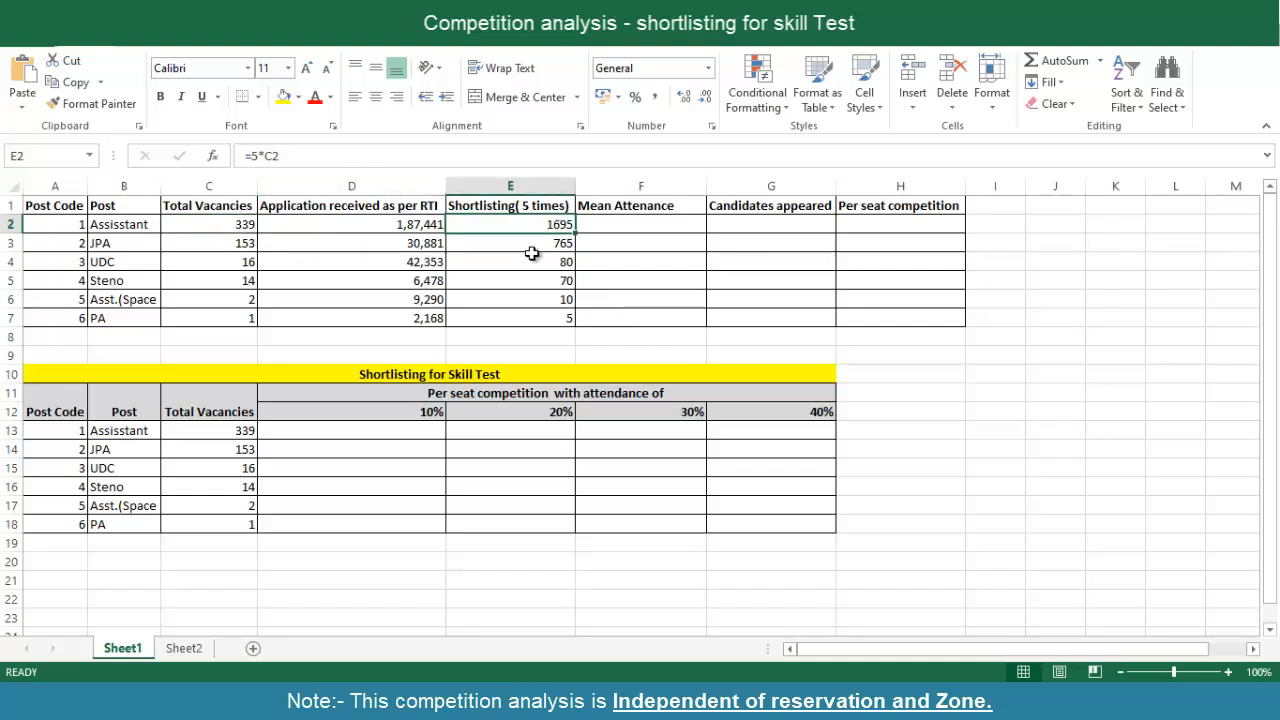
mouse_move(560, 242)
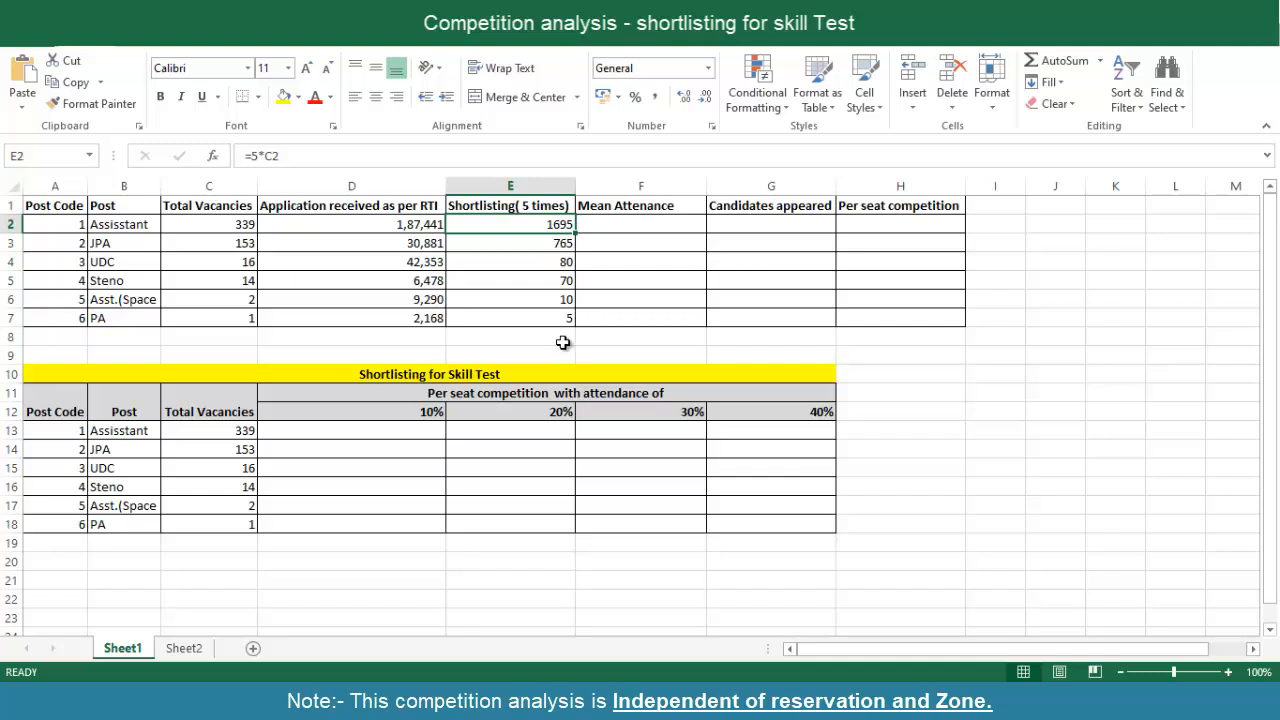
mouse_move(652, 250)
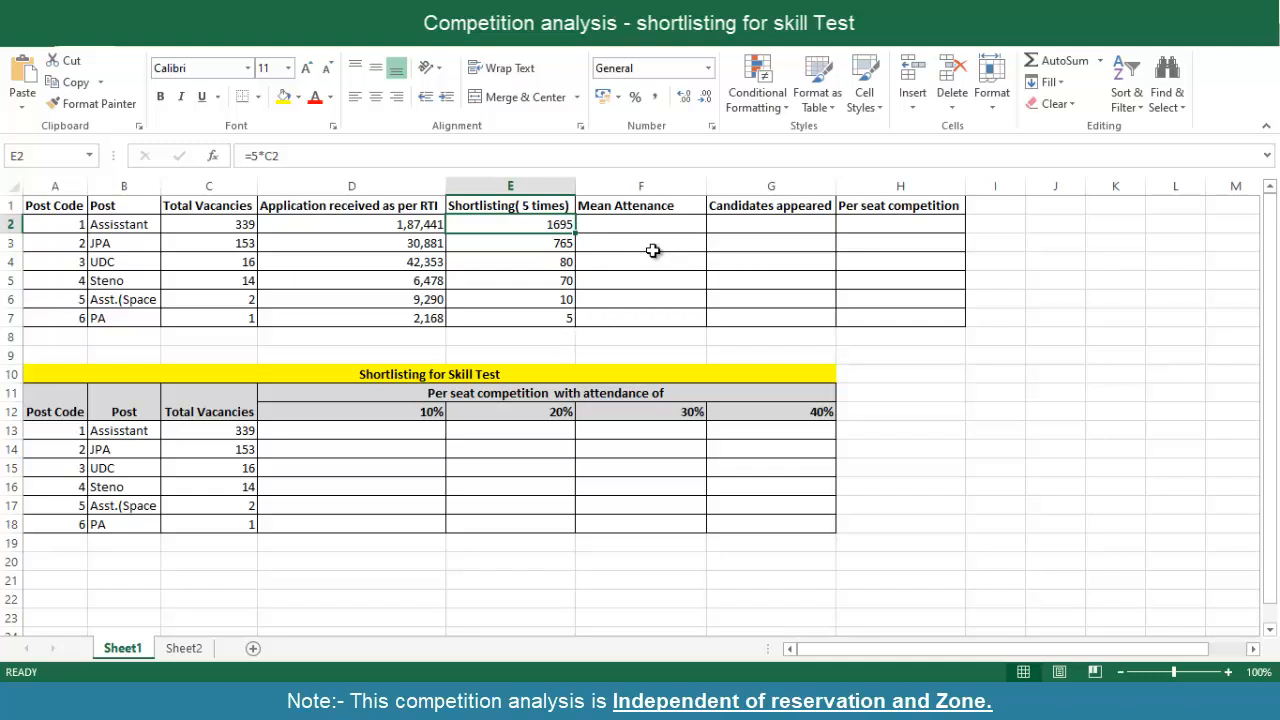
mouse_move(428, 448)
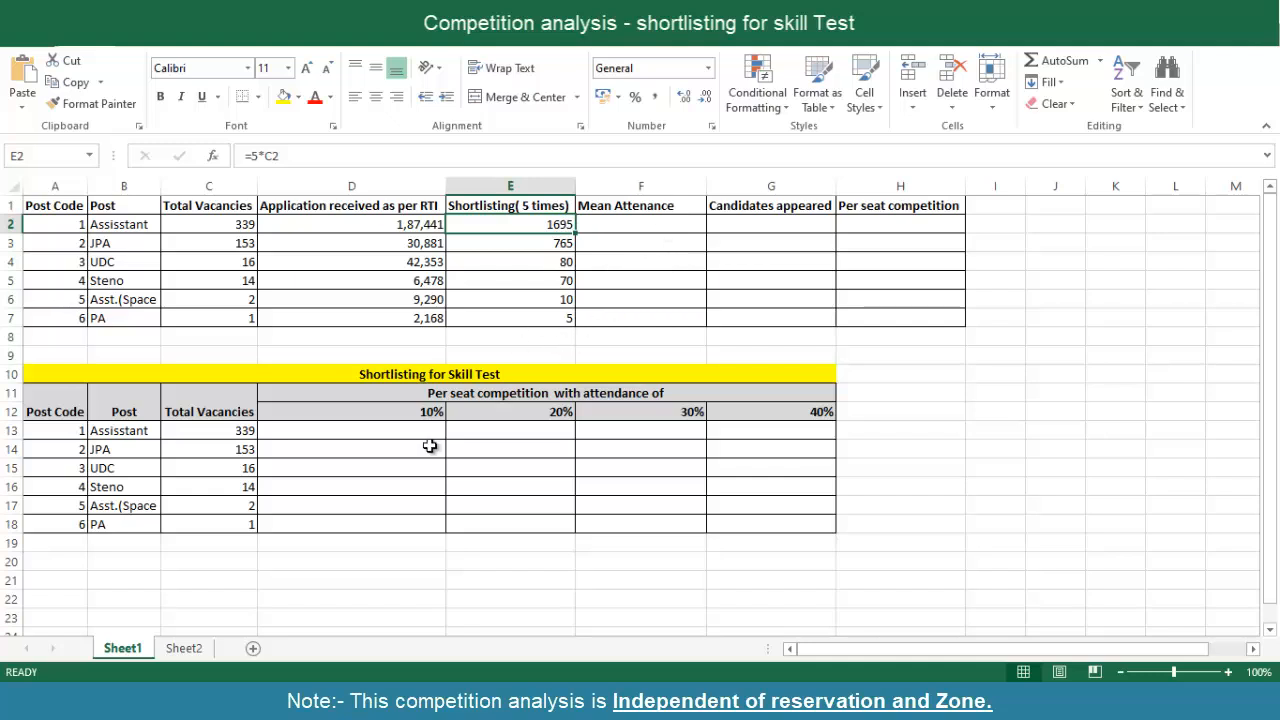
mouse_move(450, 424)
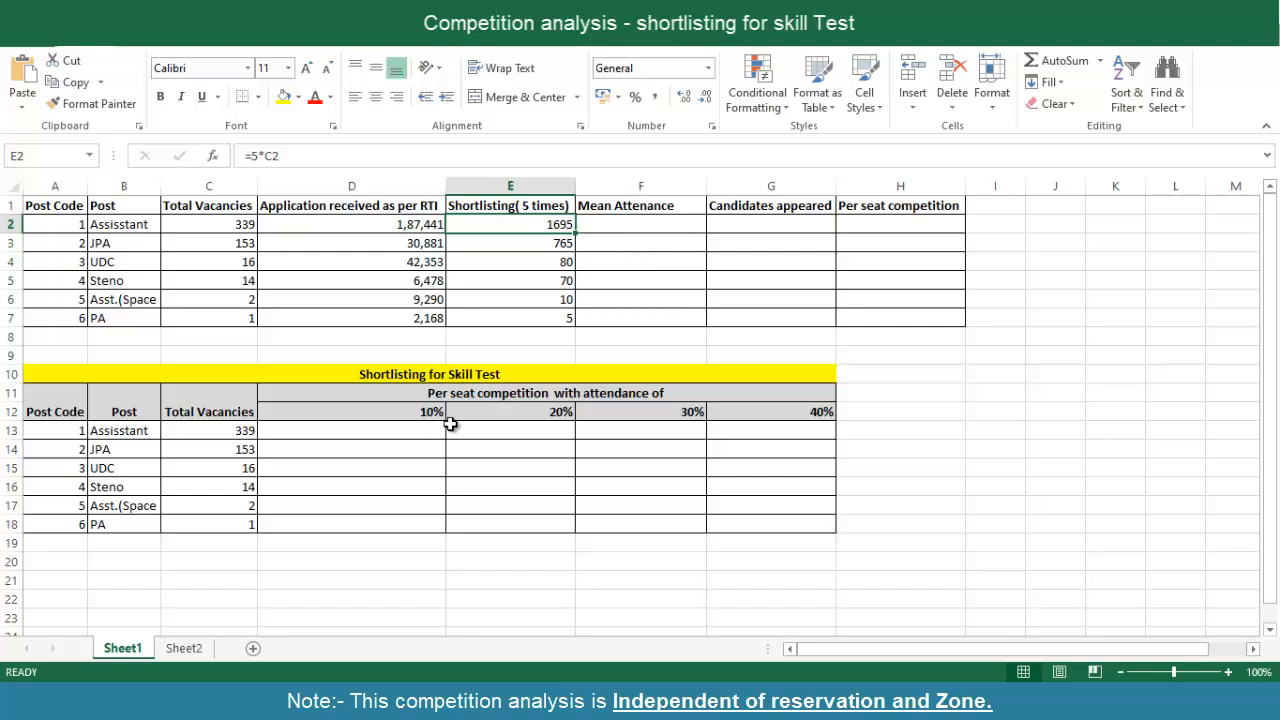
mouse_move(670, 532)
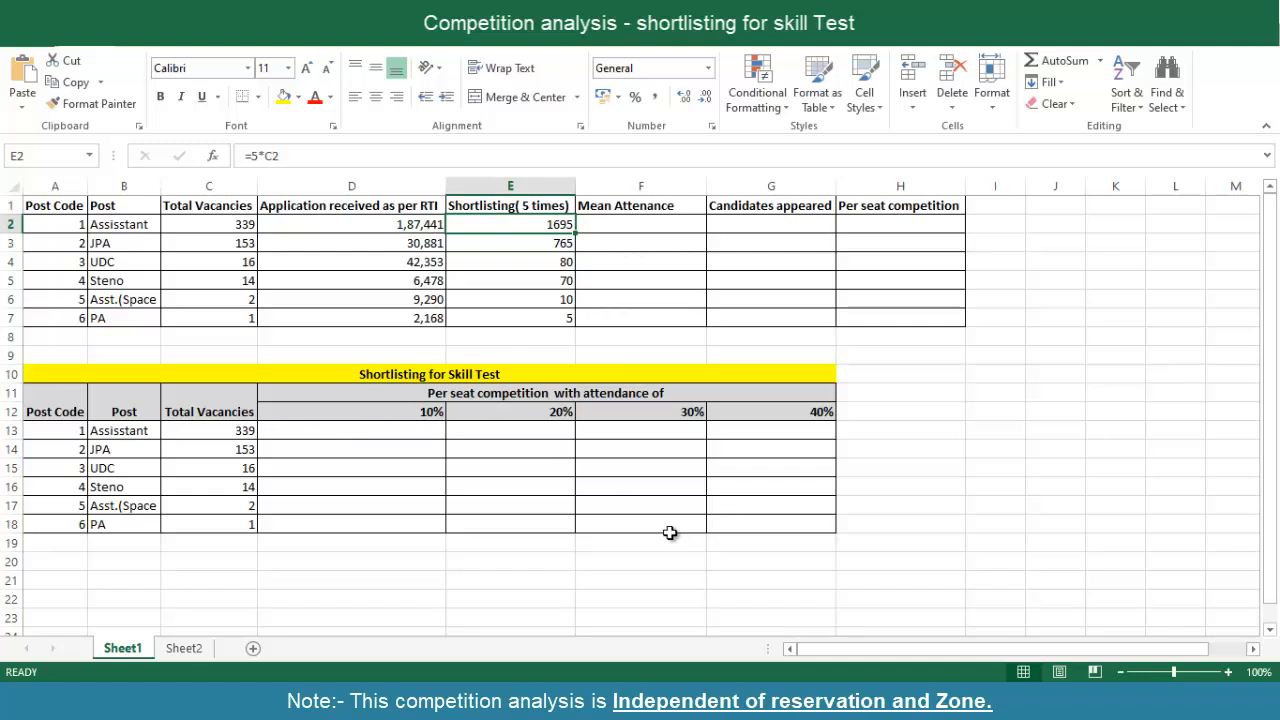
mouse_move(418, 432)
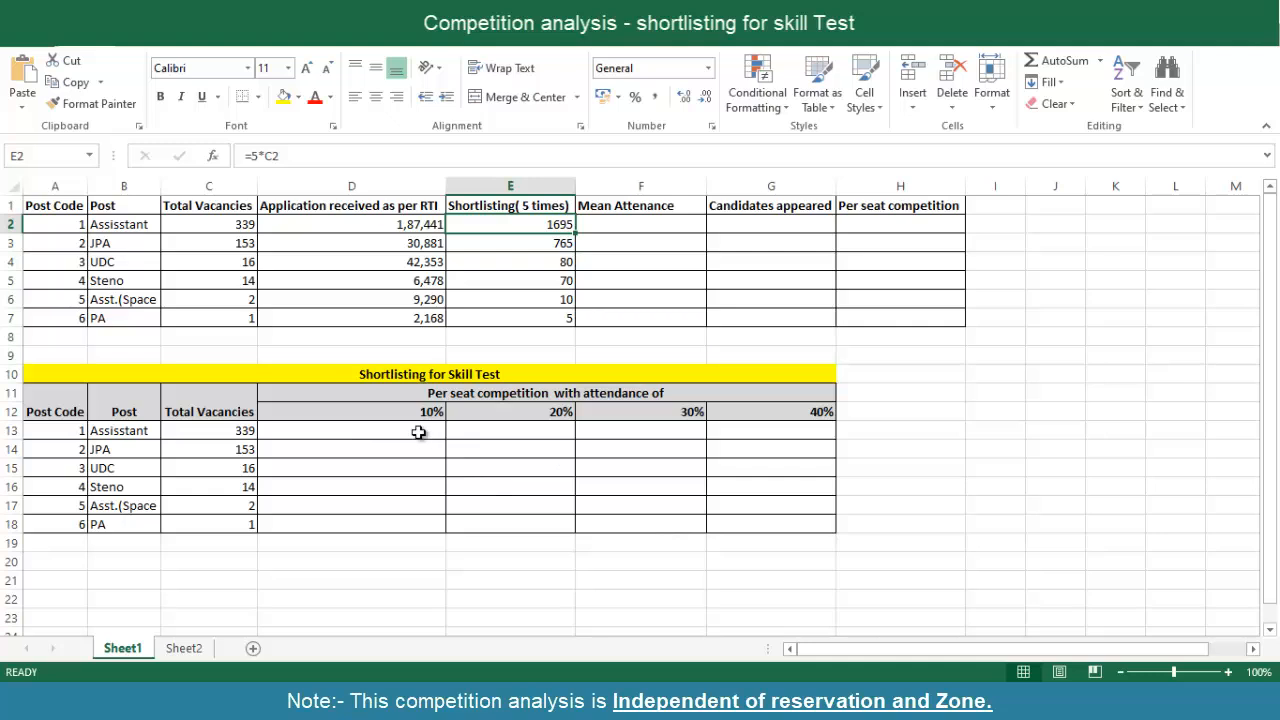
mouse_move(660, 228)
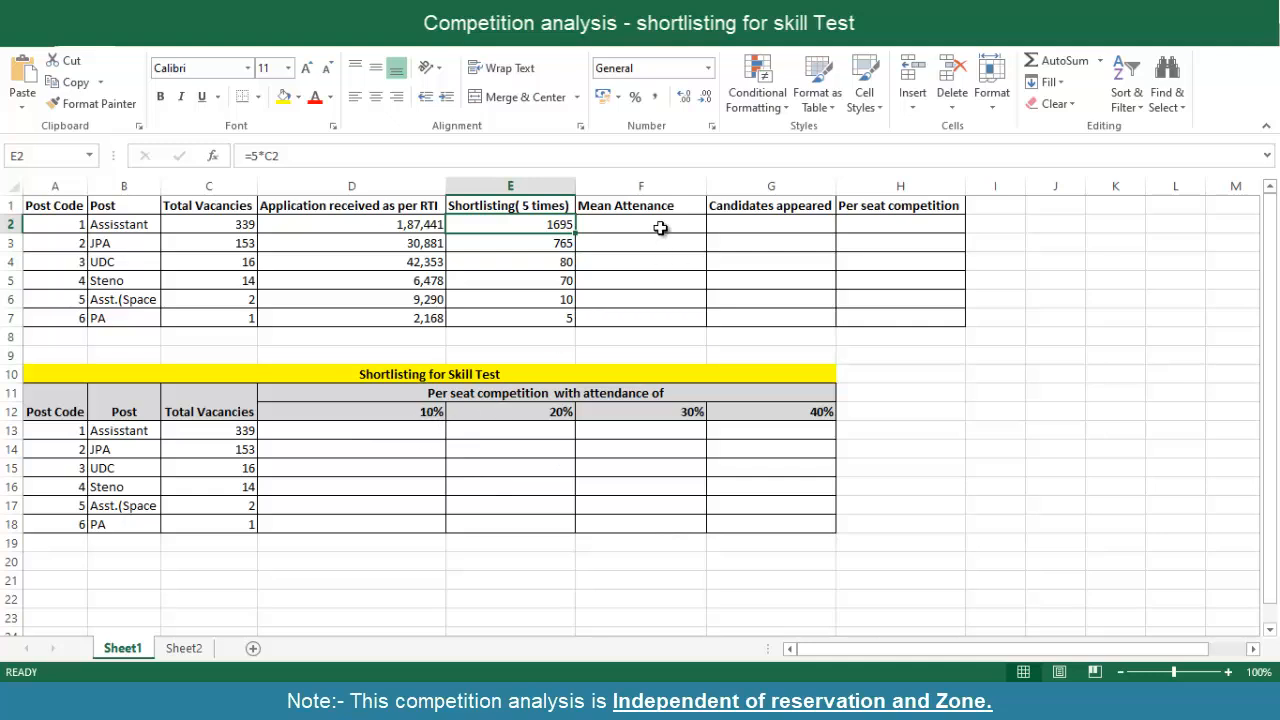
Enter 10% attendance in F2 and =D2*F2 in G2, giving 18,744 candidates appeared for Assistant
text(1%)
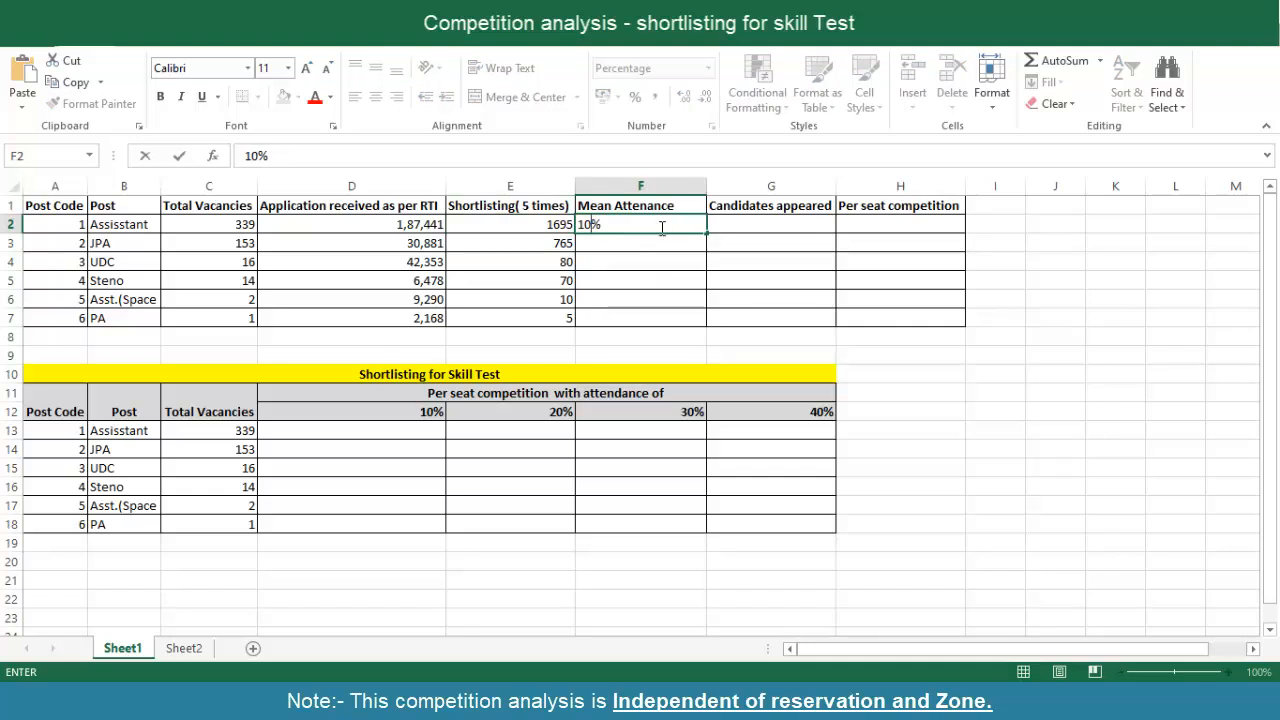
key(Enter)
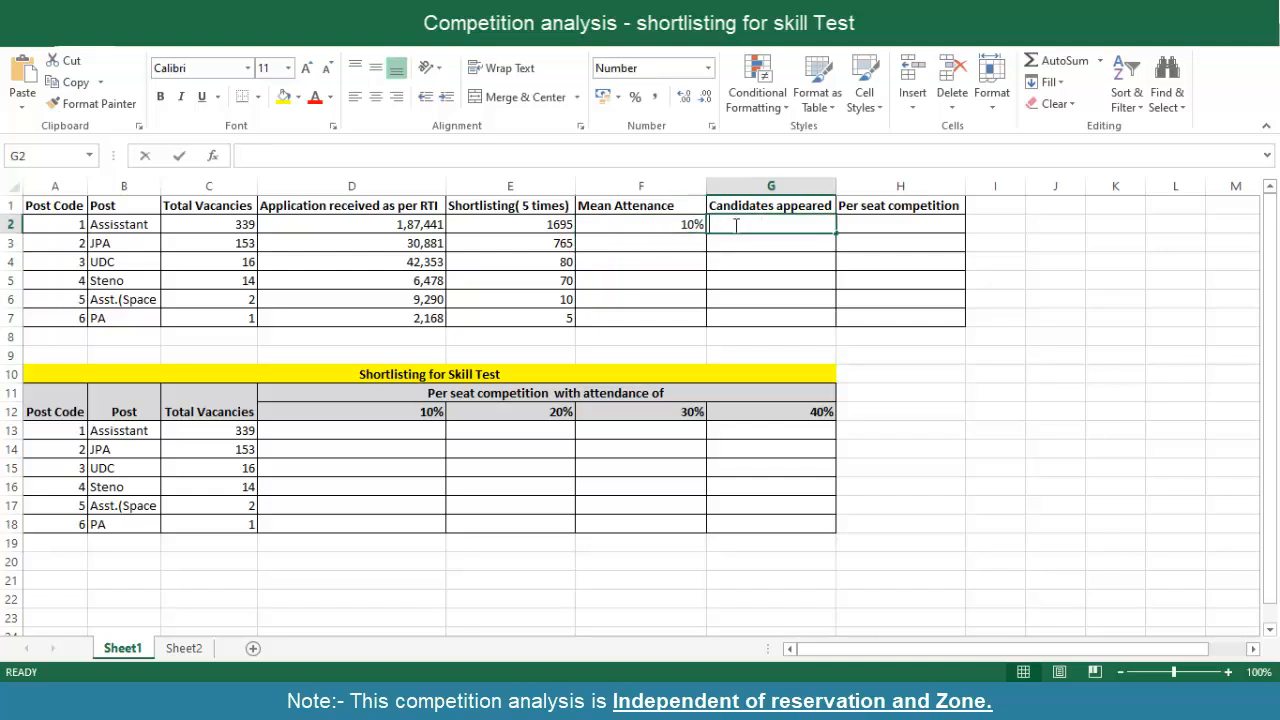
text(=)
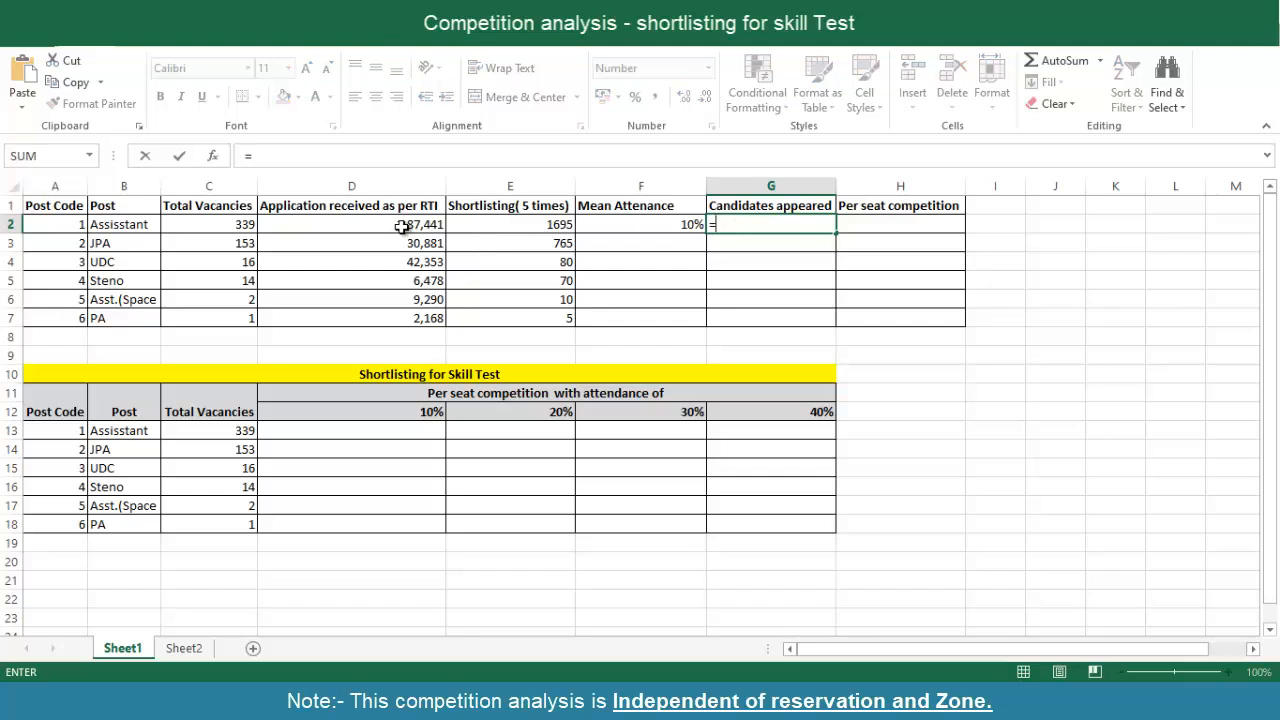
click(352, 224)
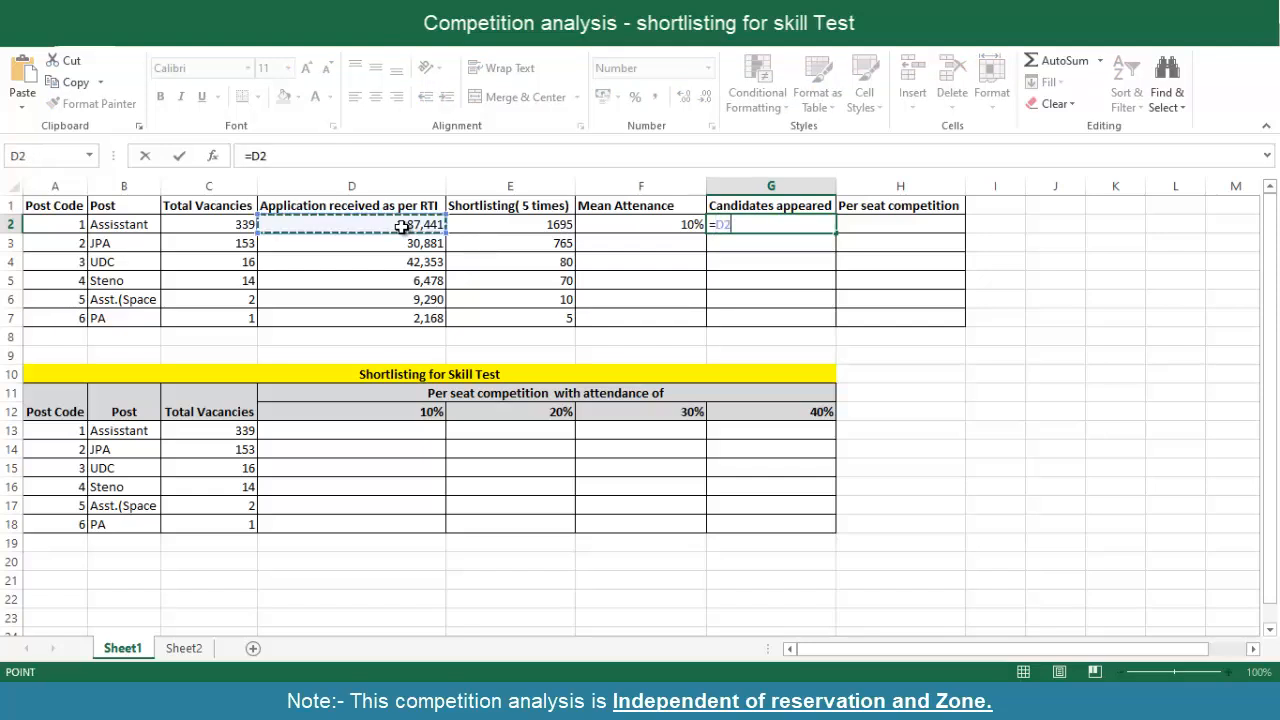
text(*)
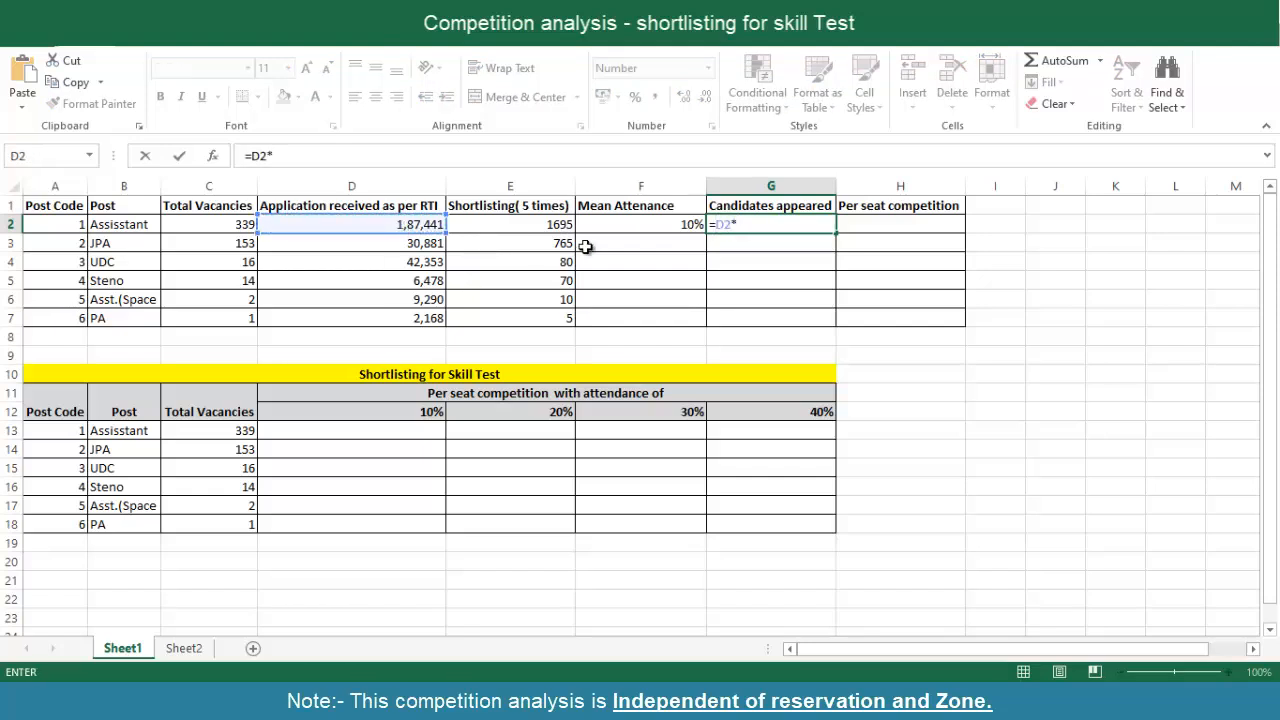
key(Enter)
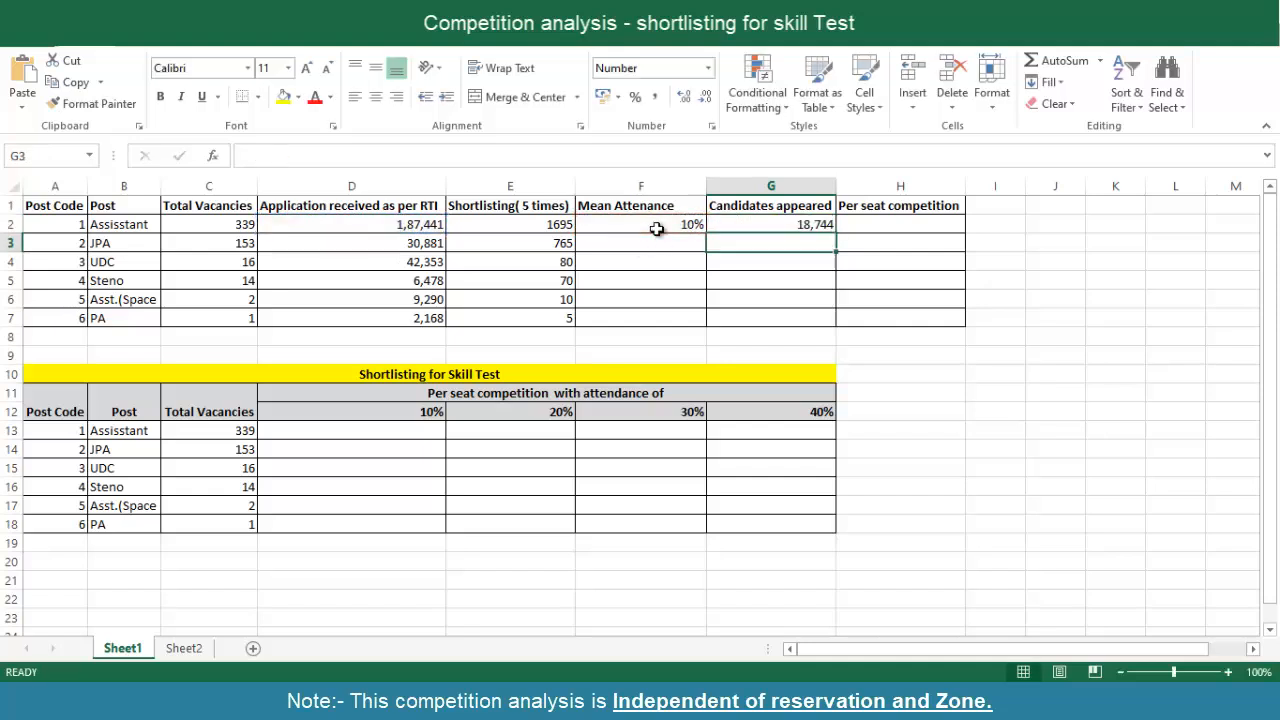
mouse_move(408, 242)
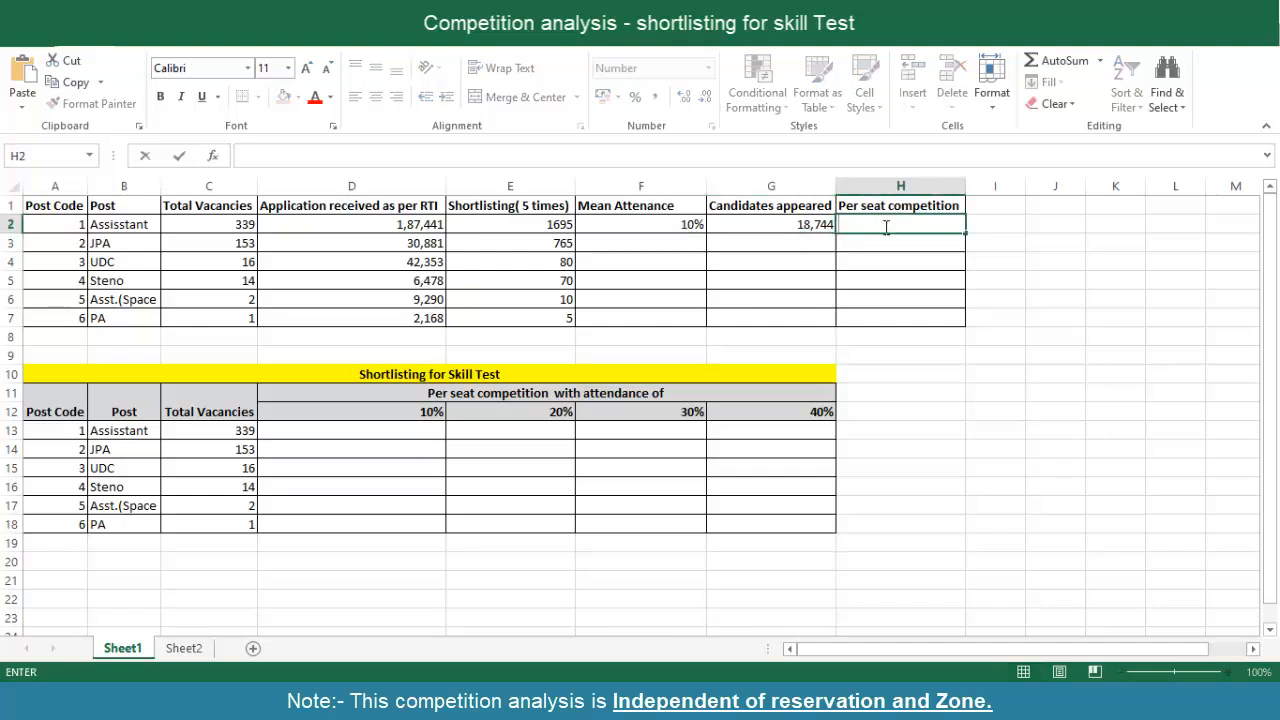
Enter =G2/E2 in H2 so Assistant's per-seat competition computes to 11
text(=)
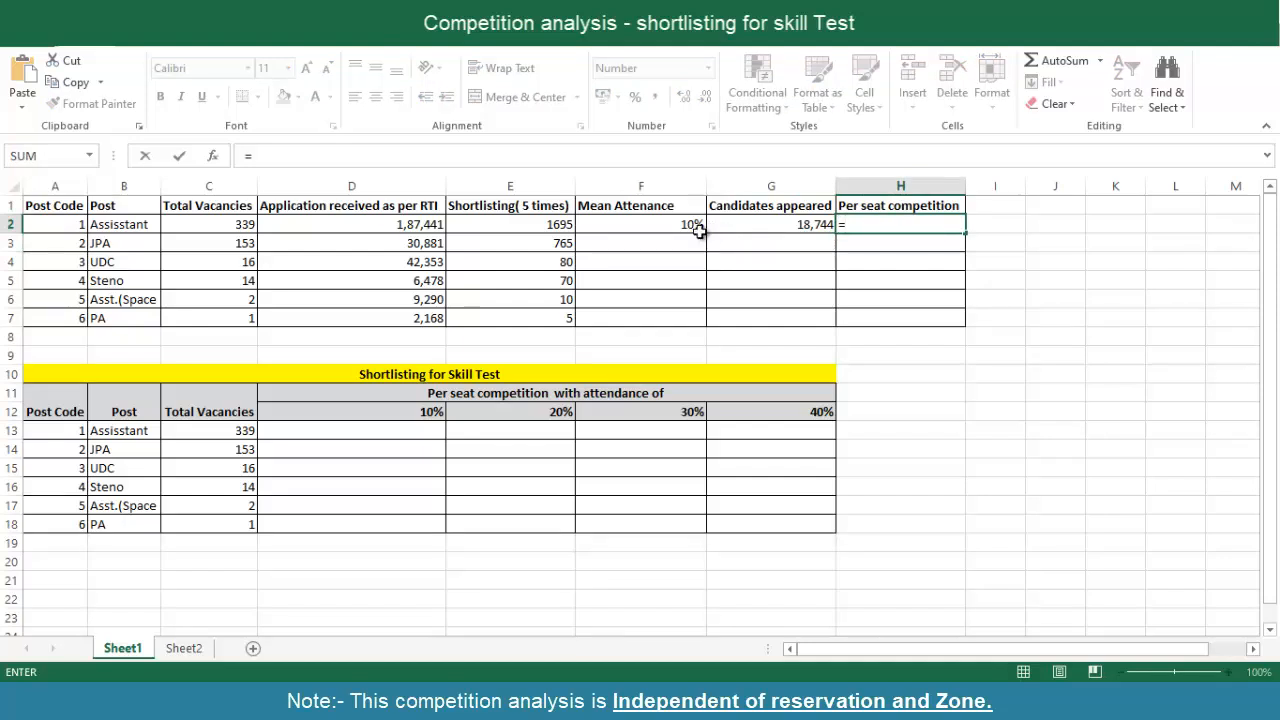
mouse_move(408, 224)
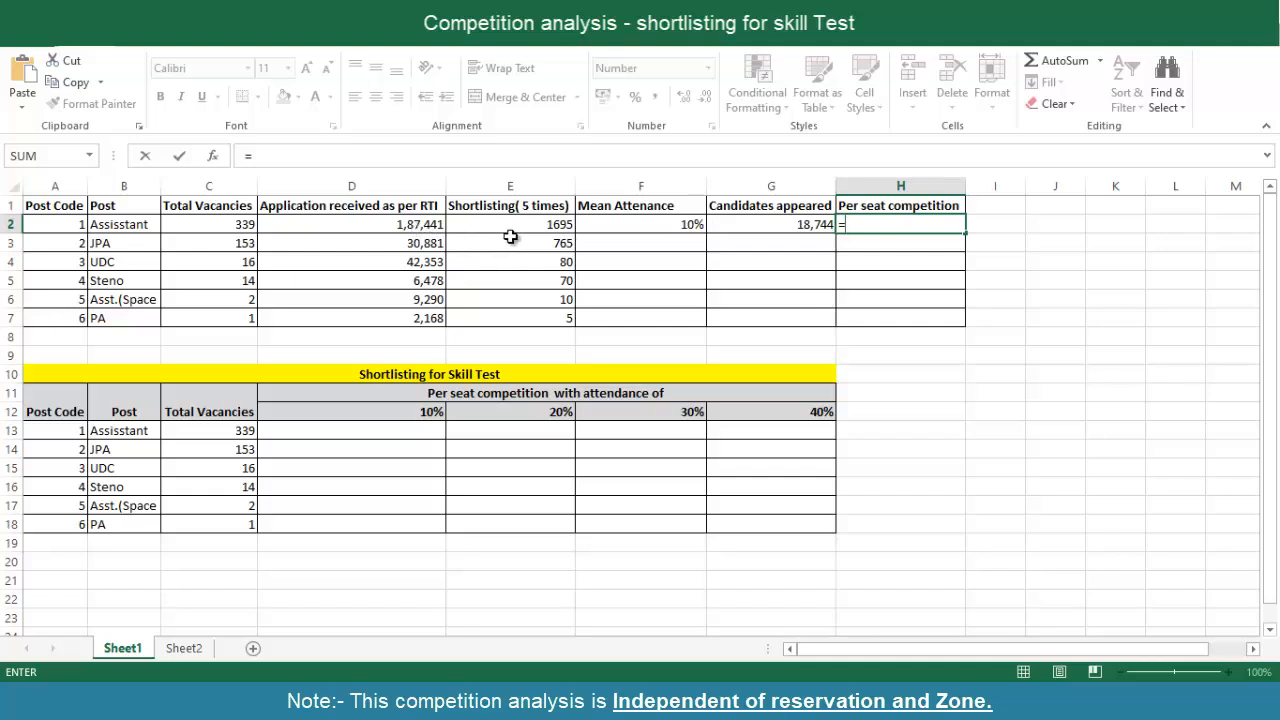
mouse_move(792, 224)
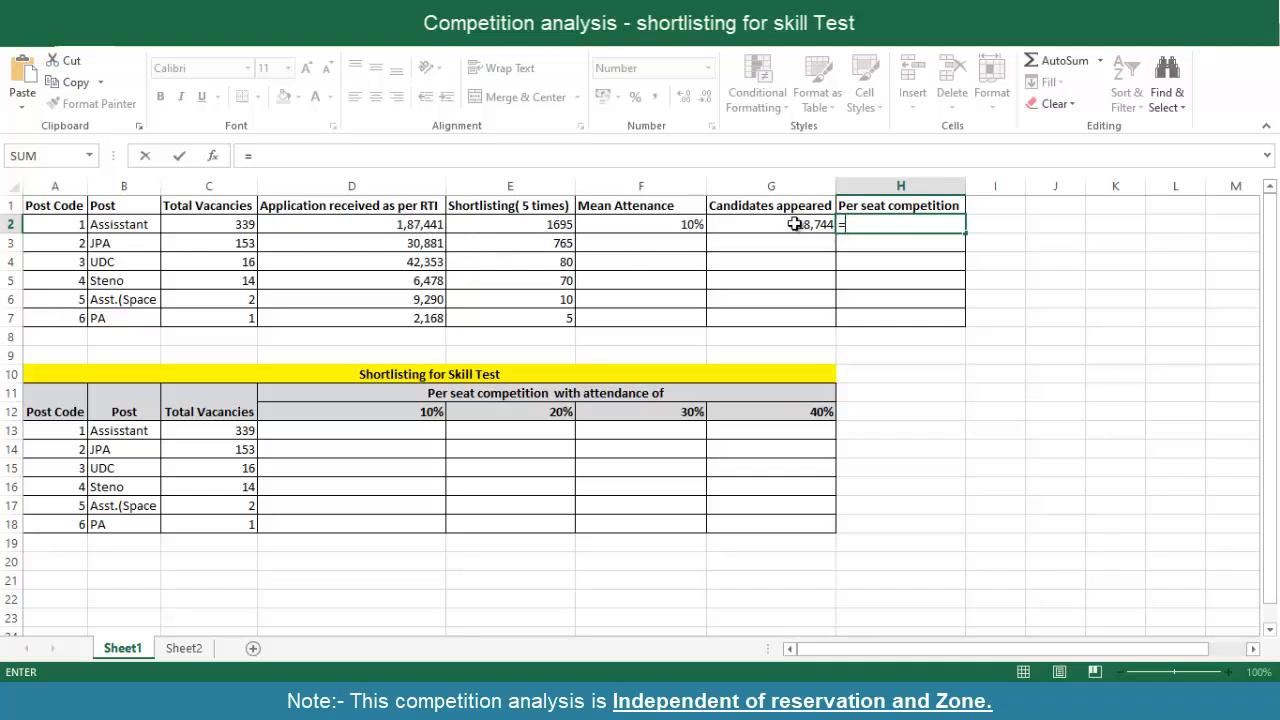
click(768, 224)
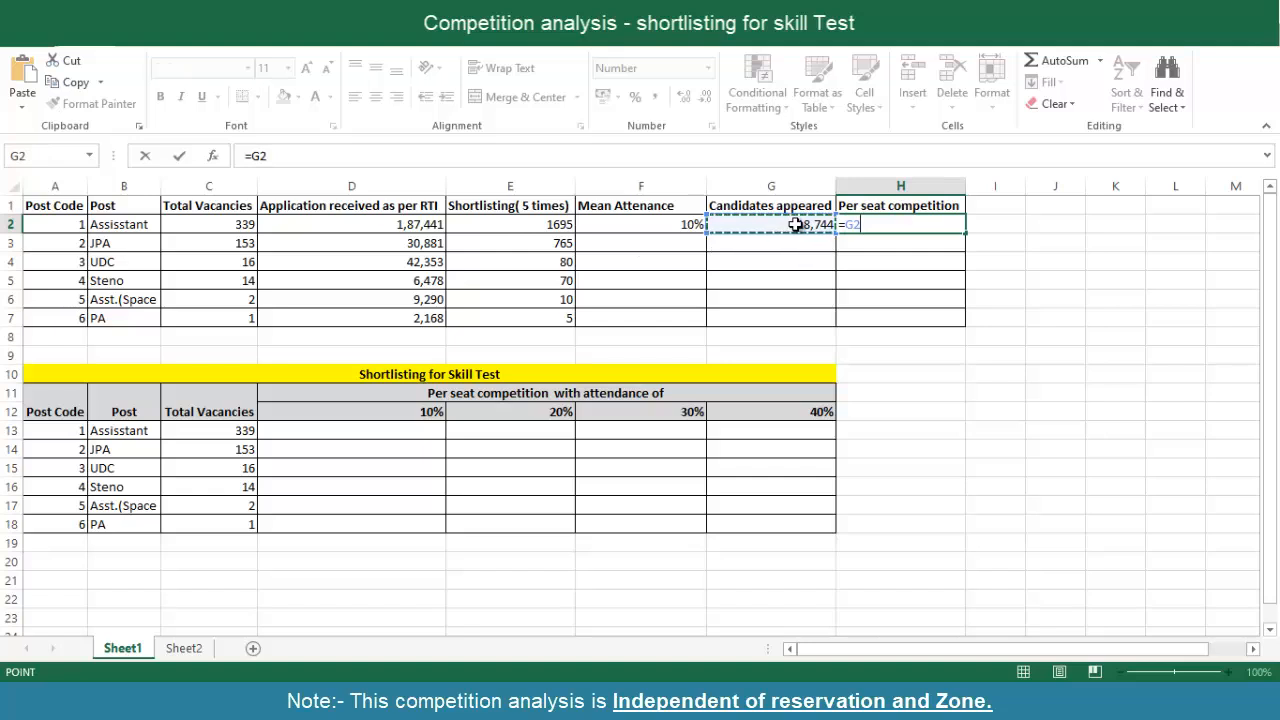
text(/)
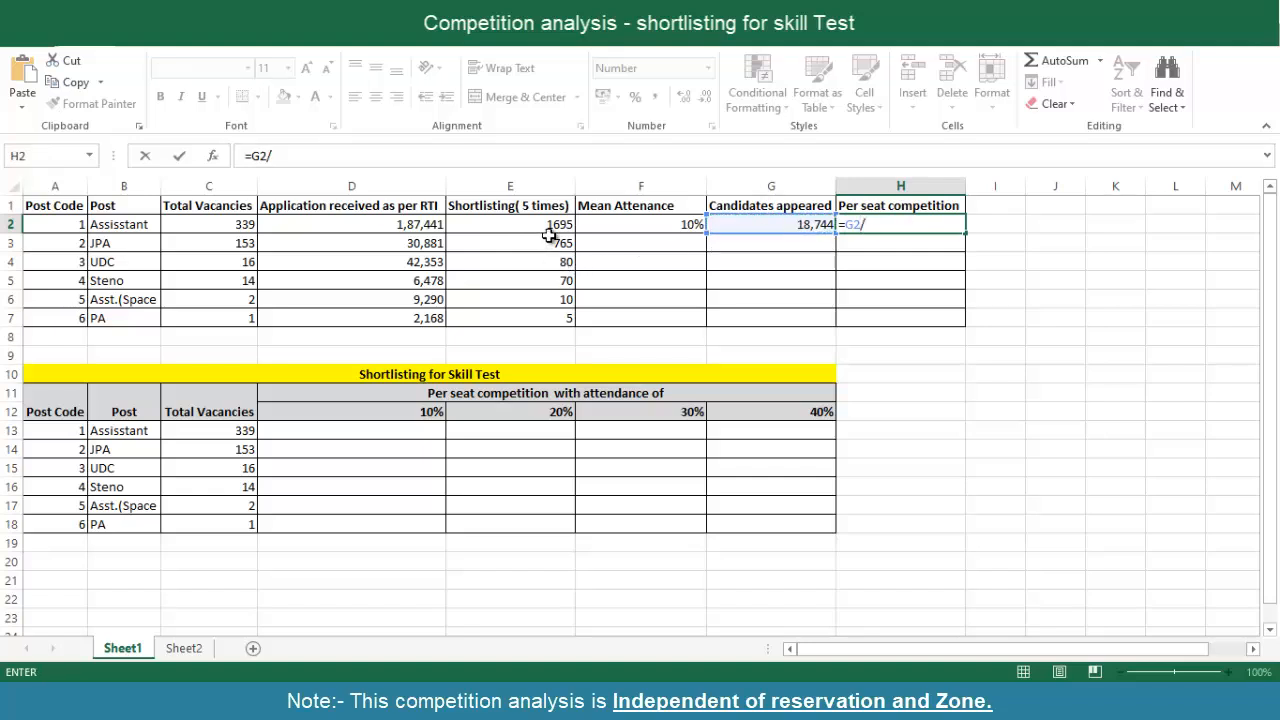
mouse_move(552, 230)
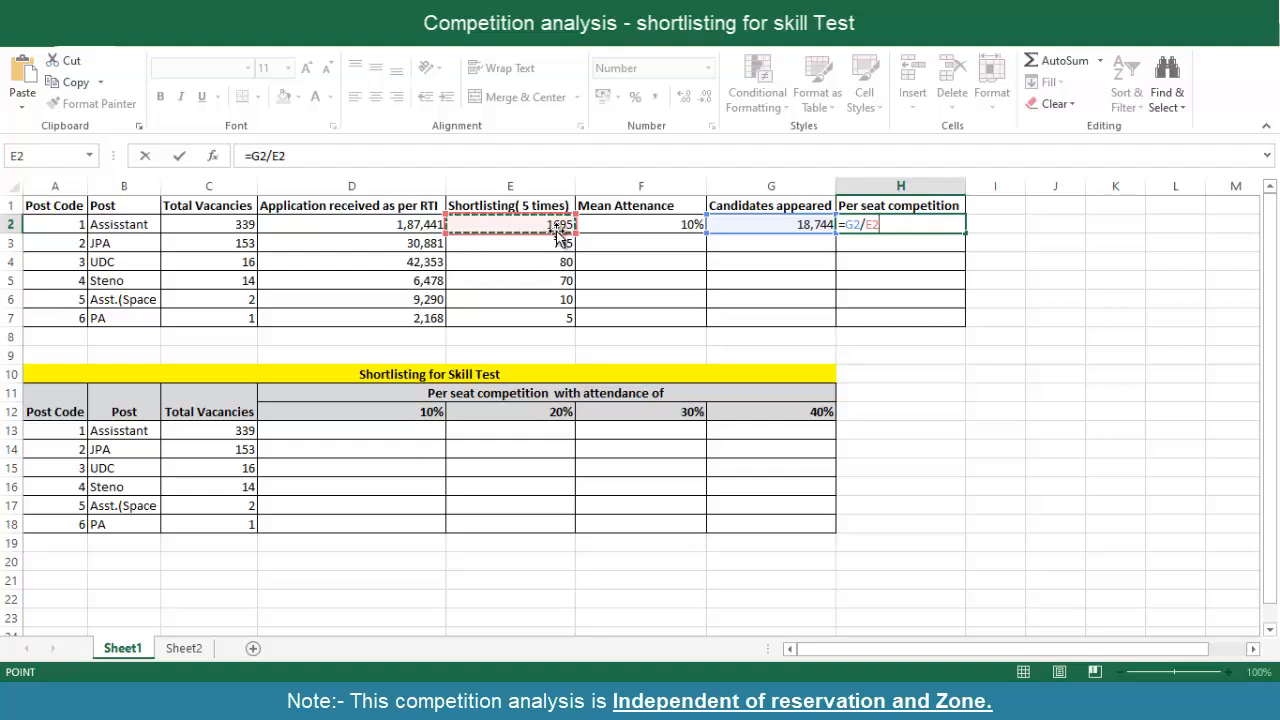
key(Enter)
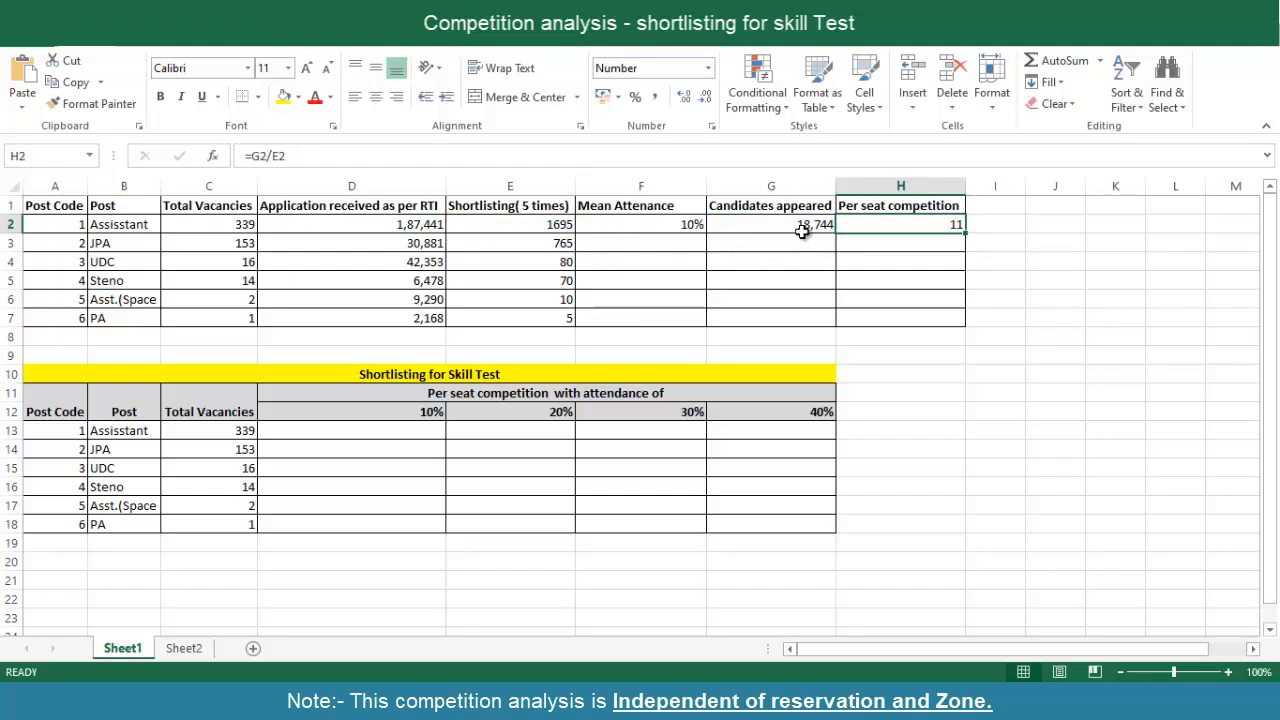
mouse_move(804, 232)
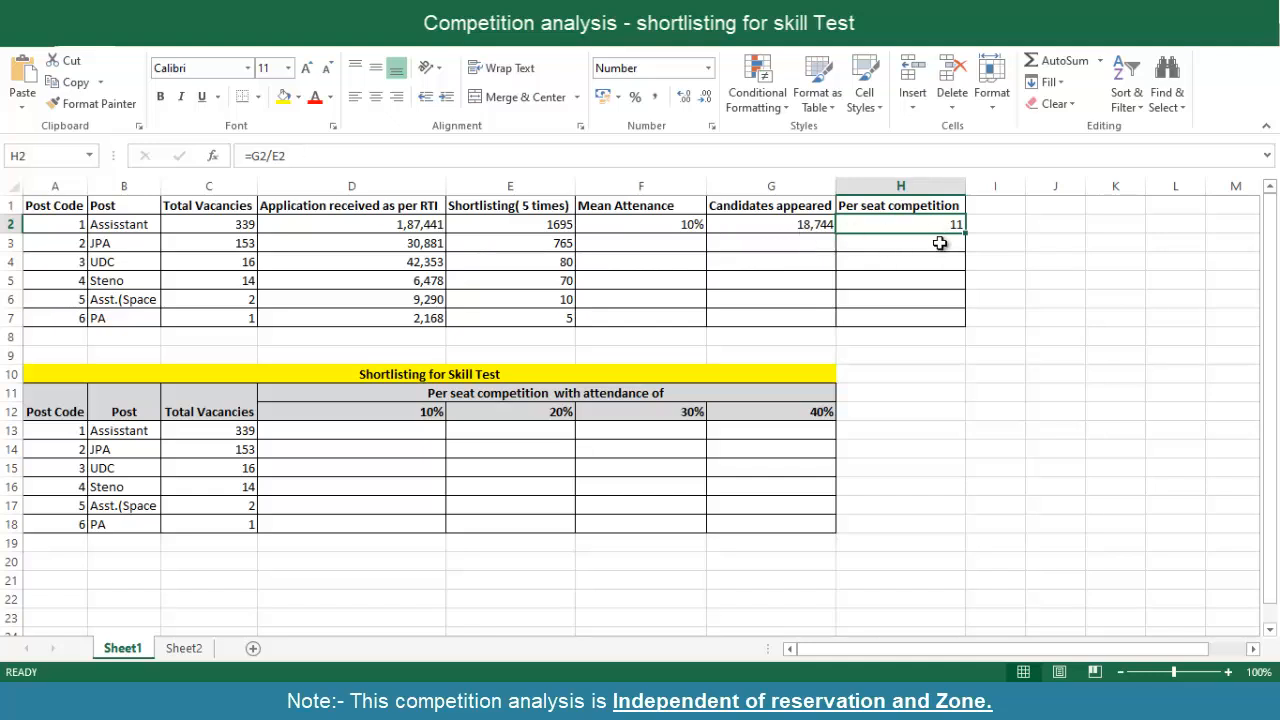
mouse_move(950, 242)
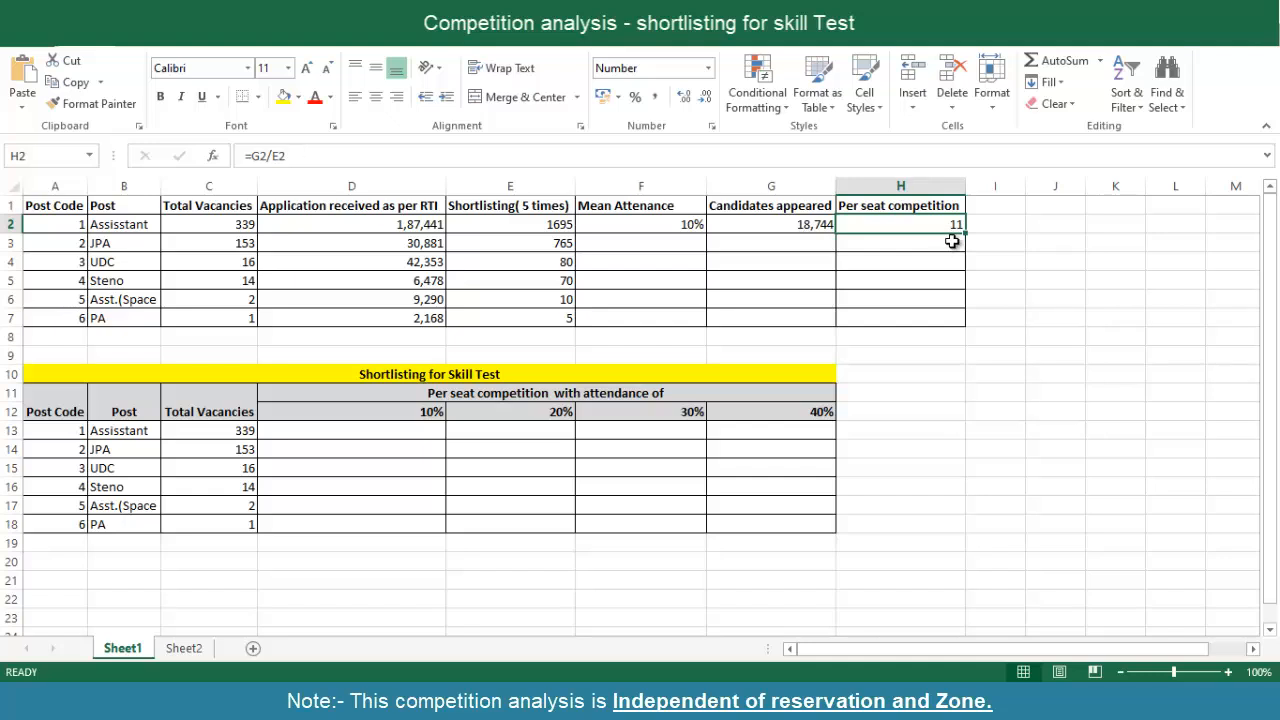
mouse_move(932, 240)
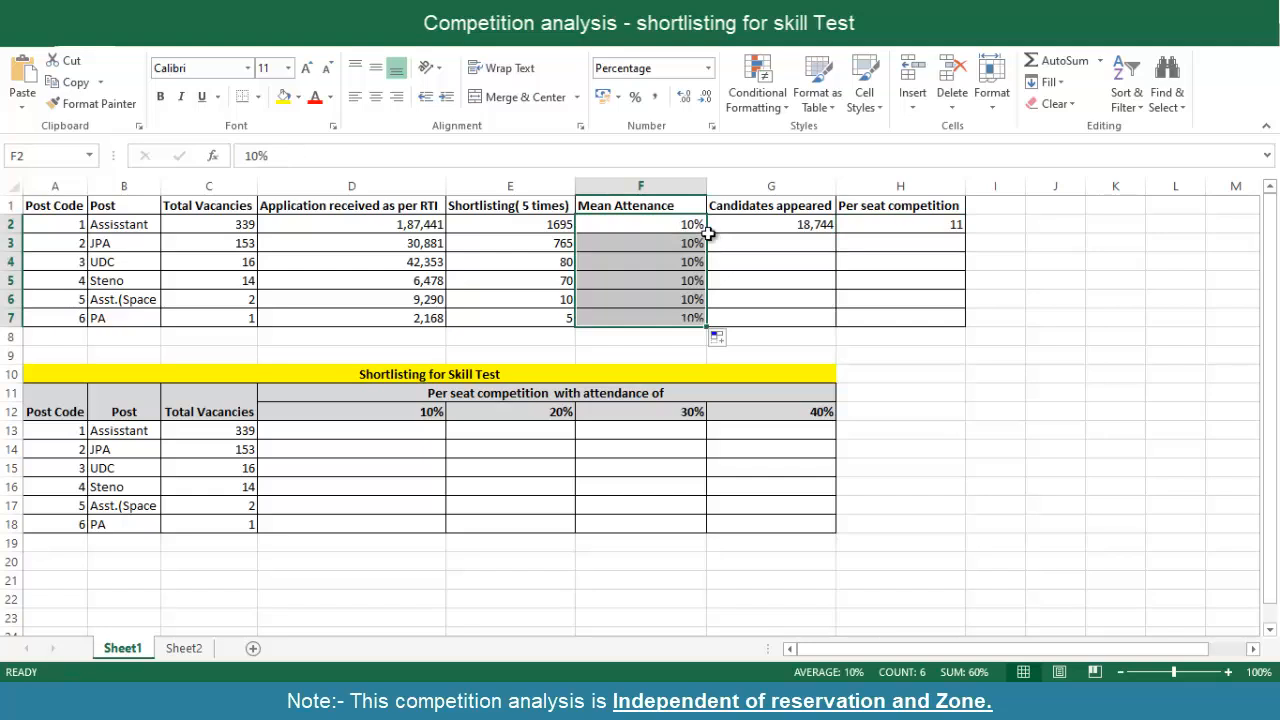
Extend the appeared and per-seat formulas down to row 7 and verify the Steno result
click(768, 224)
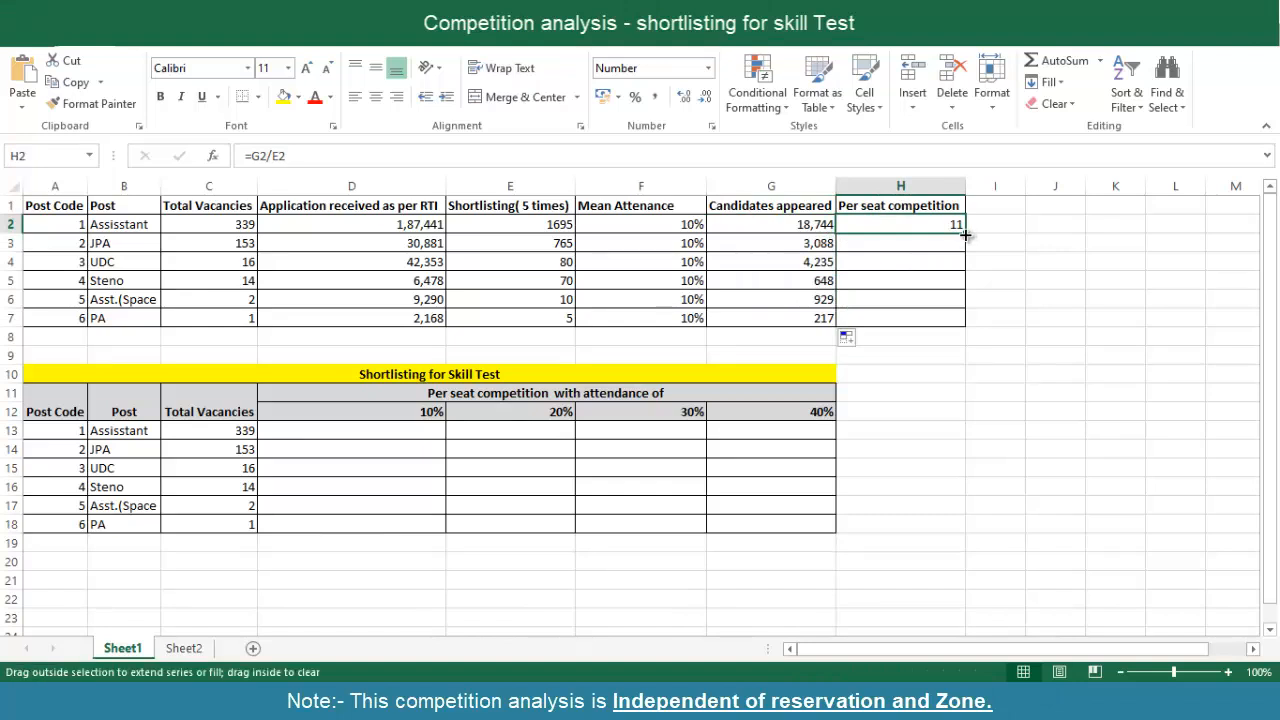
drag(964, 236, 964, 320)
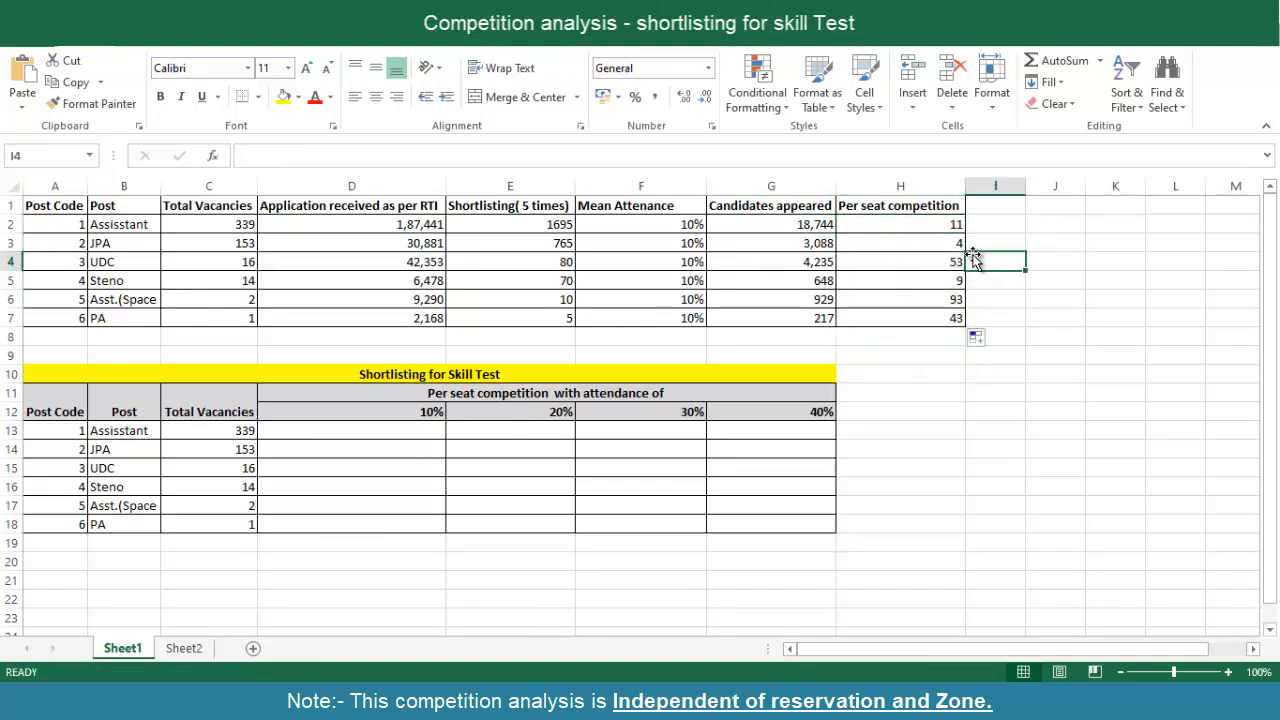
mouse_move(932, 318)
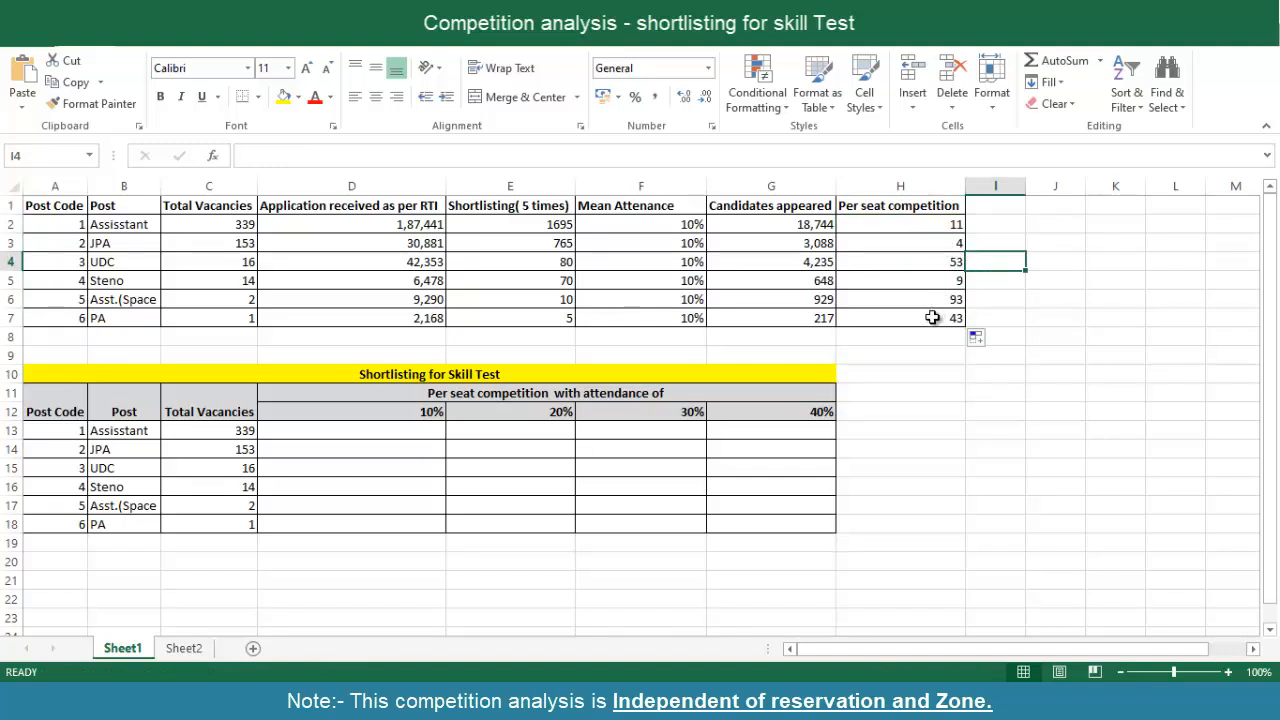
mouse_move(942, 302)
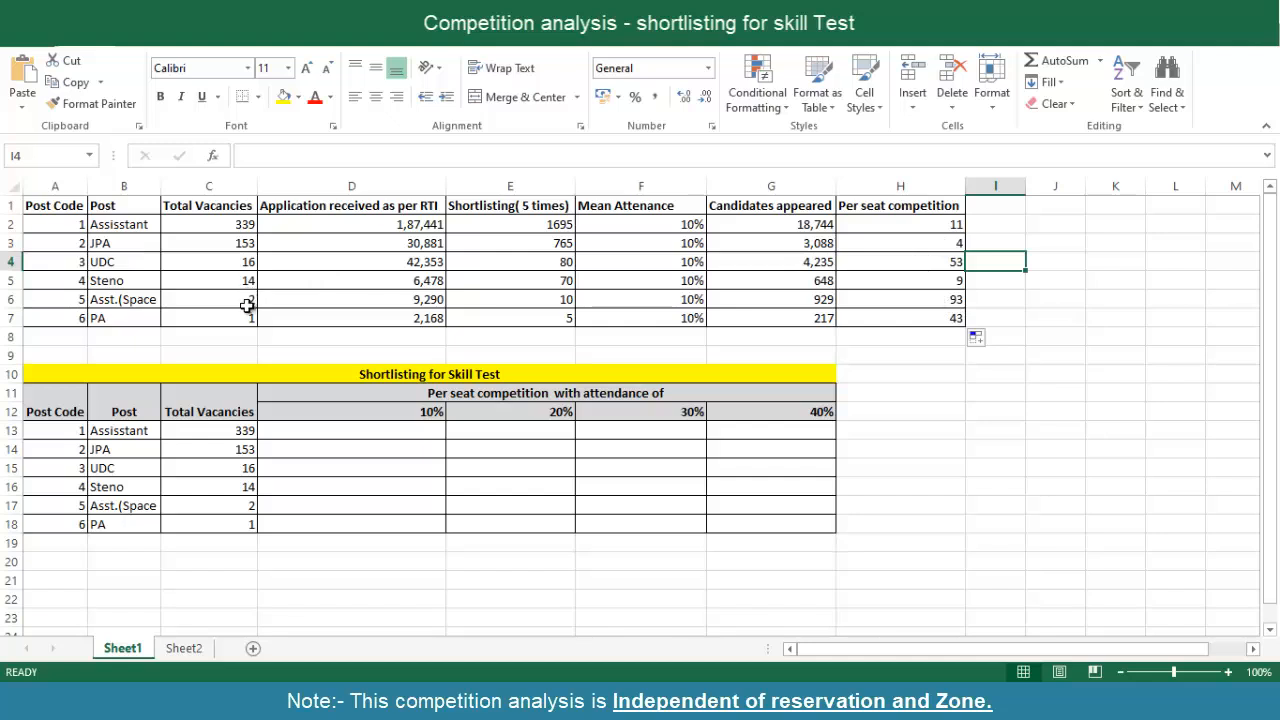
mouse_move(384, 308)
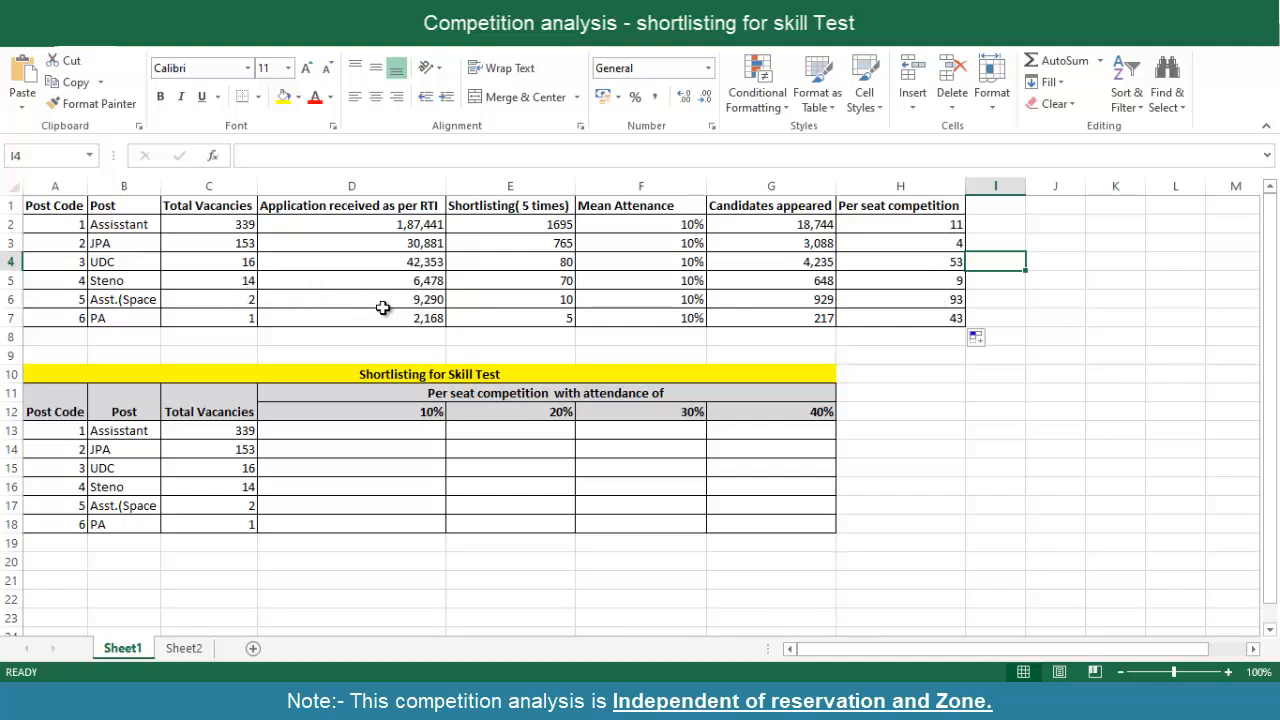
mouse_move(428, 308)
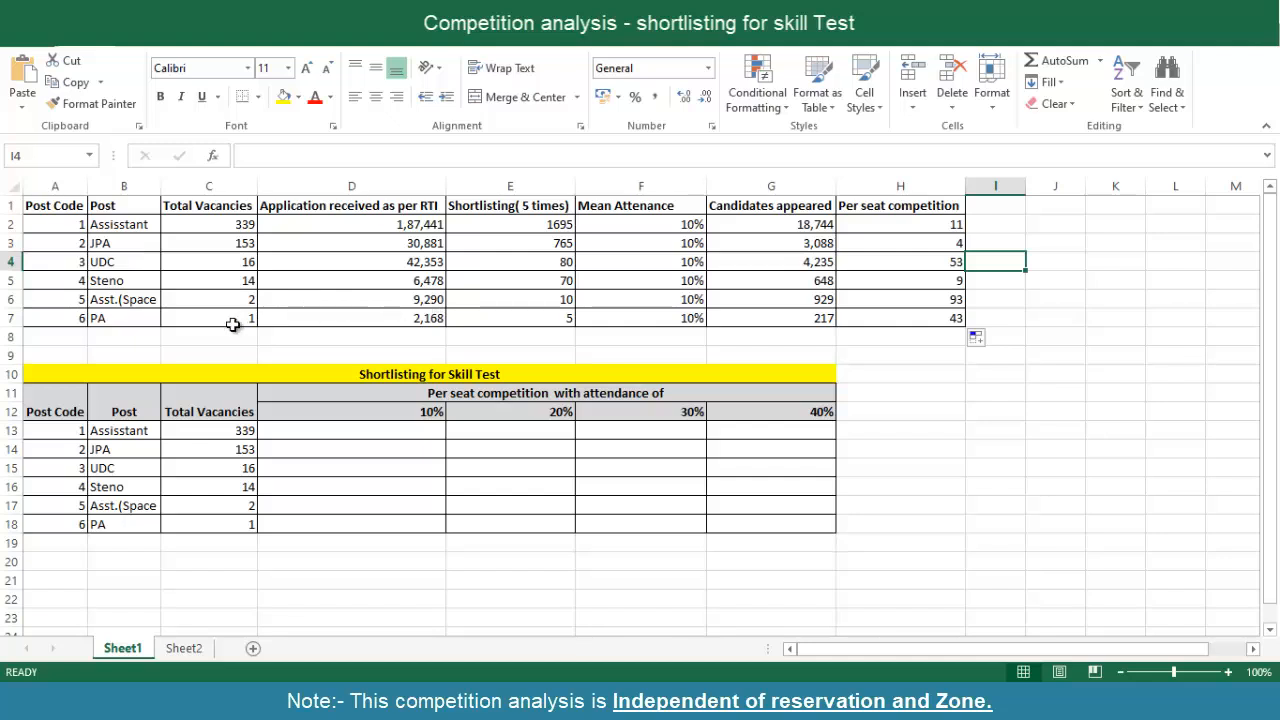
mouse_move(332, 324)
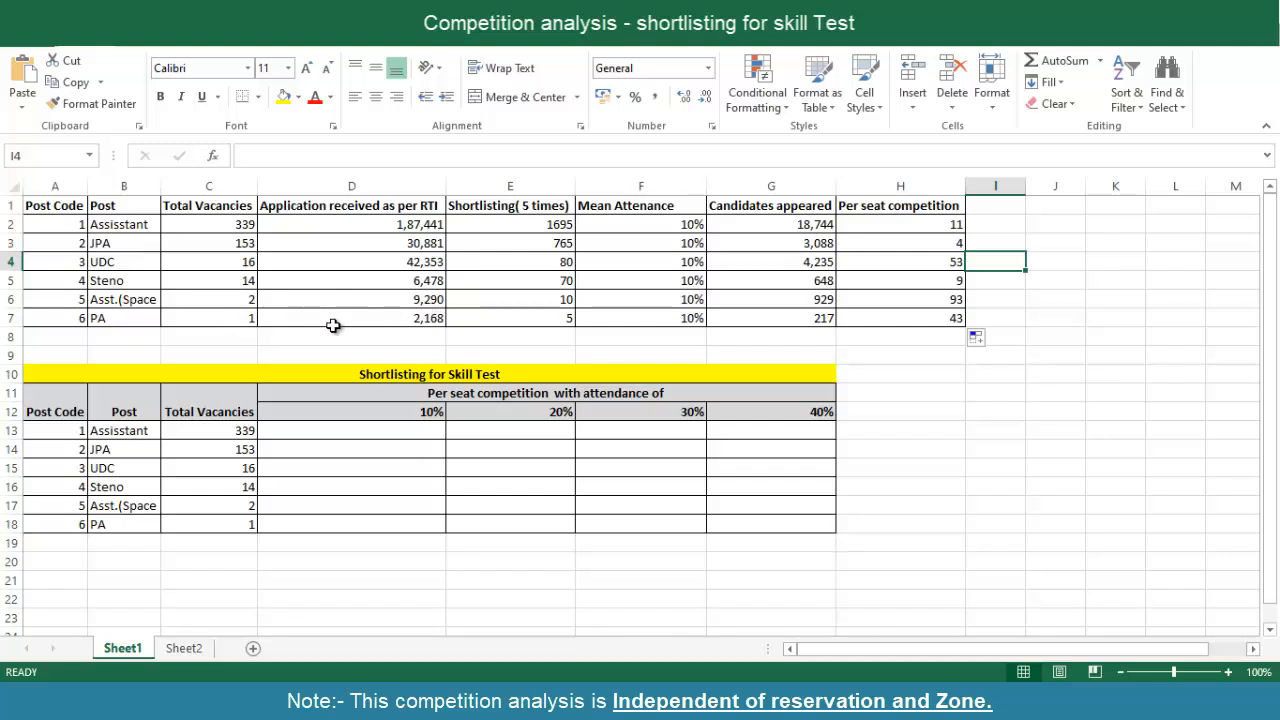
mouse_move(484, 328)
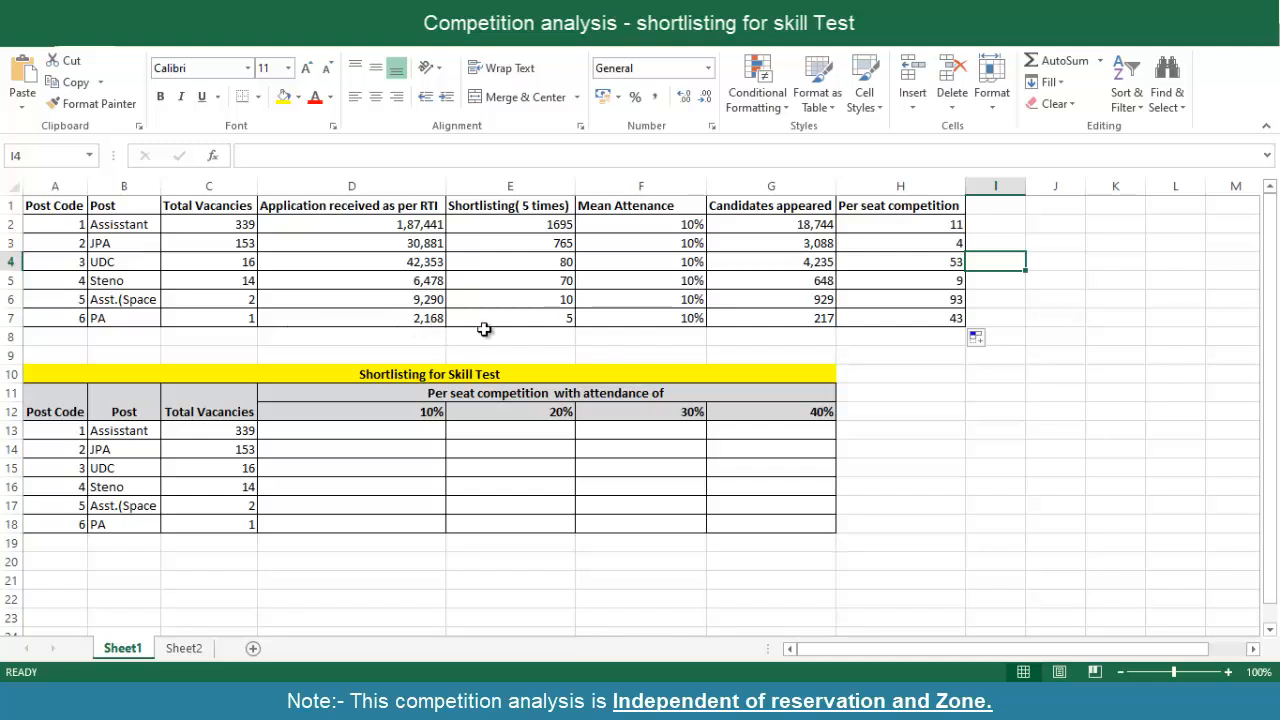
mouse_move(944, 282)
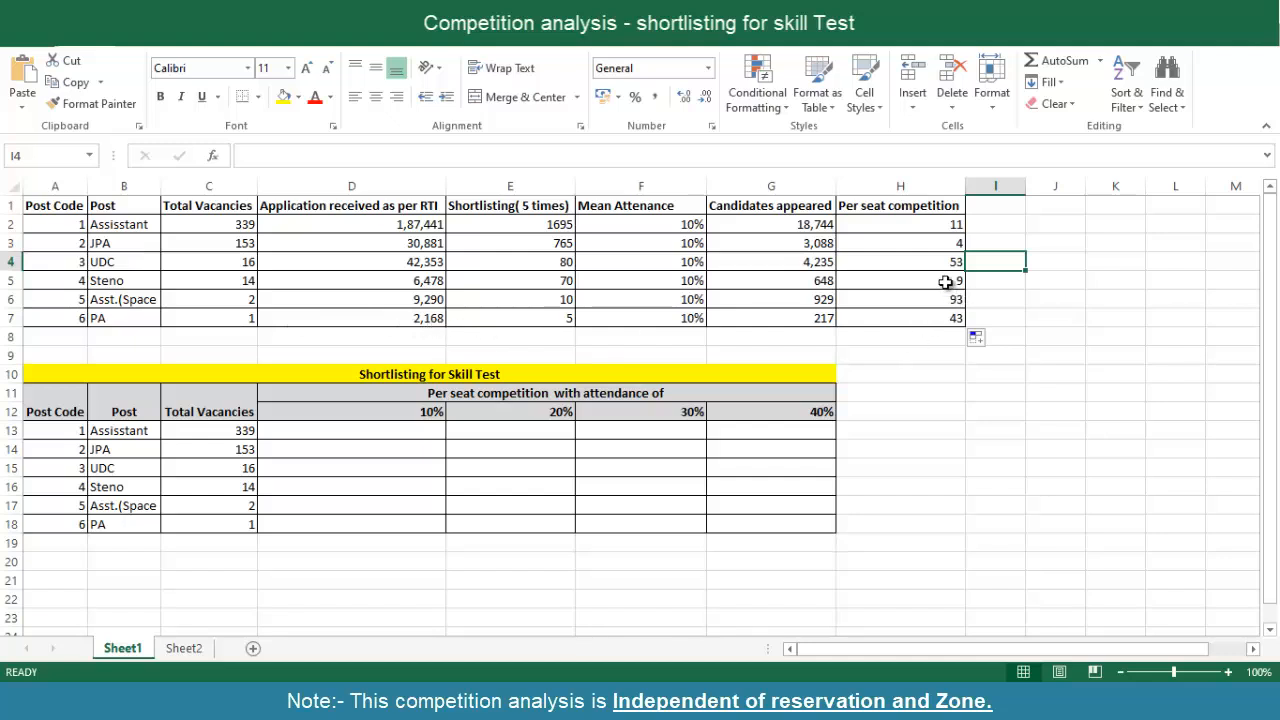
click(928, 280)
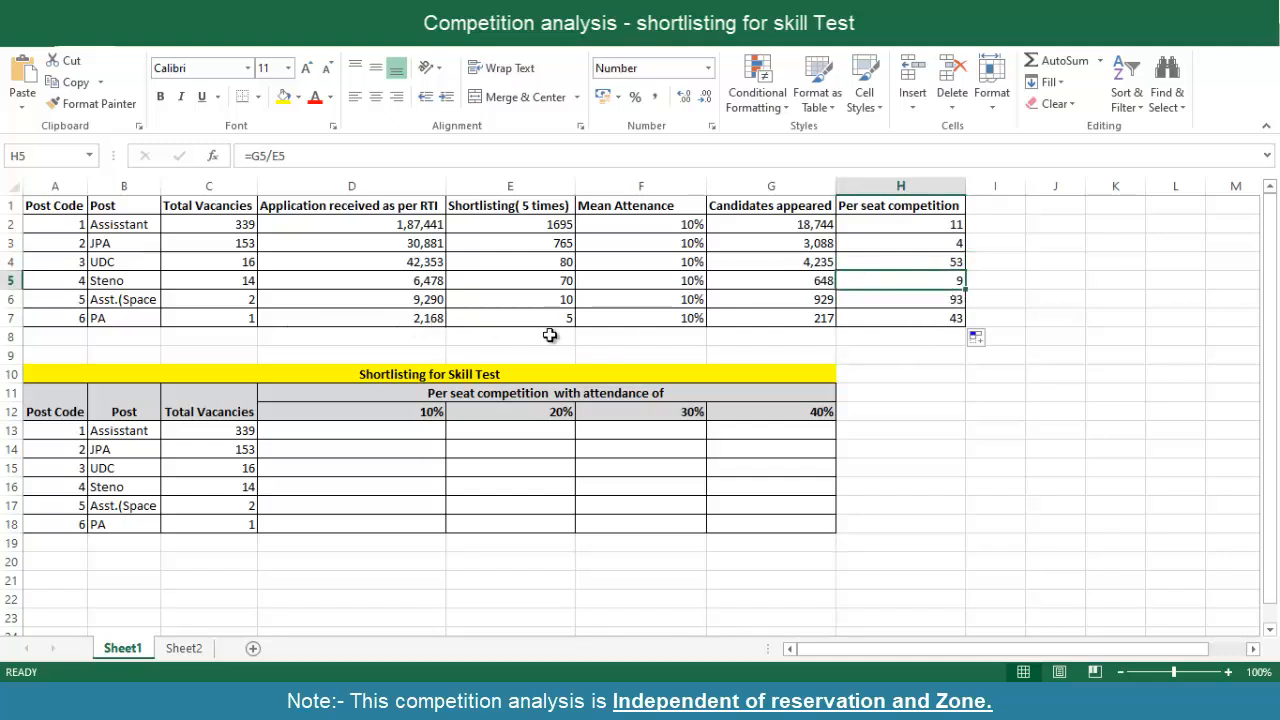
mouse_move(590, 238)
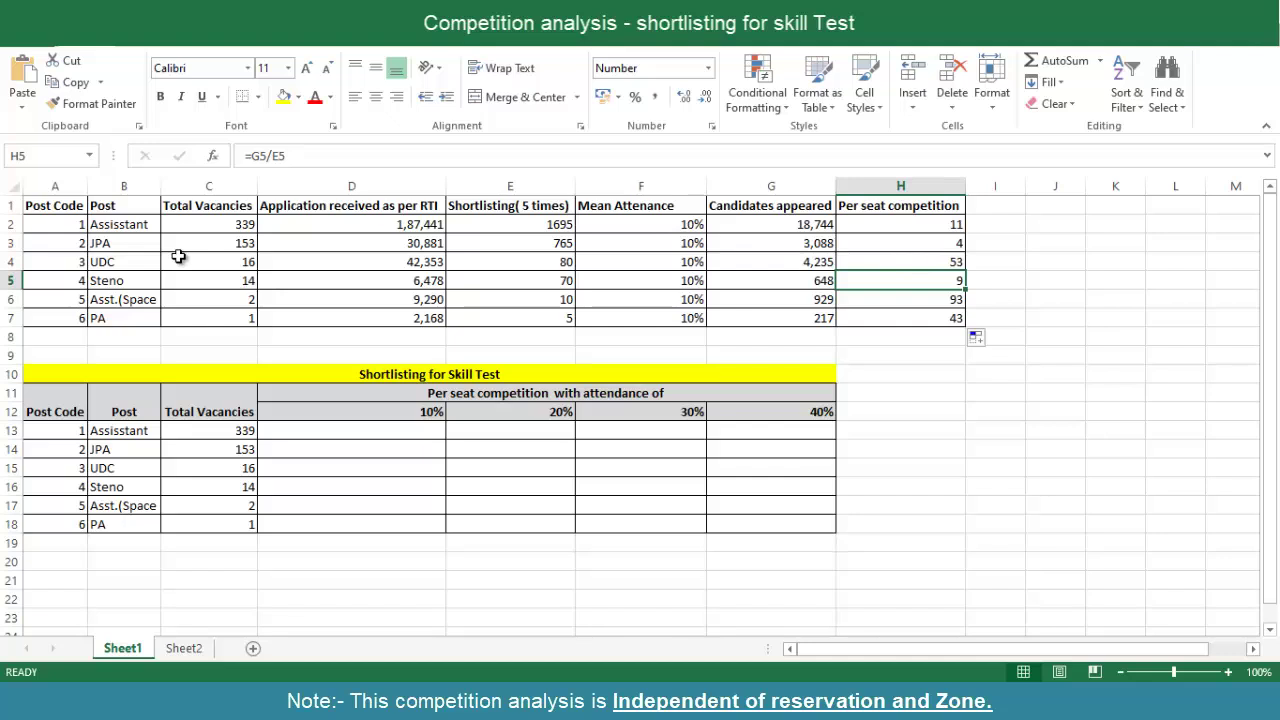
mouse_move(934, 242)
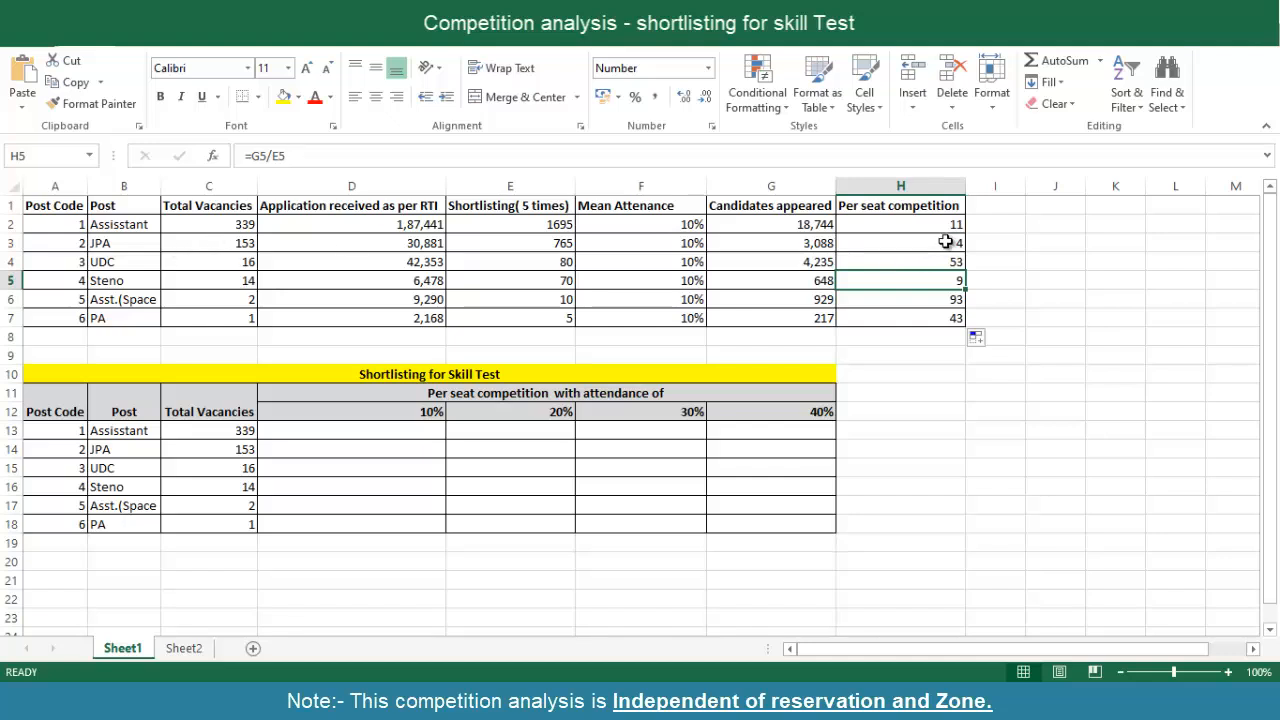
click(900, 242)
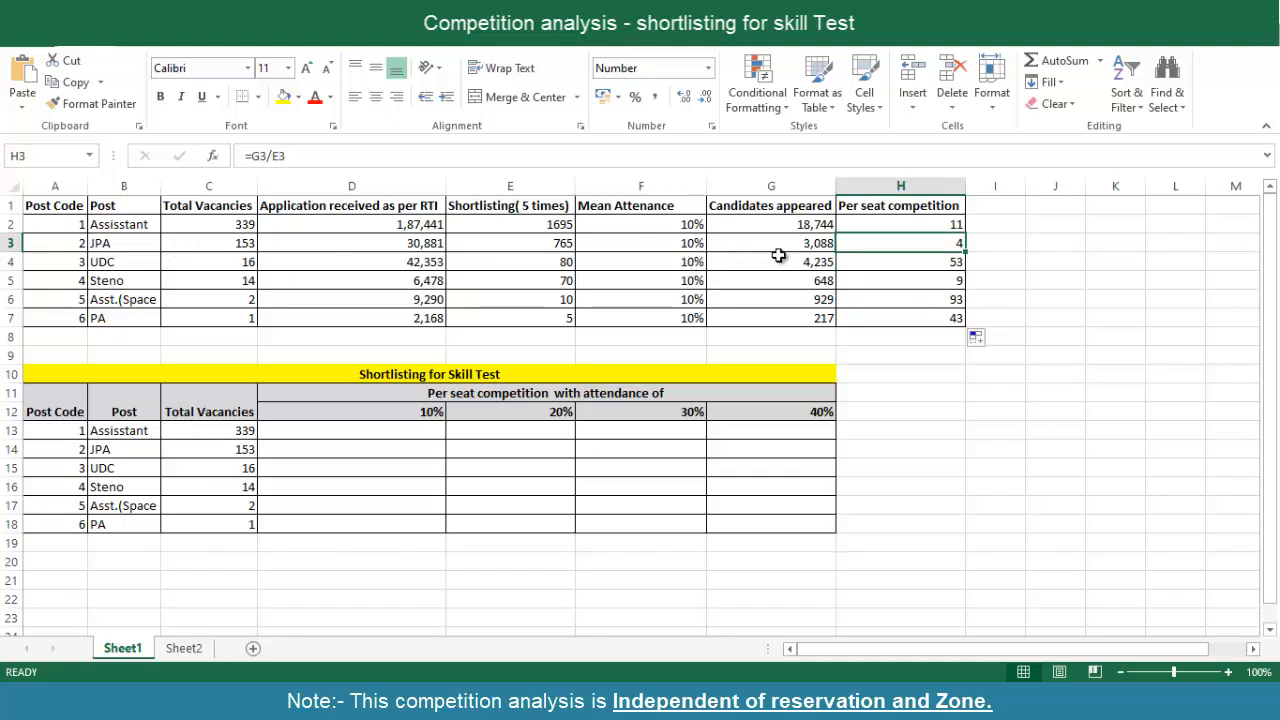
mouse_move(976, 260)
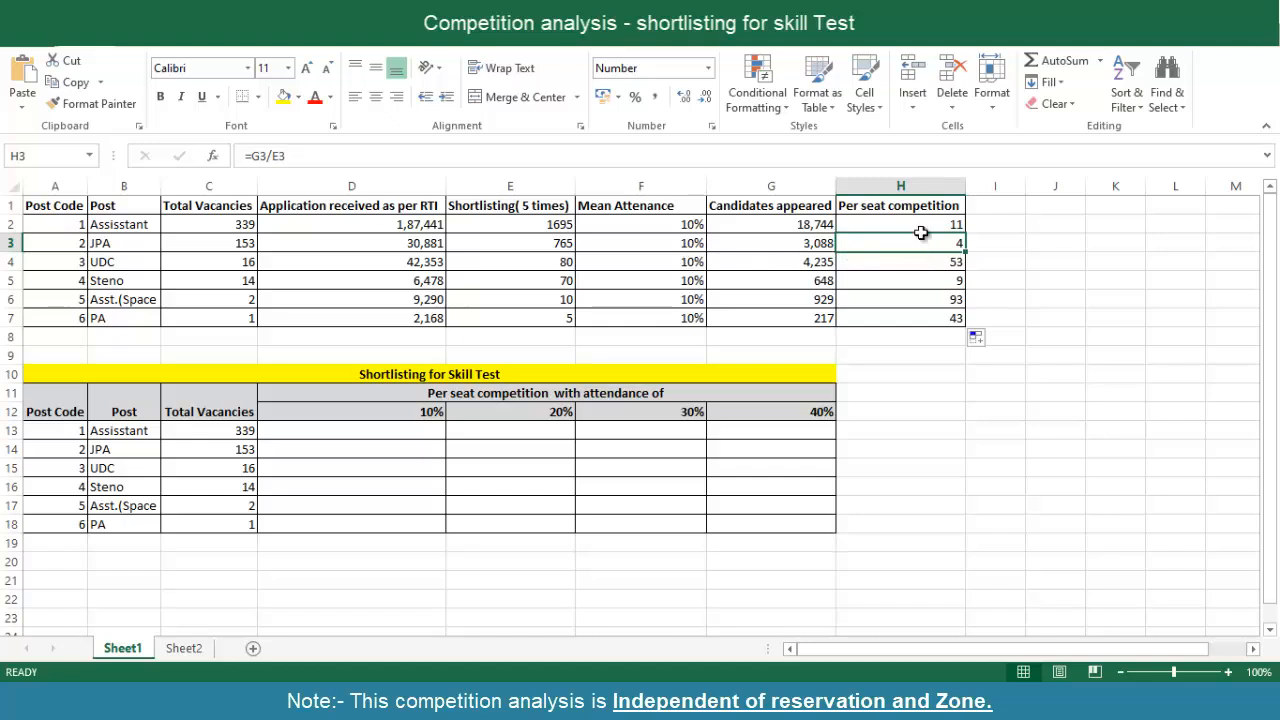
drag(900, 224, 900, 300)
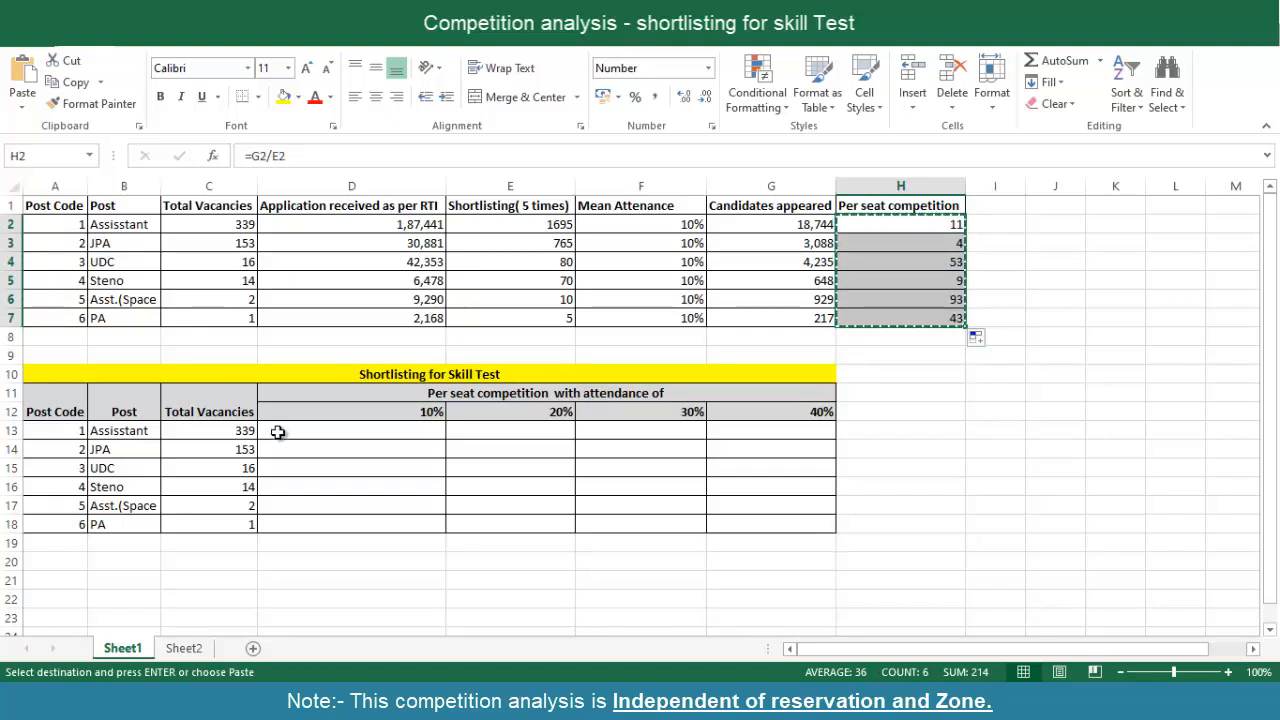
Paste H2:H7 as values into D13 and format them as whole numbers (11, 4, 53, 9, 93, 43)
right_click(352, 432)
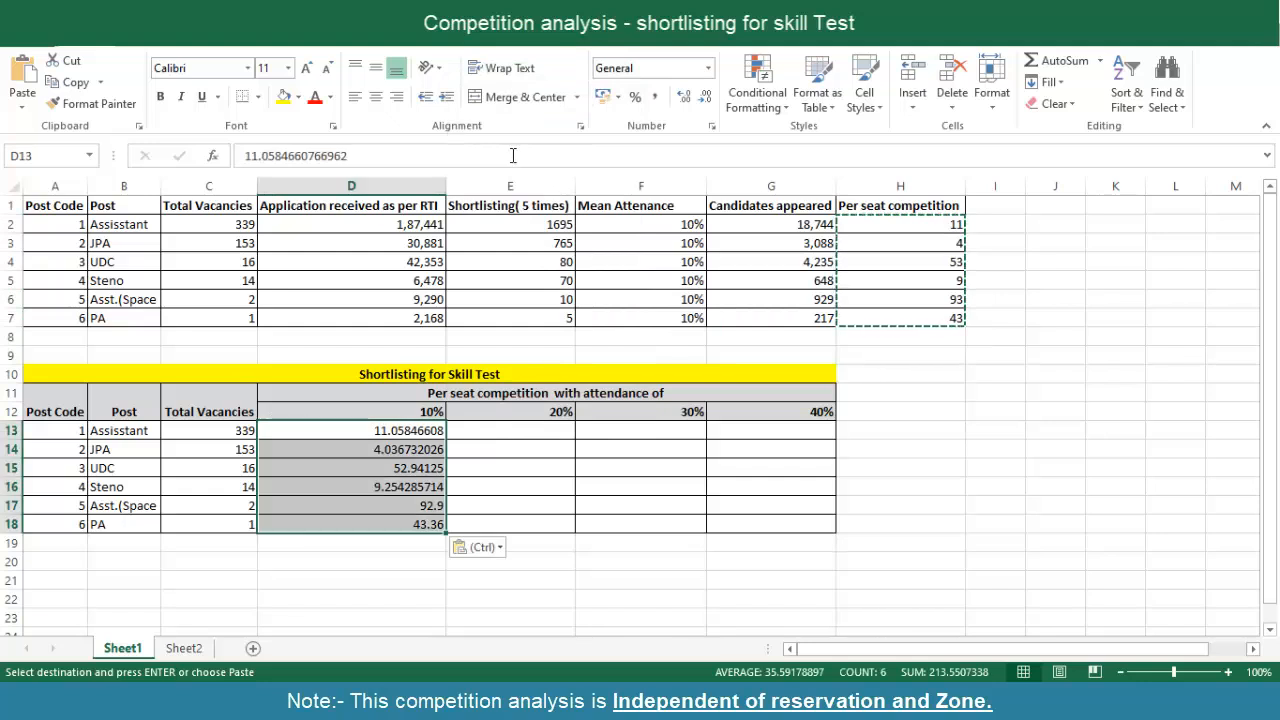
mouse_move(382, 450)
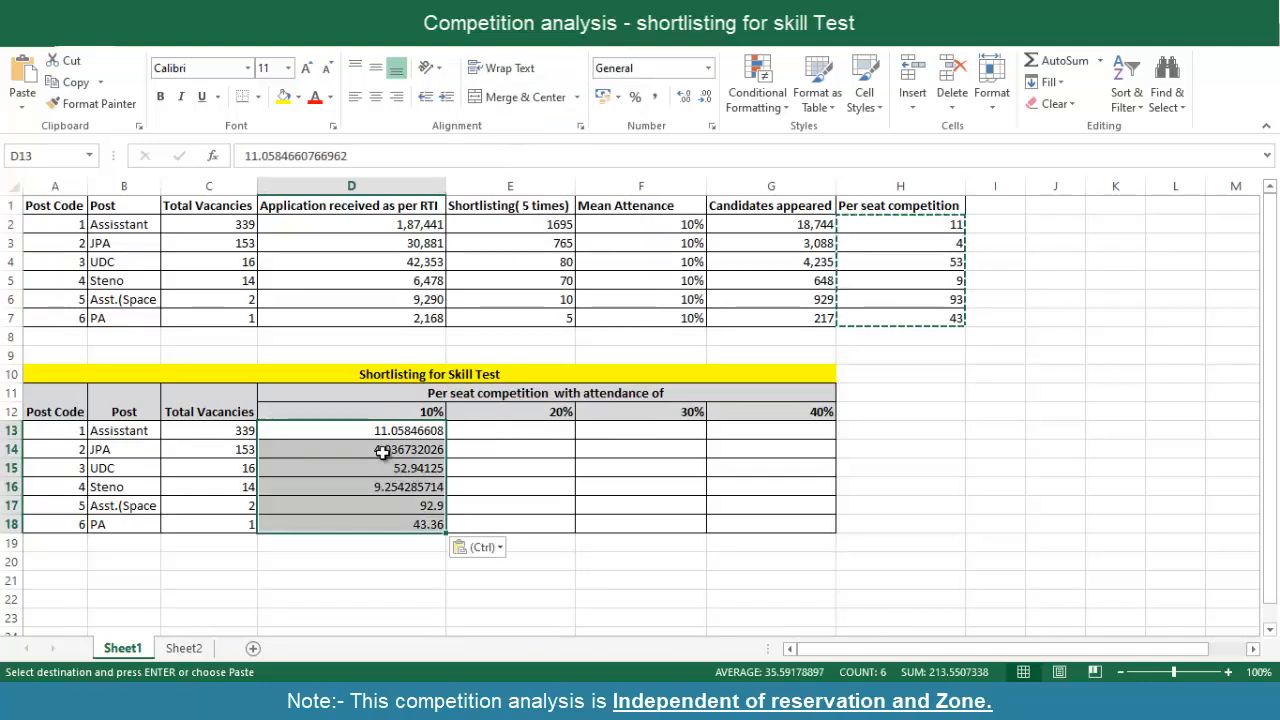
mouse_move(422, 444)
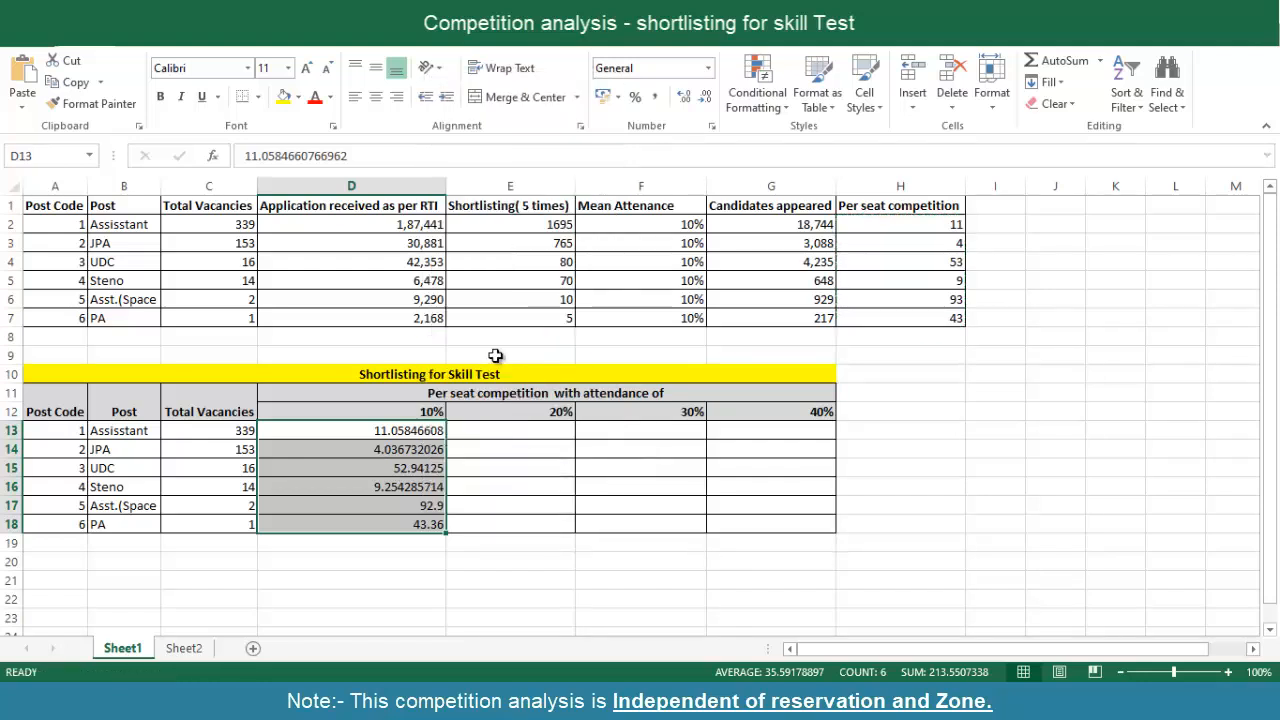
key(Ctrl+1)
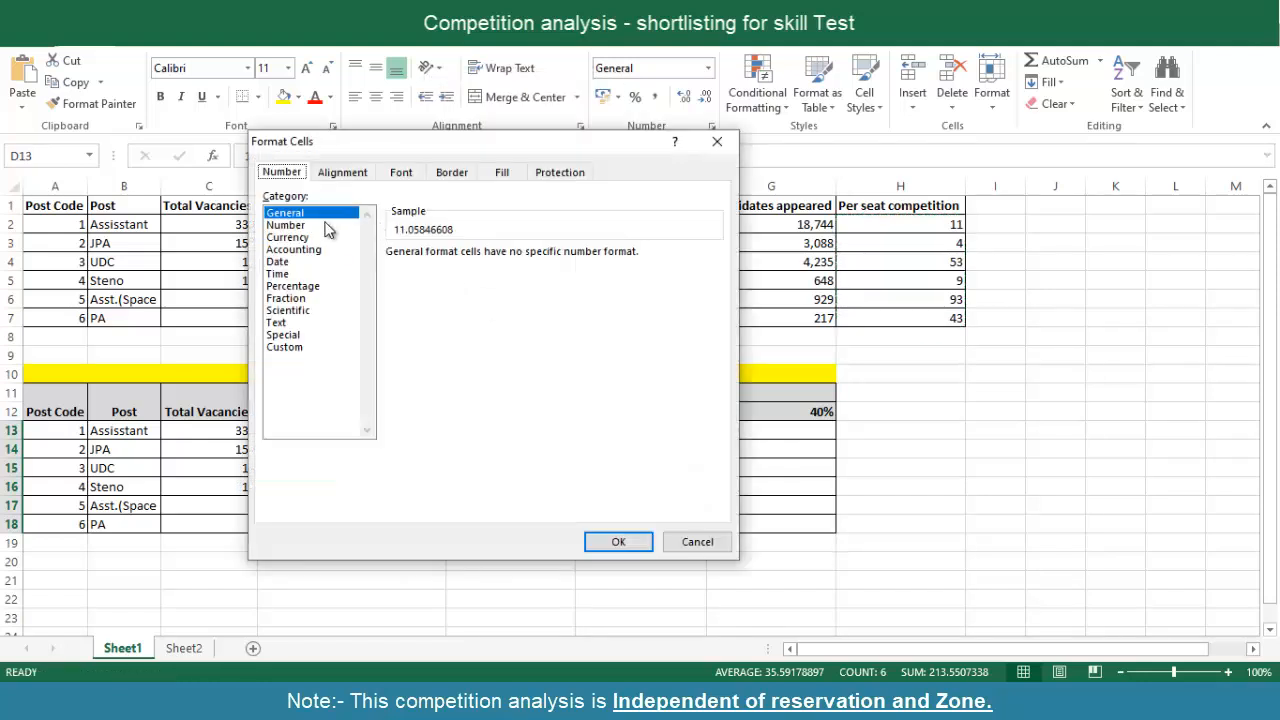
click(286, 224)
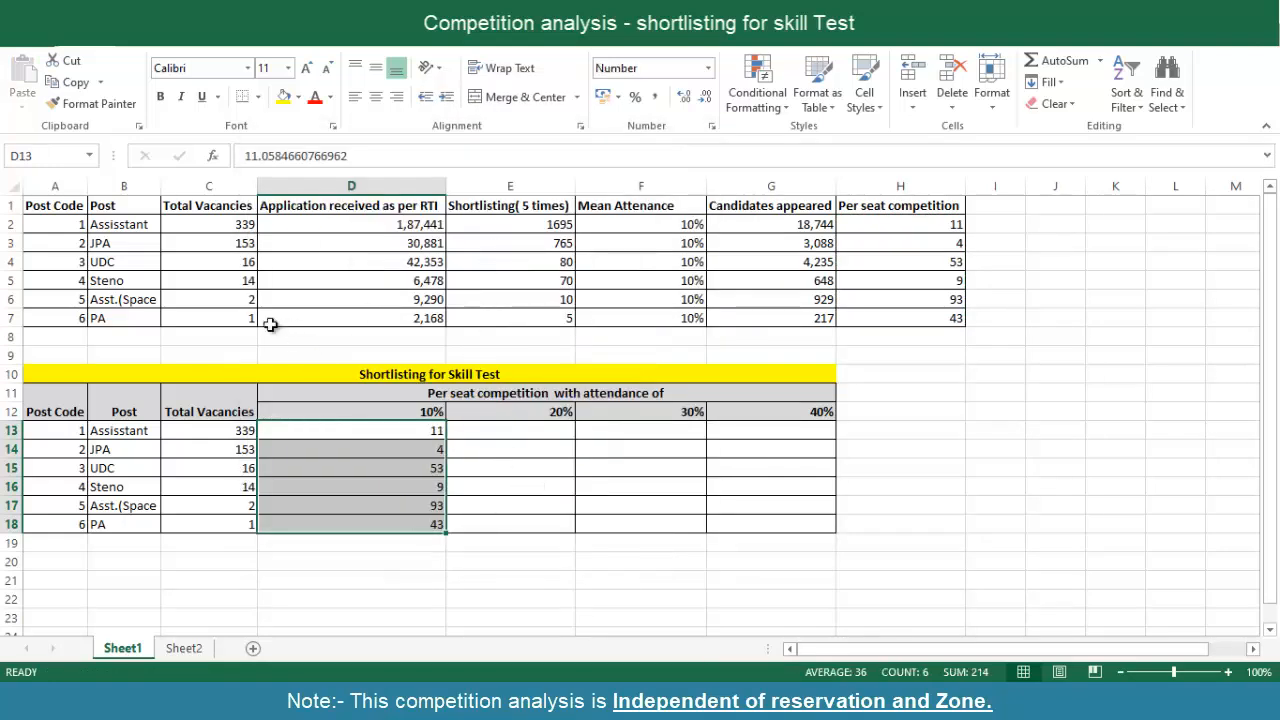
click(90, 104)
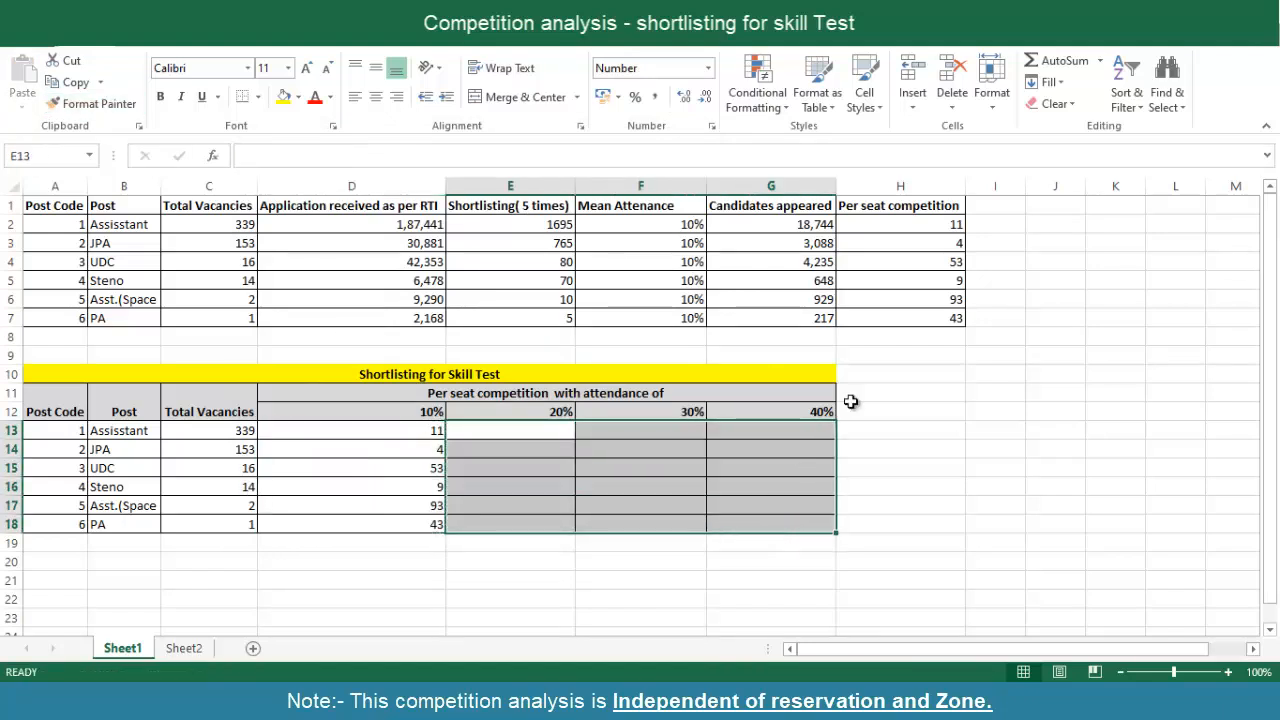
Enter =2*D13 in E13 so the 20% column doubles each post's 10% figure
click(900, 392)
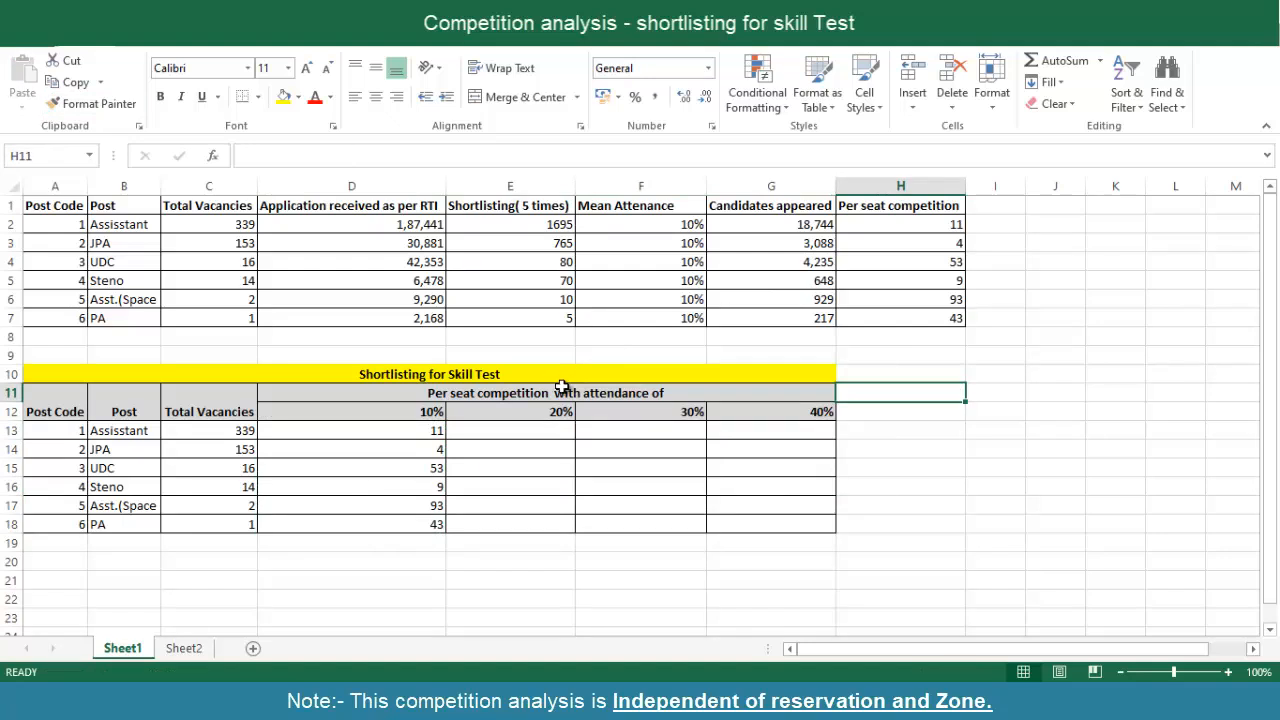
mouse_move(564, 364)
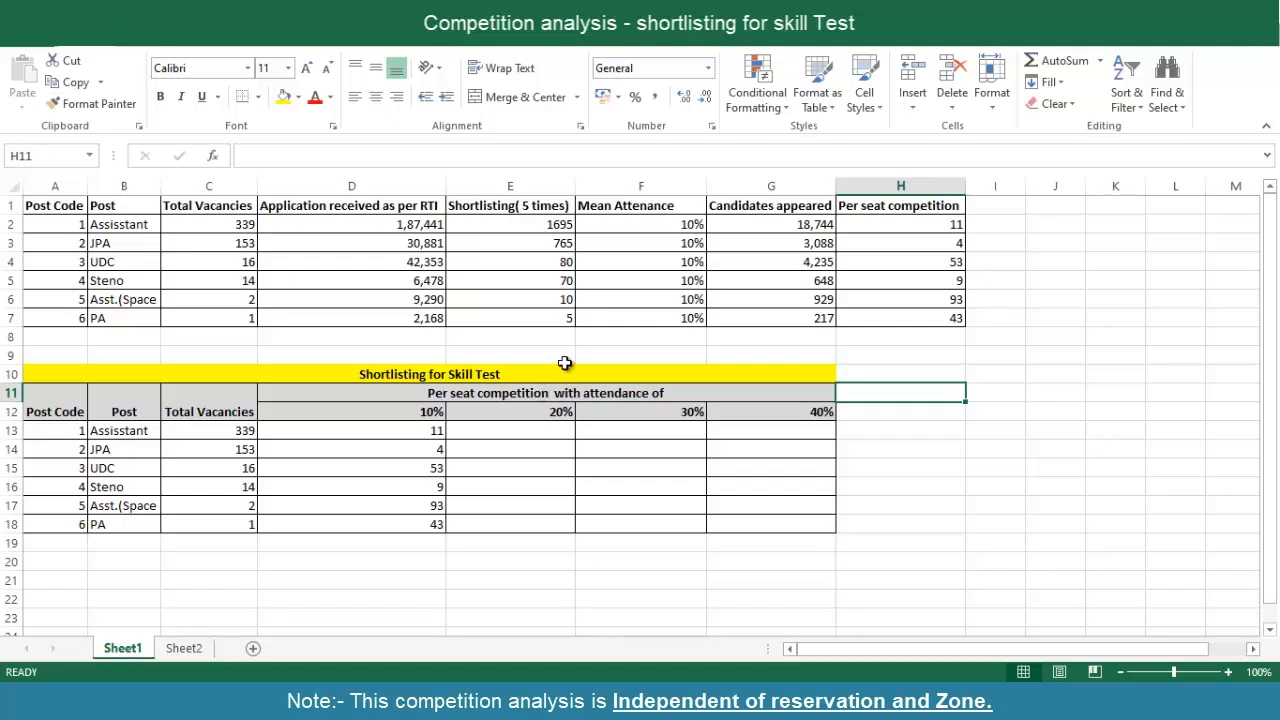
mouse_move(542, 450)
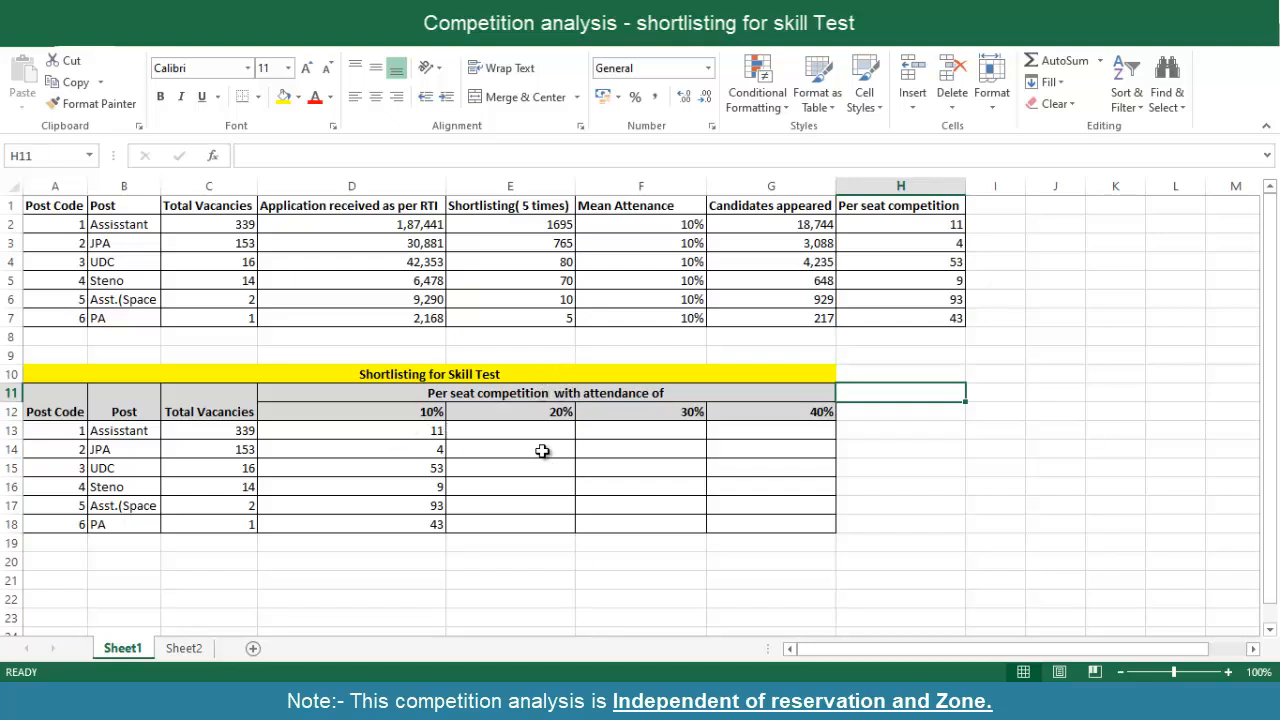
mouse_move(554, 436)
text(=)
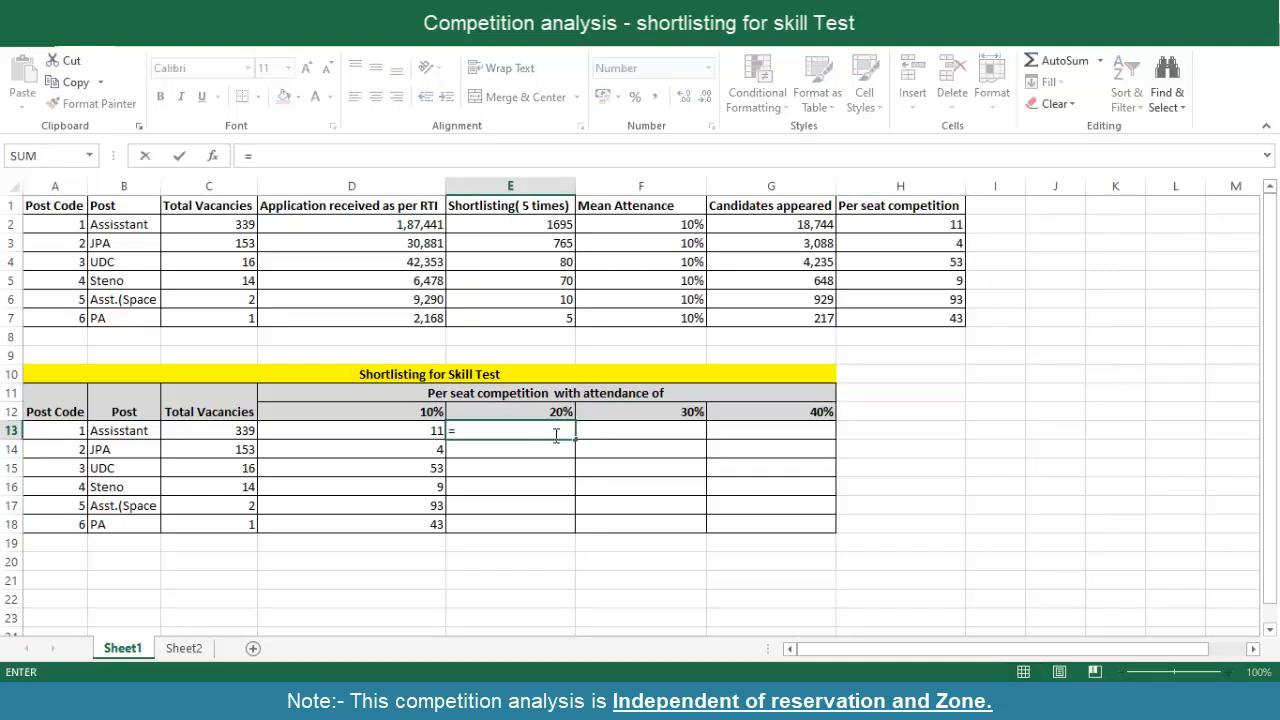
text(2)
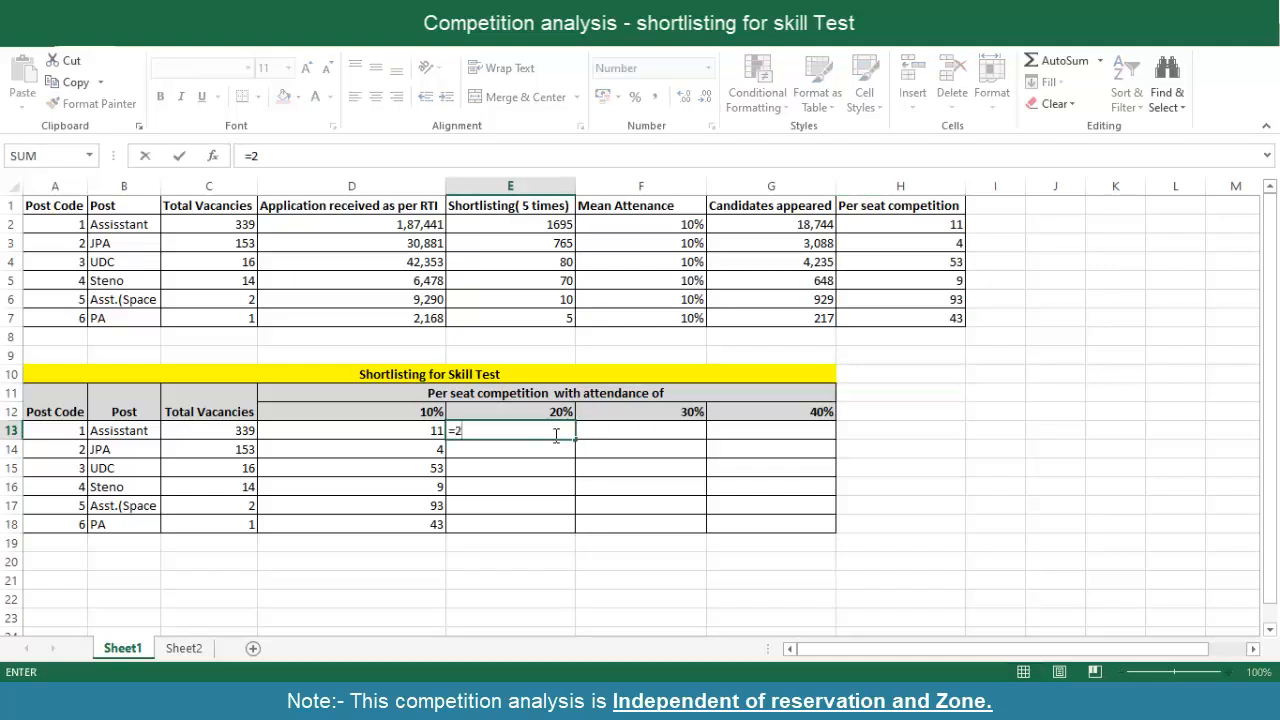
click(352, 430)
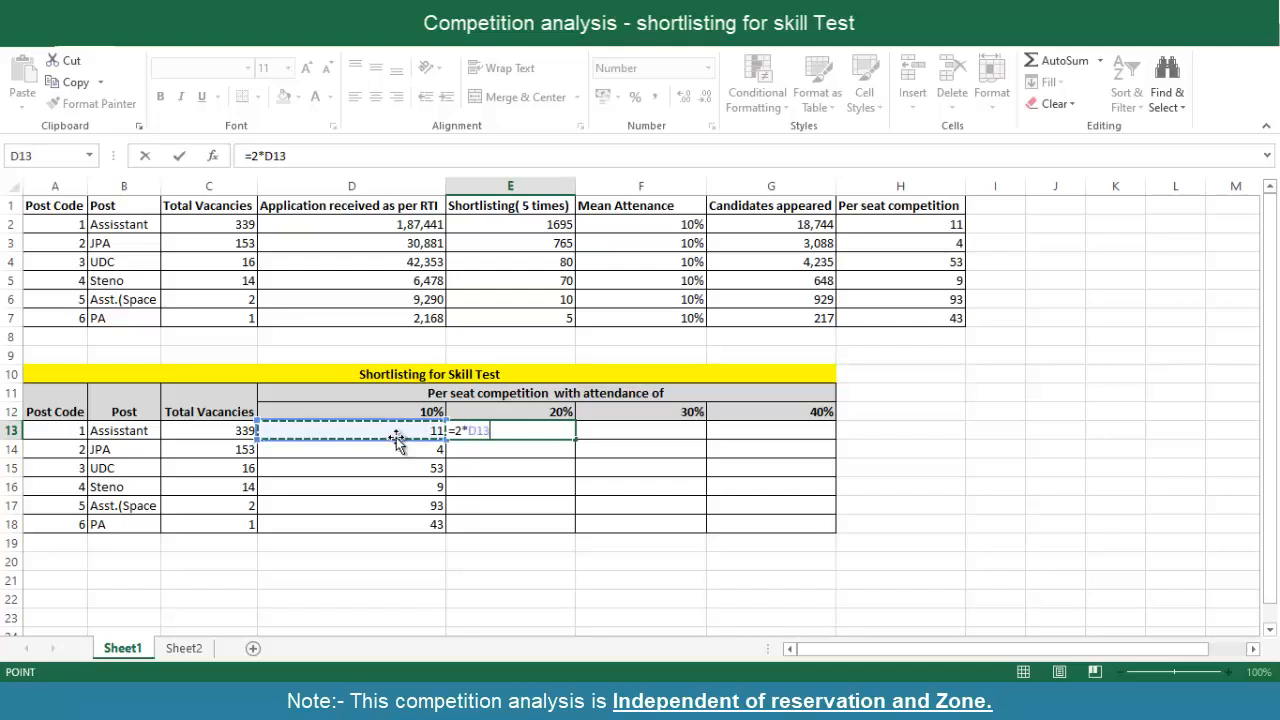
key(Enter)
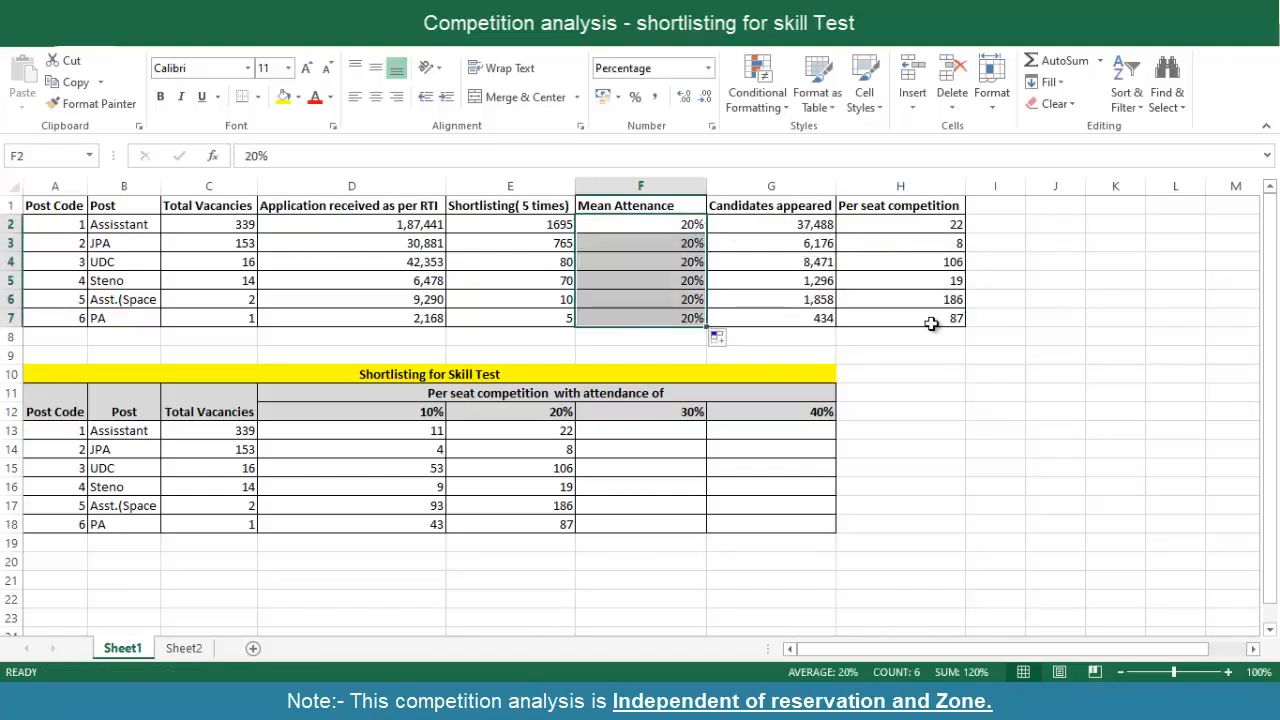
mouse_move(544, 532)
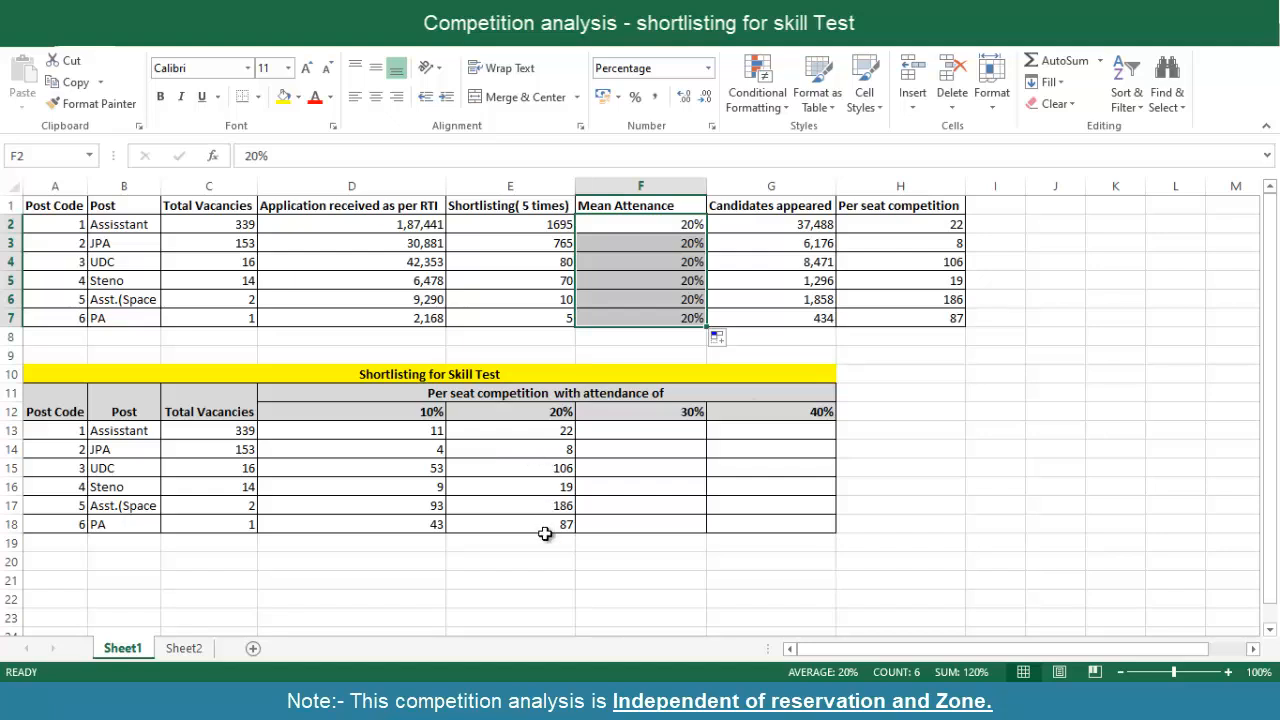
mouse_move(616, 504)
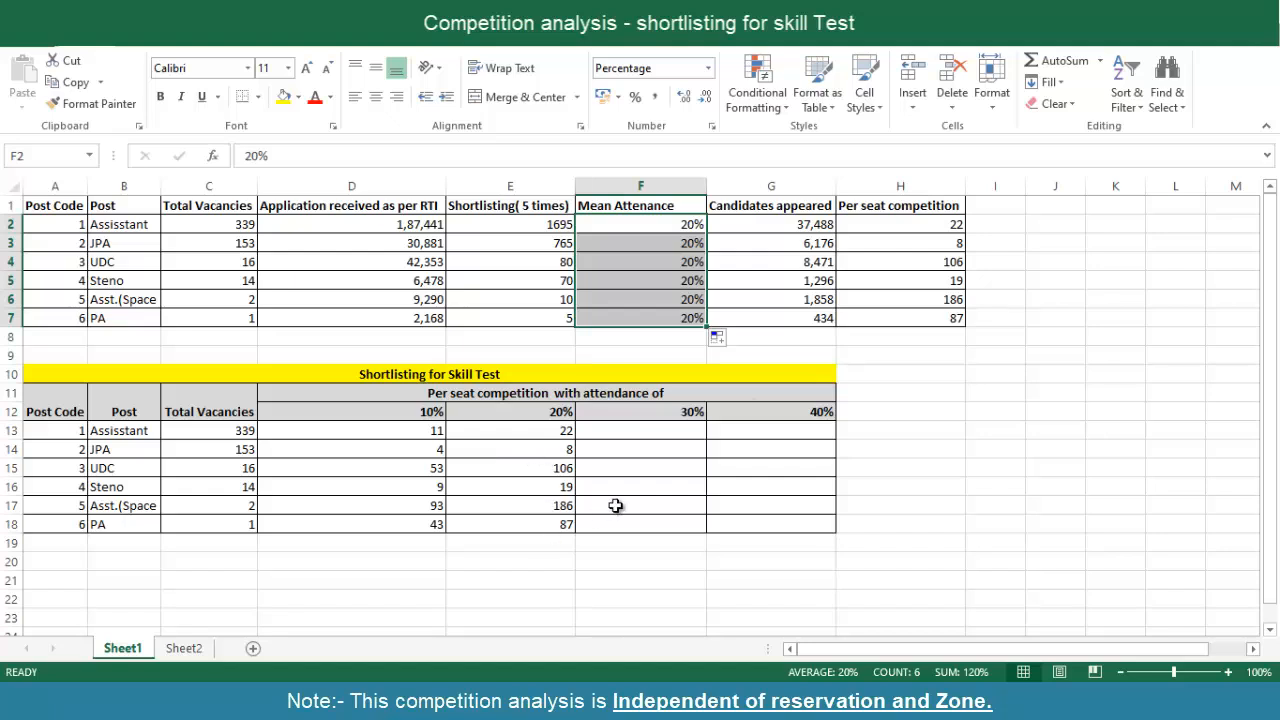
mouse_move(698, 390)
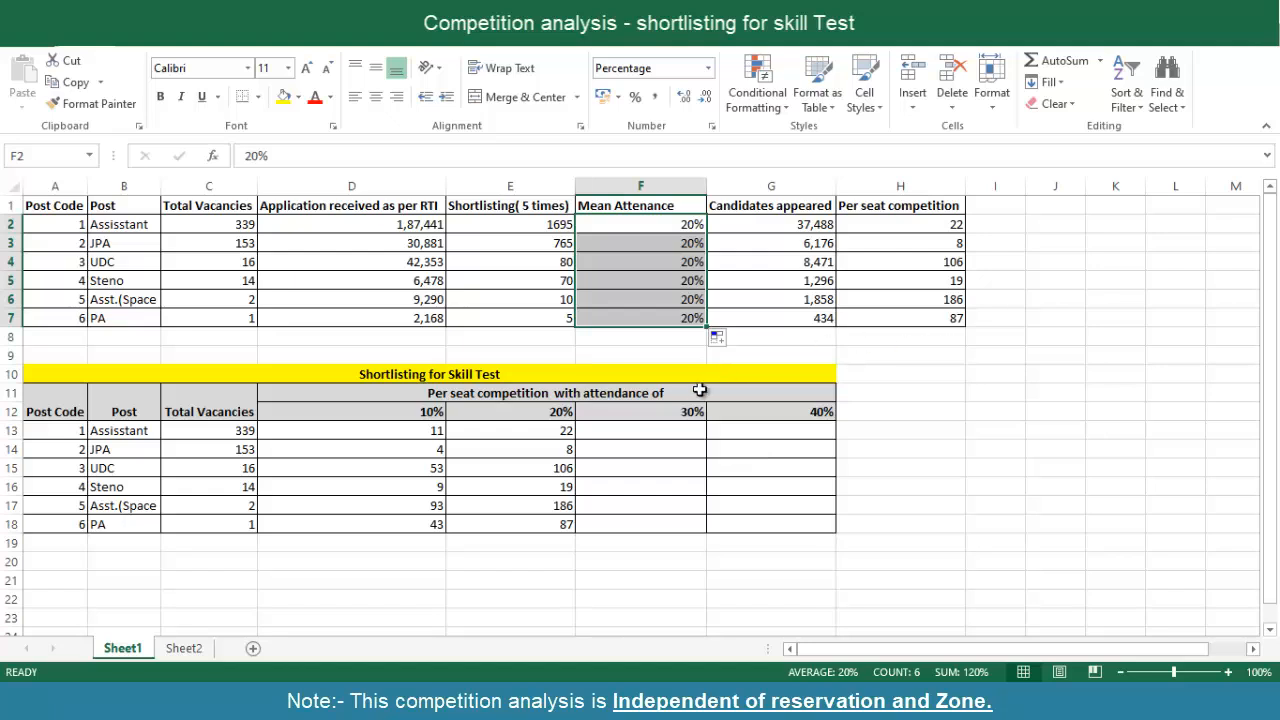
mouse_move(648, 430)
text(=)
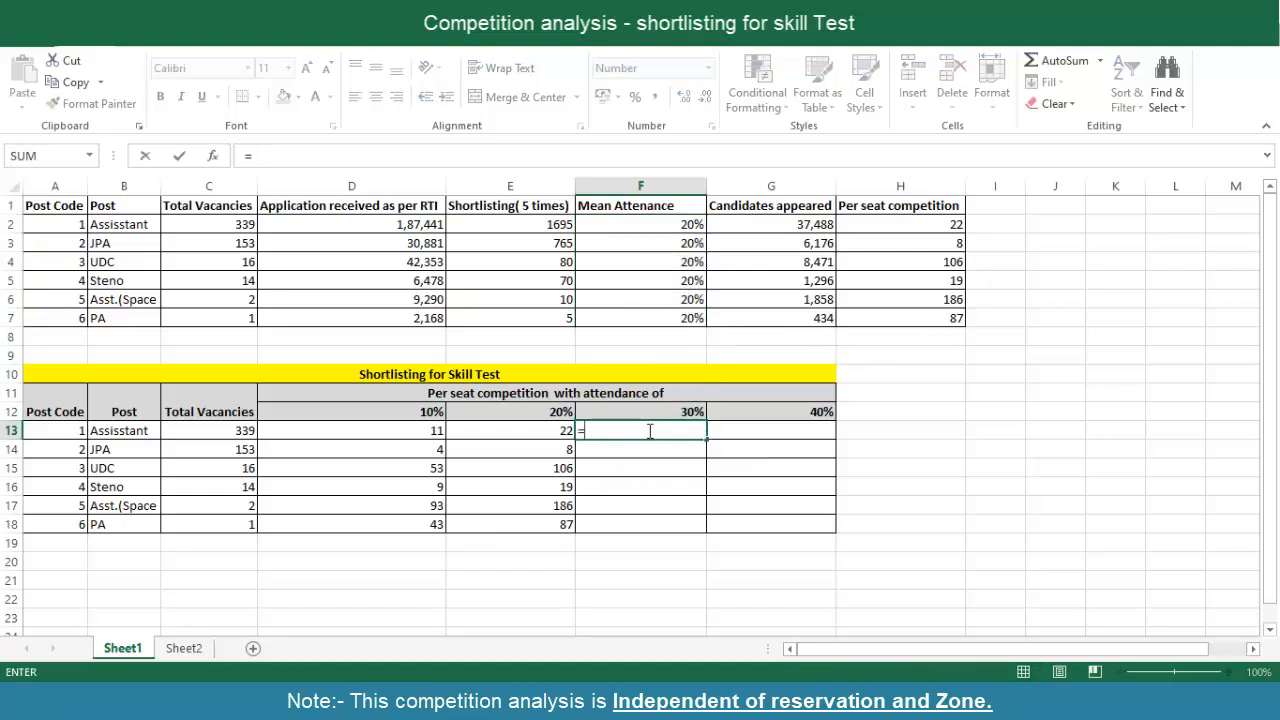
Enter =3*D13 in F13 and =D13*4 in G13 for the 30% and 40% columns
text(3*)
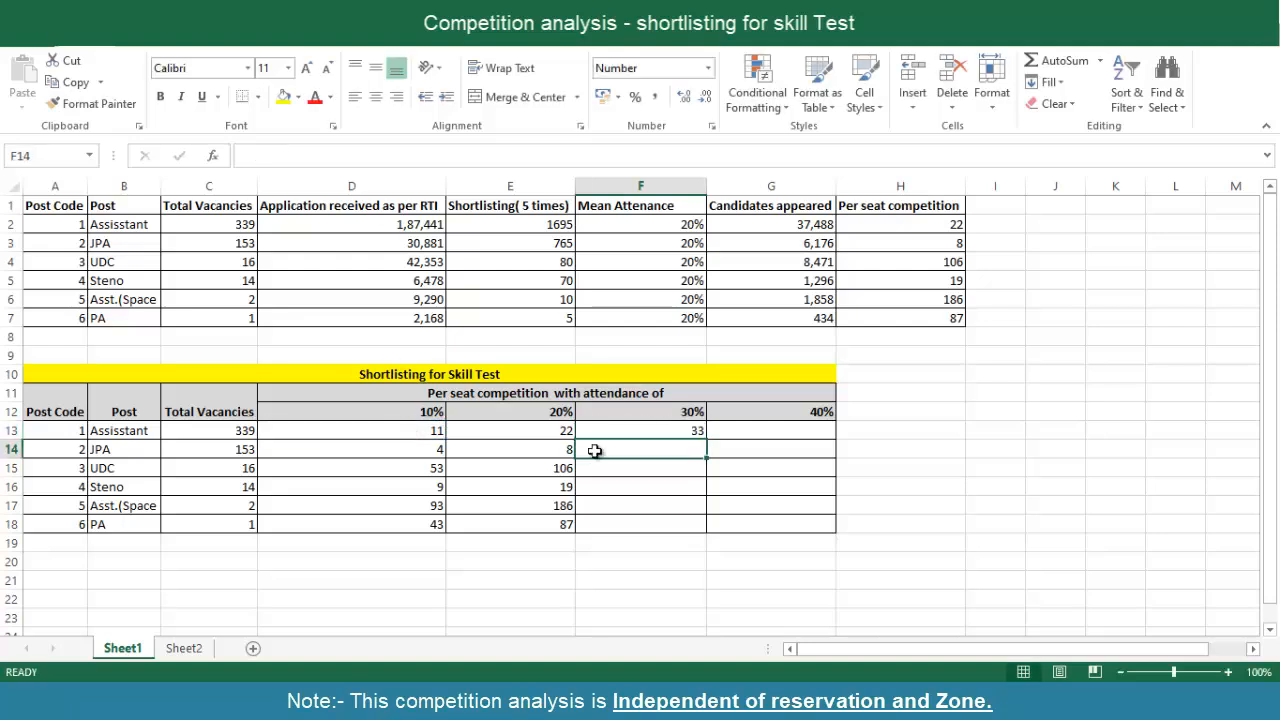
click(640, 430)
text(=)
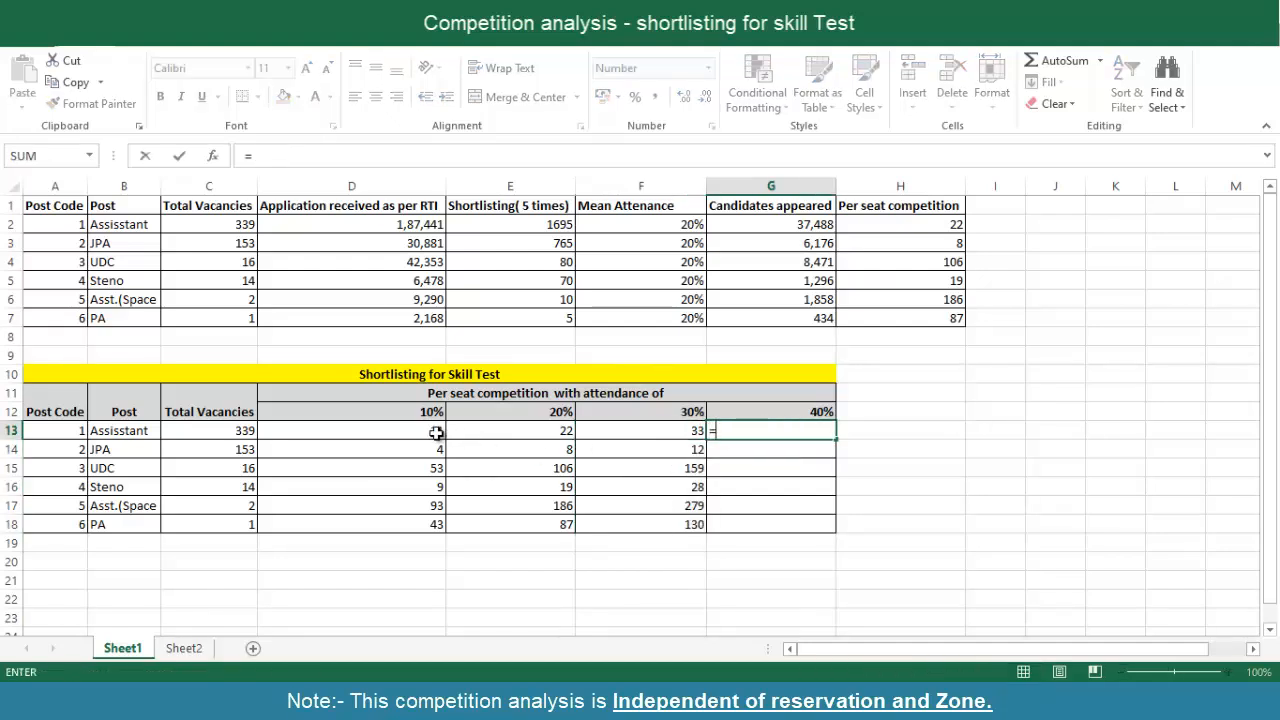
click(350, 432)
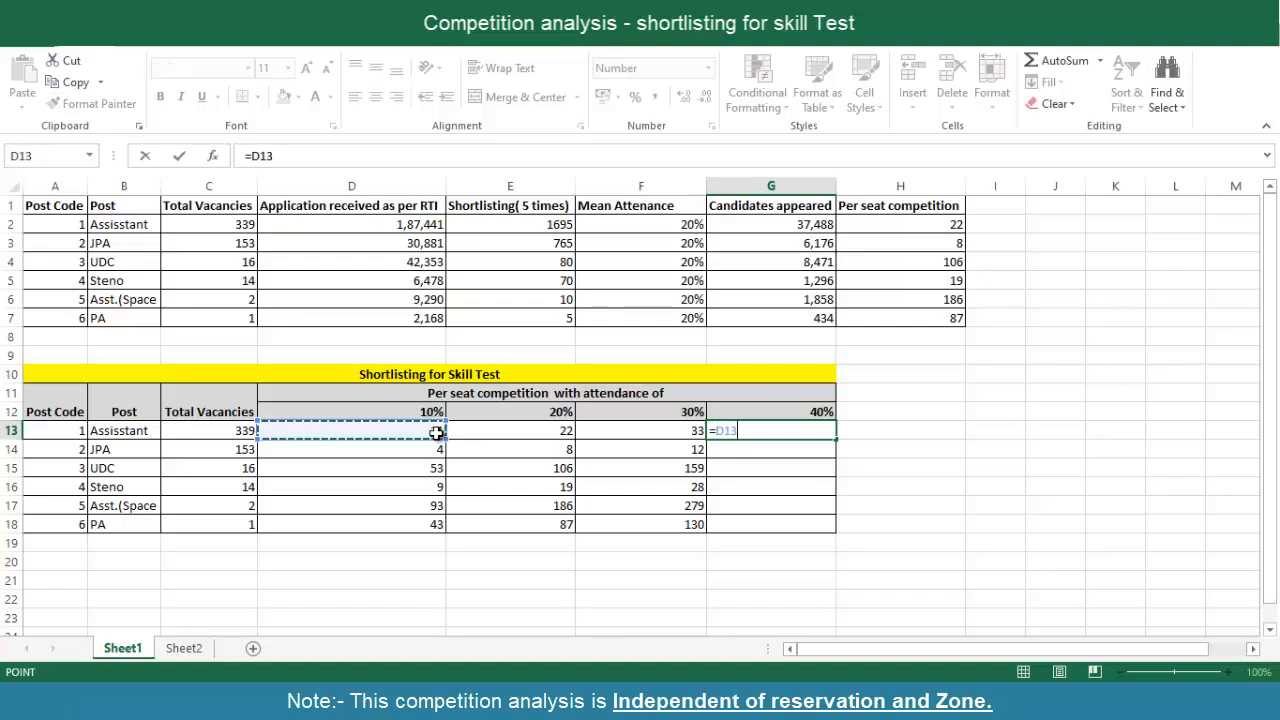
text(*4)
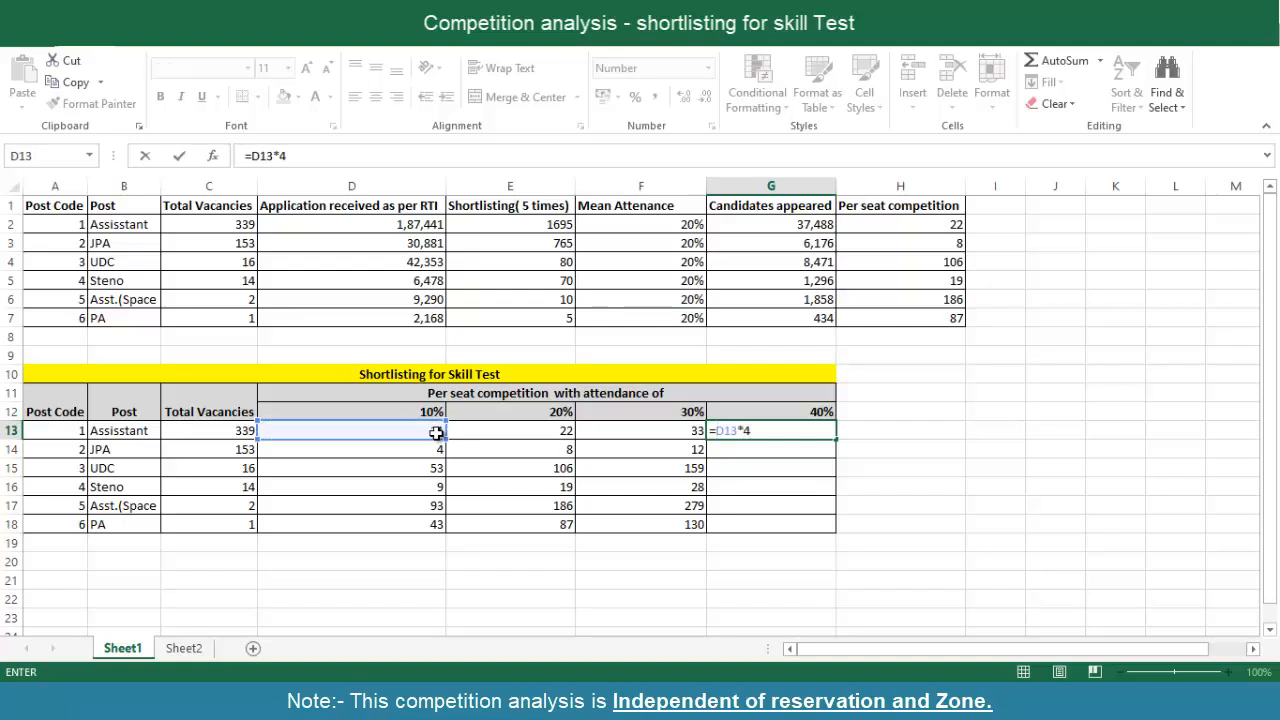
key(Enter)
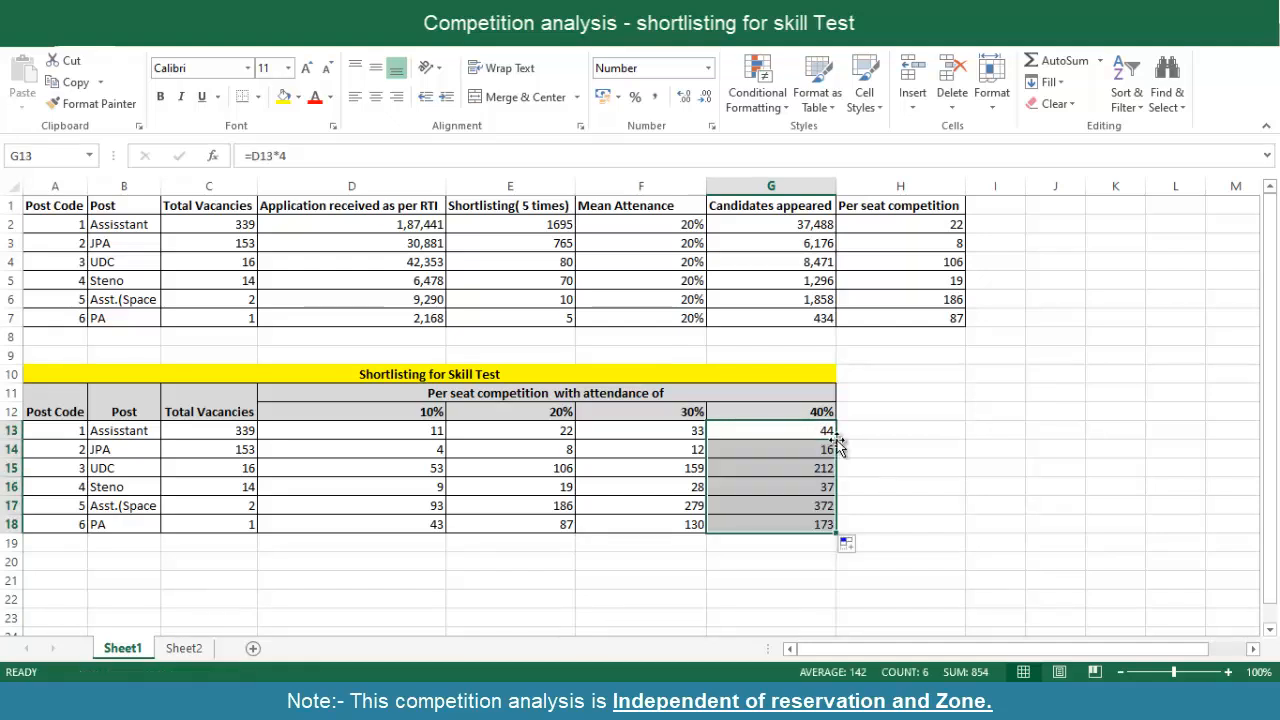
click(900, 468)
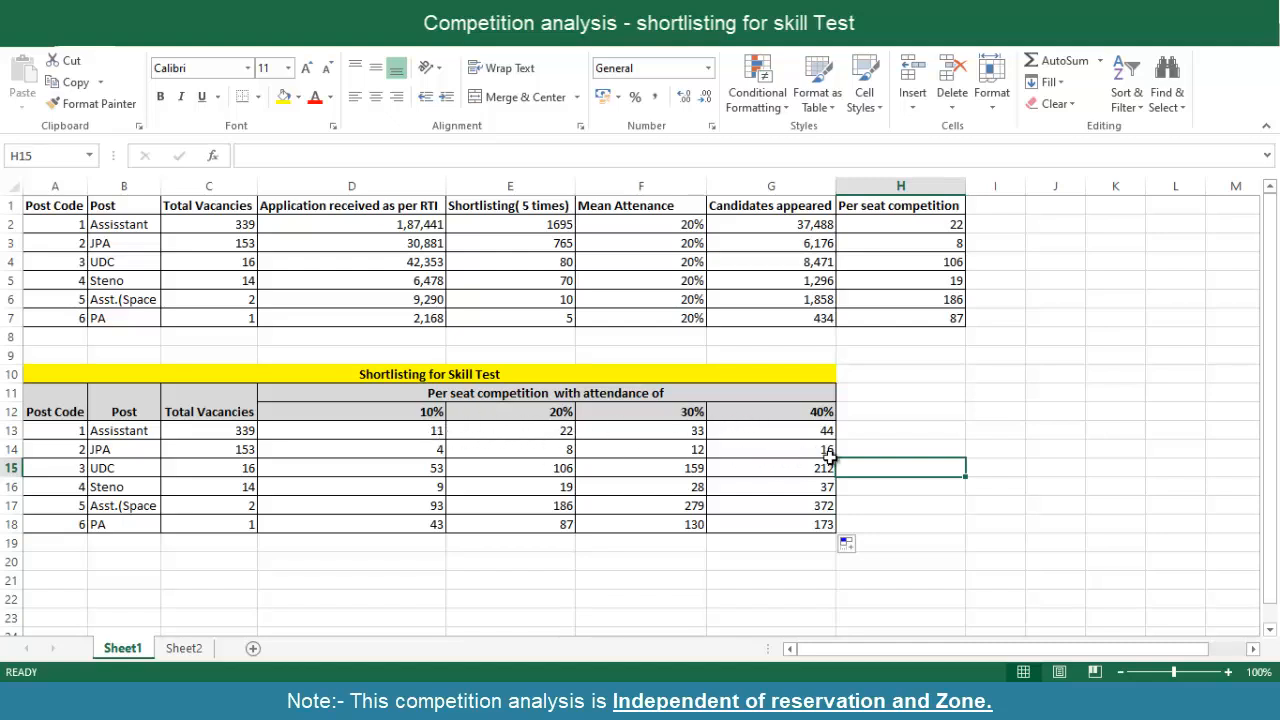
mouse_move(816, 456)
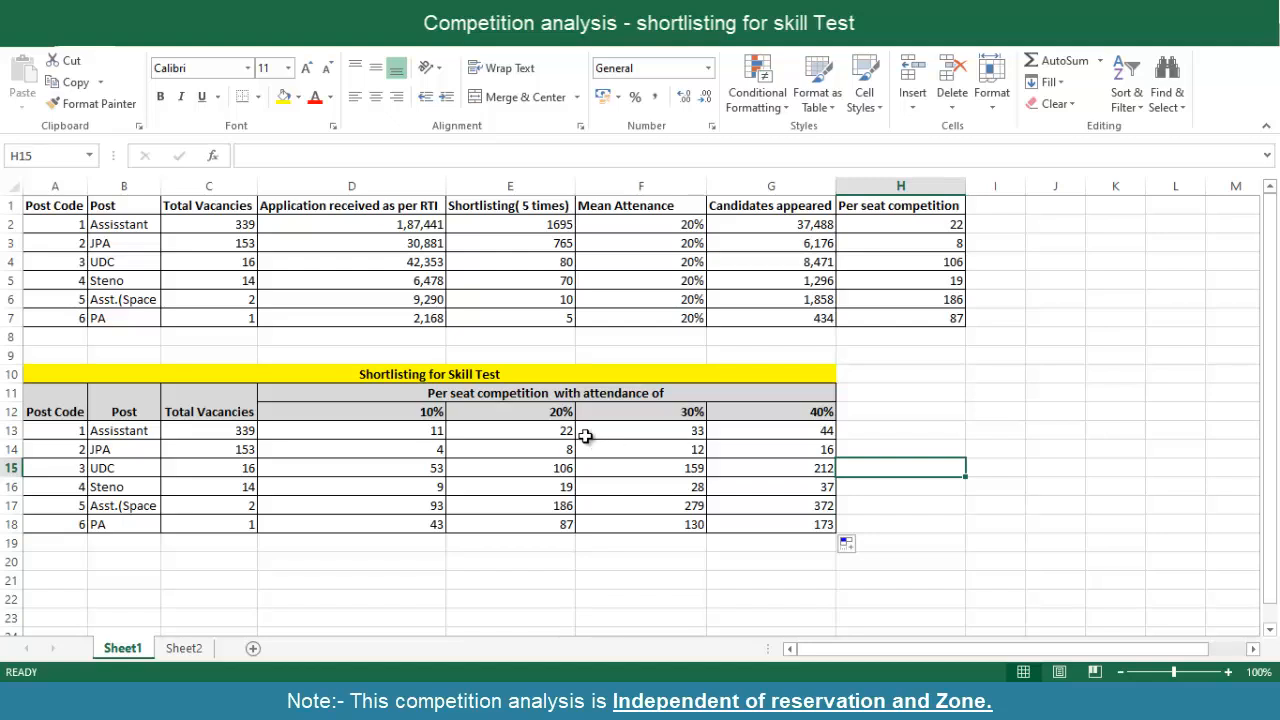
mouse_move(832, 490)
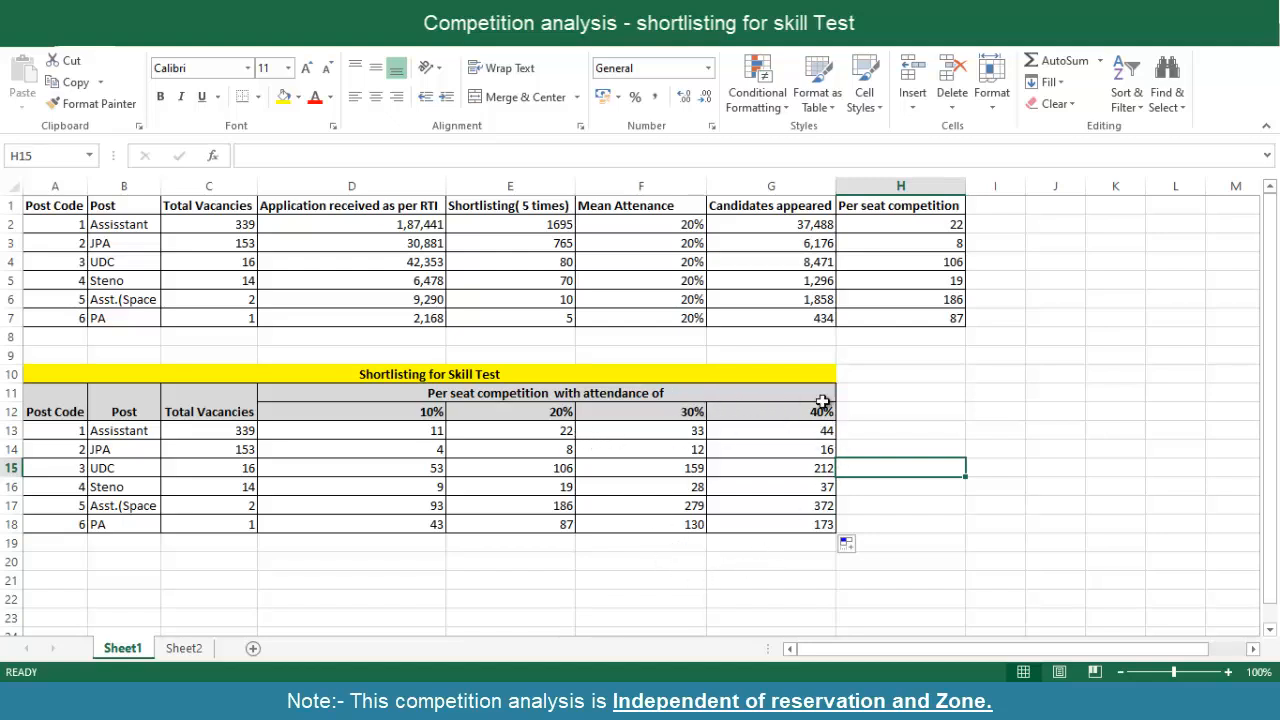
mouse_move(436, 428)
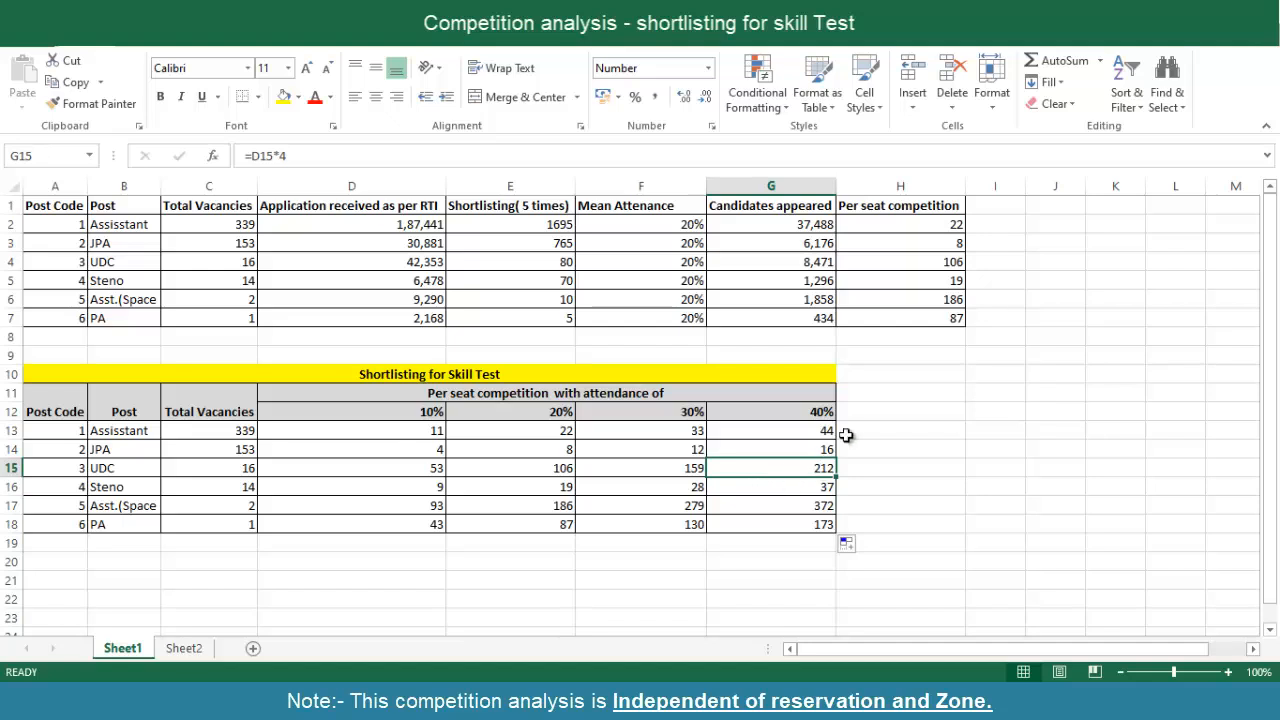
click(770, 430)
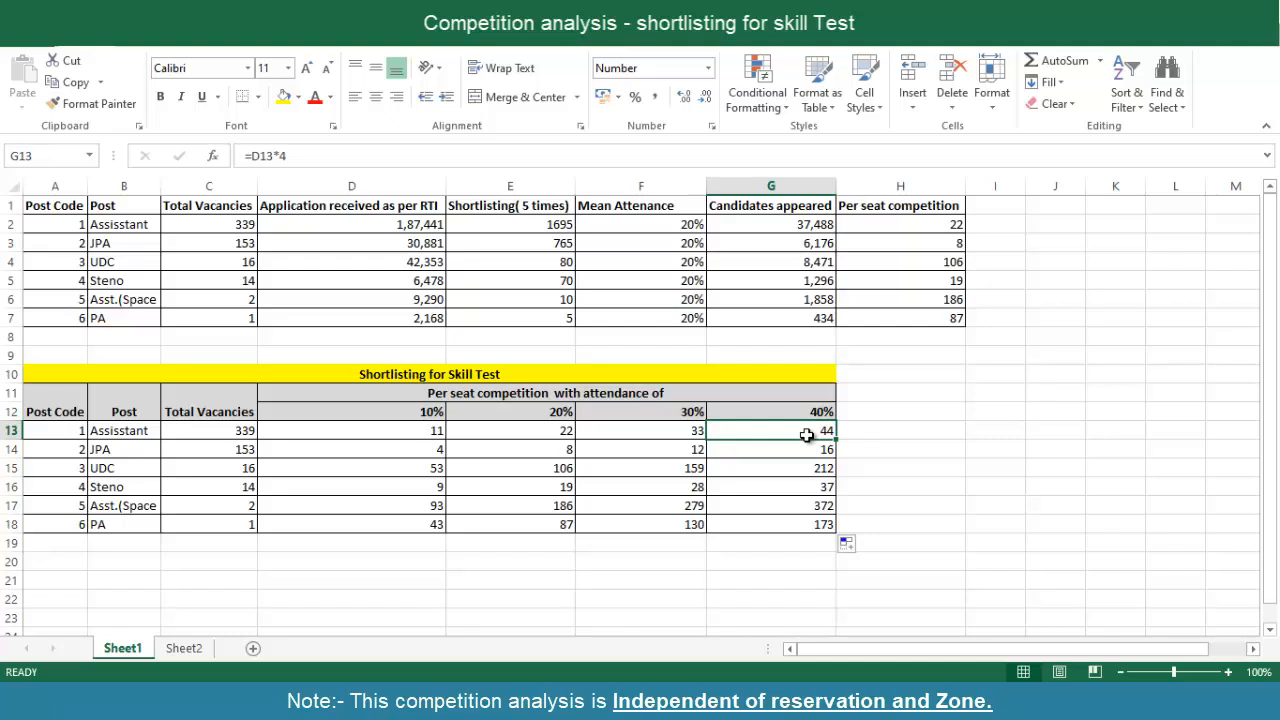
mouse_move(504, 378)
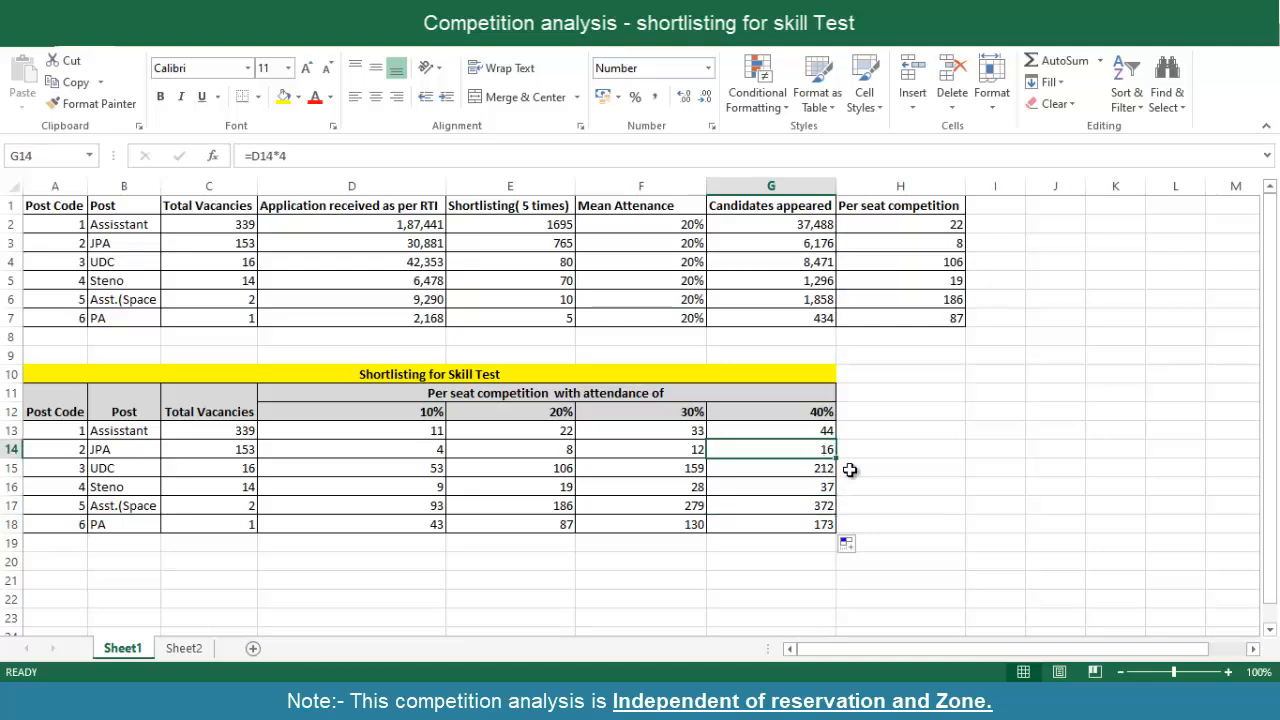
mouse_move(856, 468)
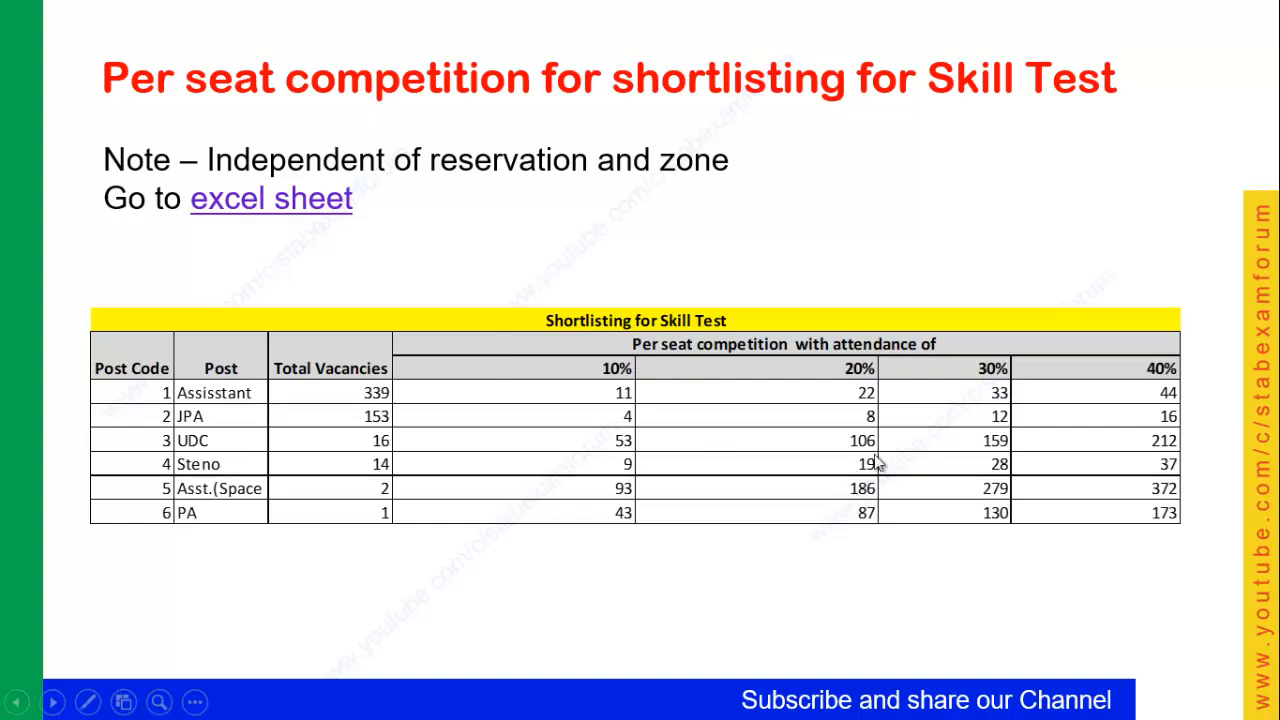
mouse_move(722, 378)
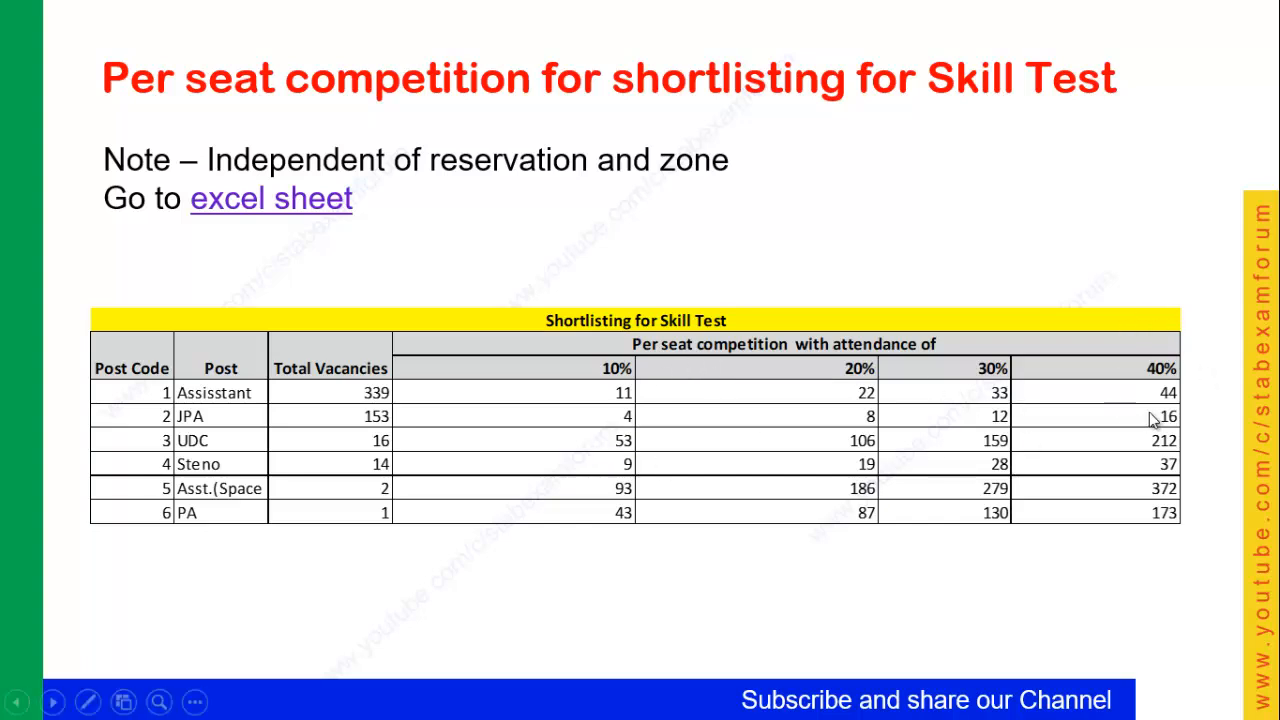
mouse_move(1172, 400)
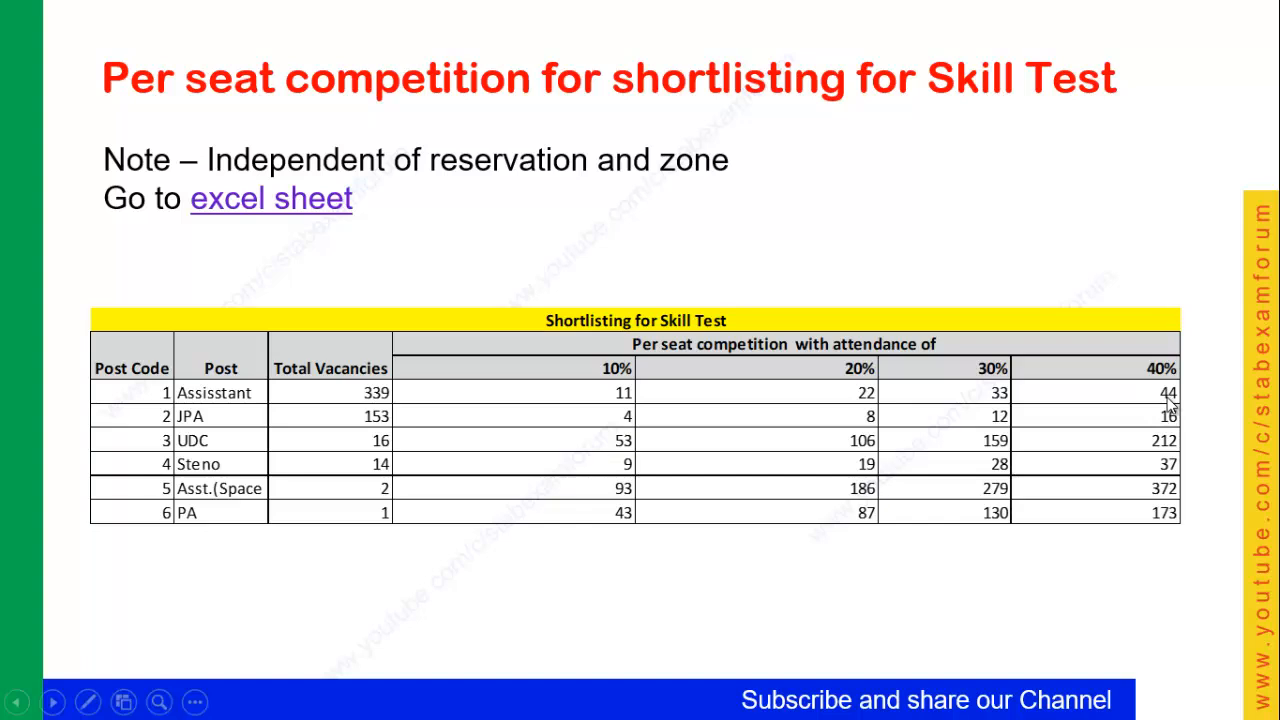
mouse_move(962, 536)
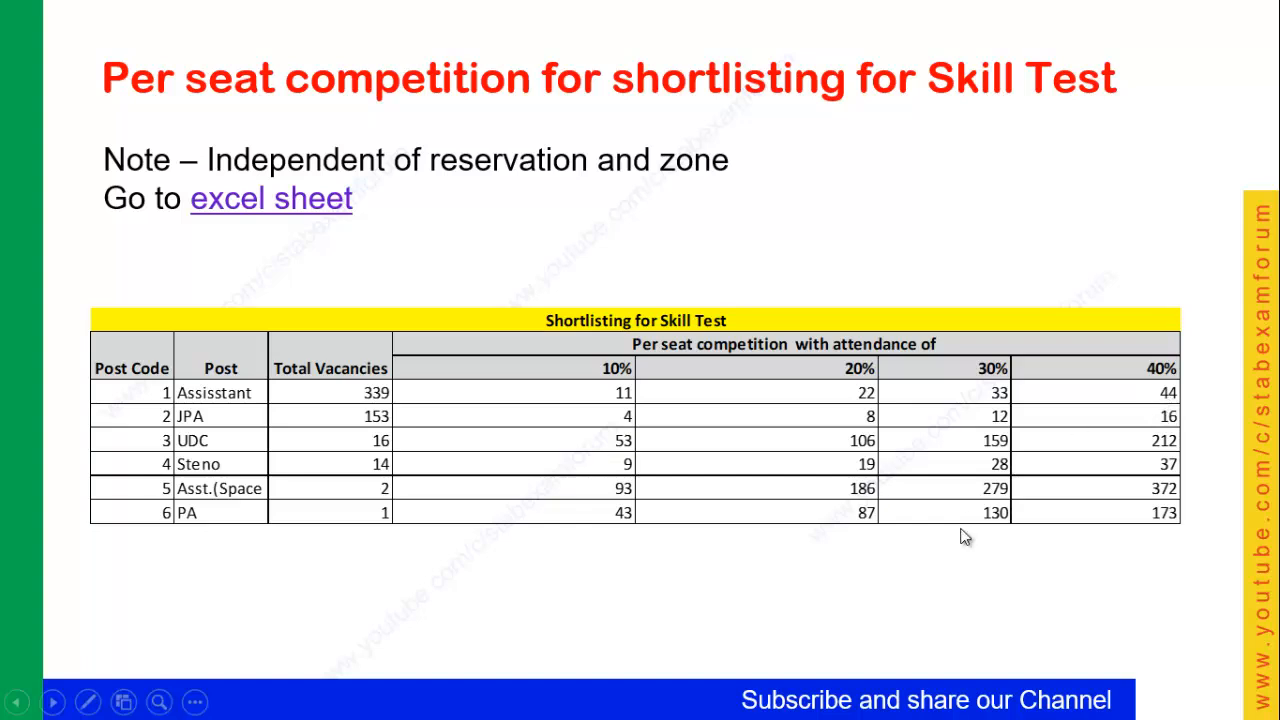
mouse_move(1152, 404)
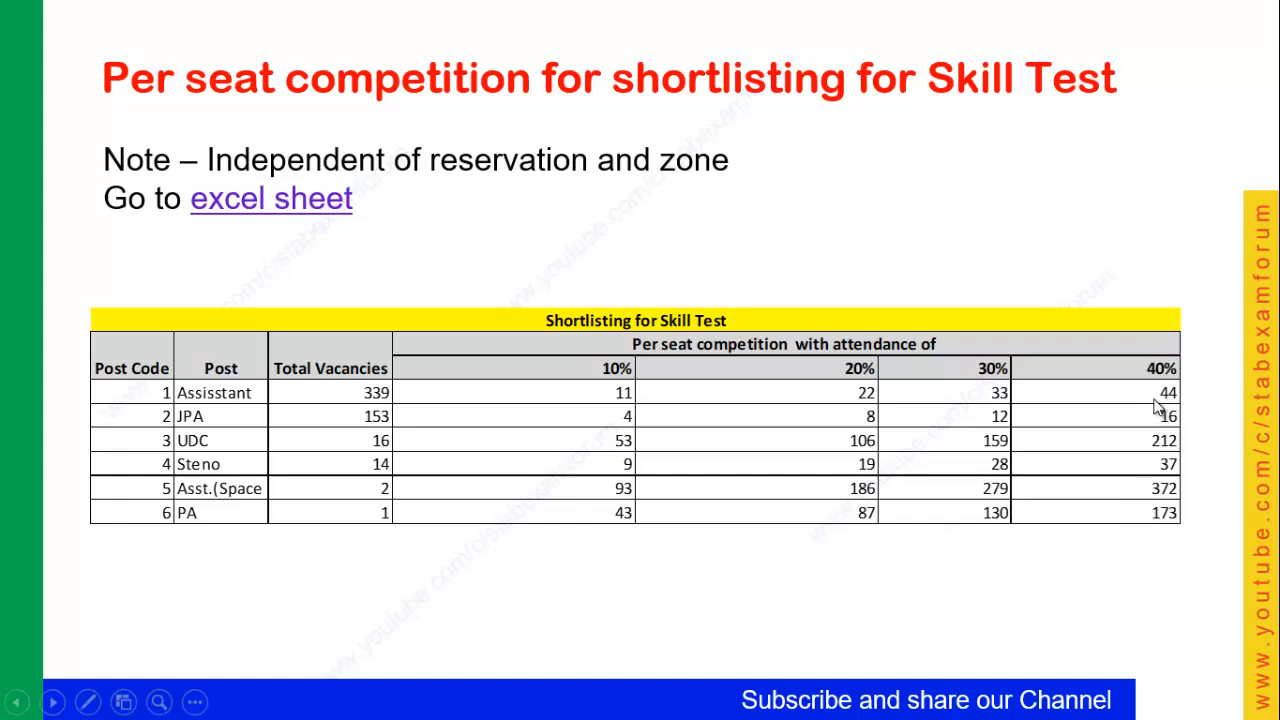
mouse_move(1188, 396)
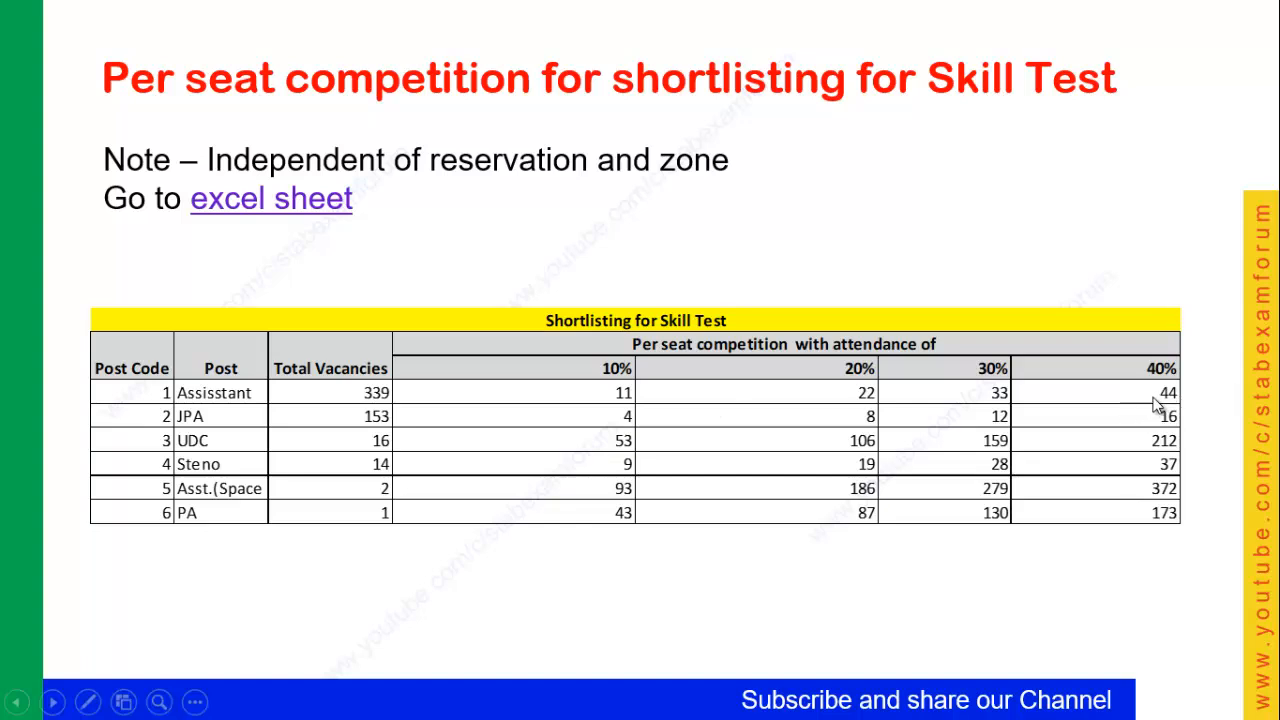
mouse_move(1154, 412)
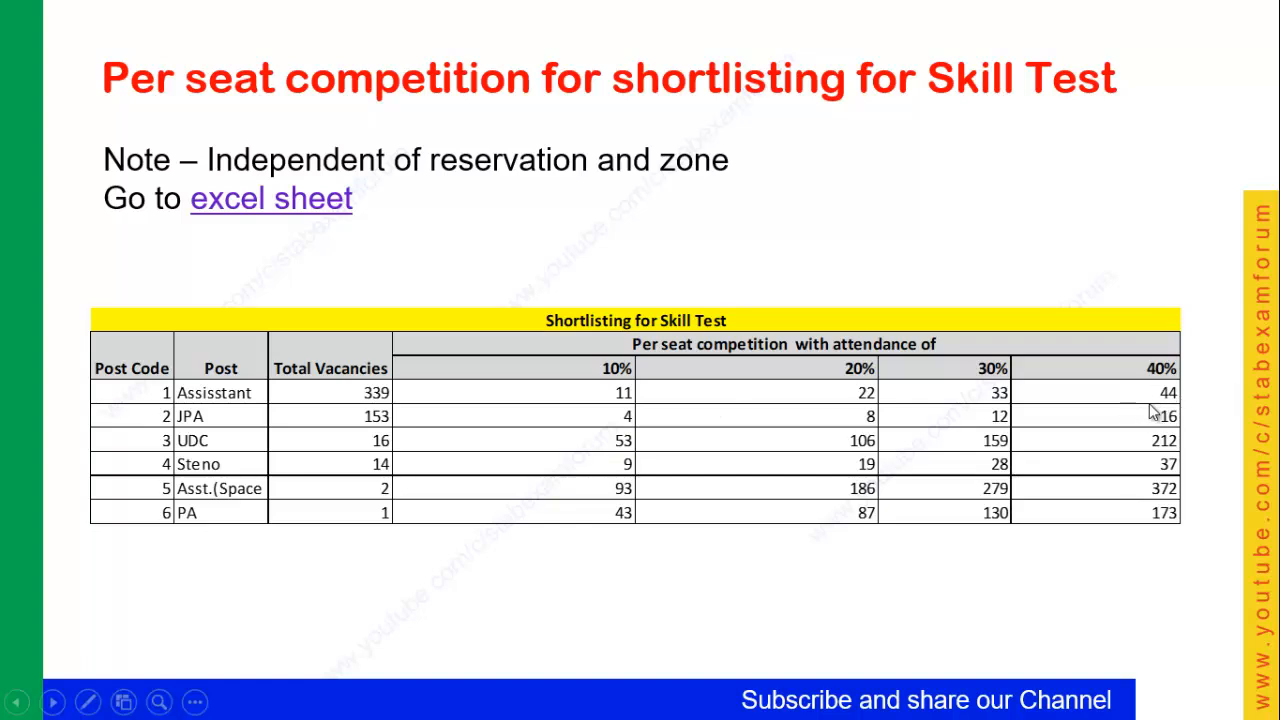
Advance the slideshow to the Per seat competition slide
scroll(down, 3)
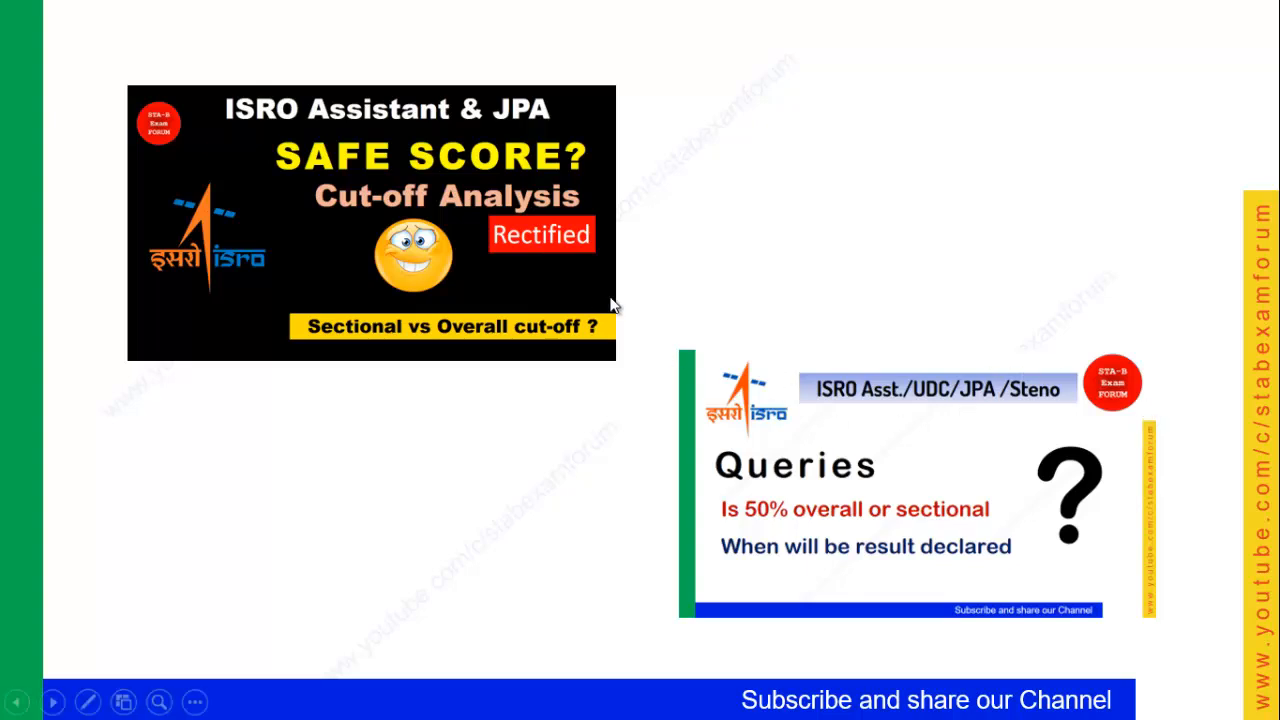
mouse_move(870, 490)
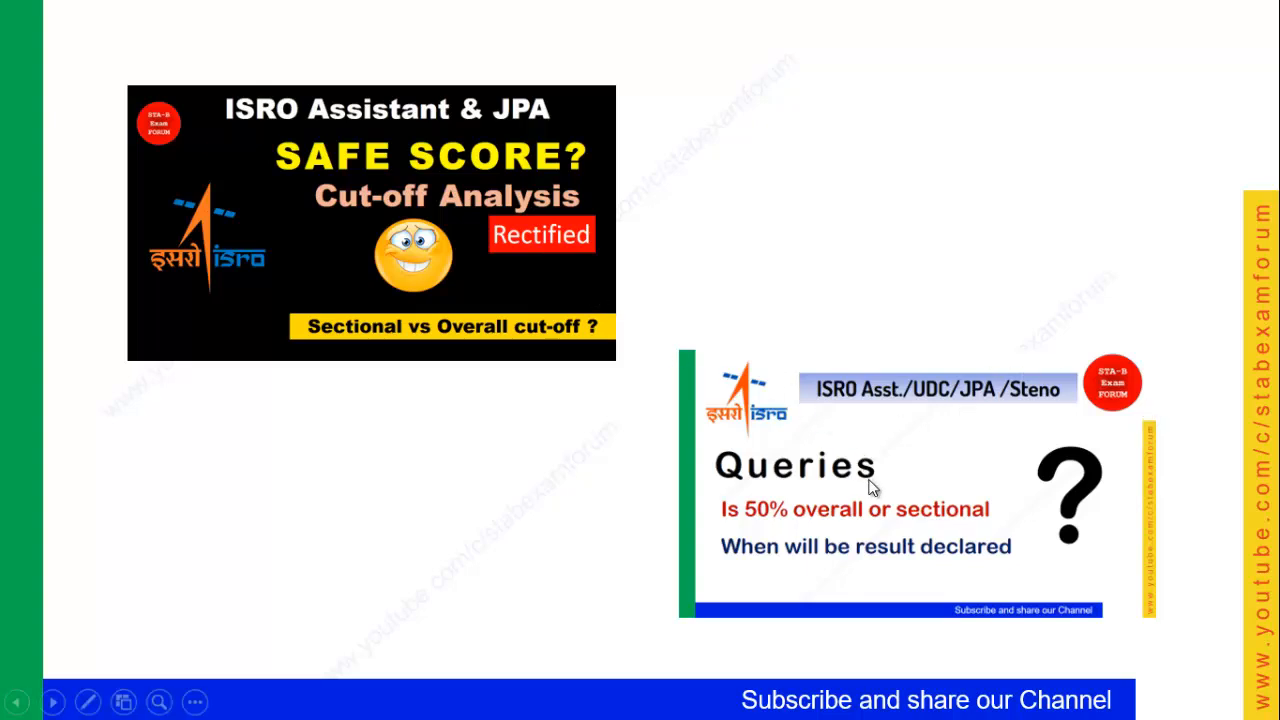
mouse_move(876, 528)
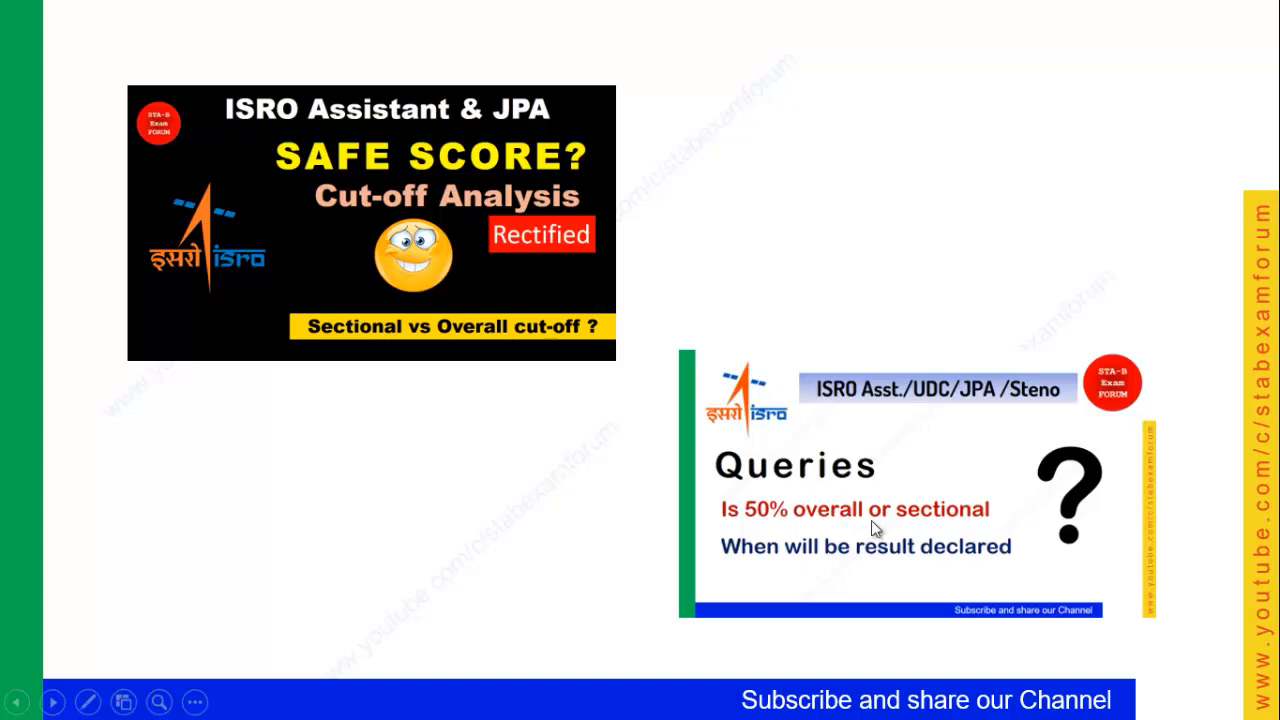